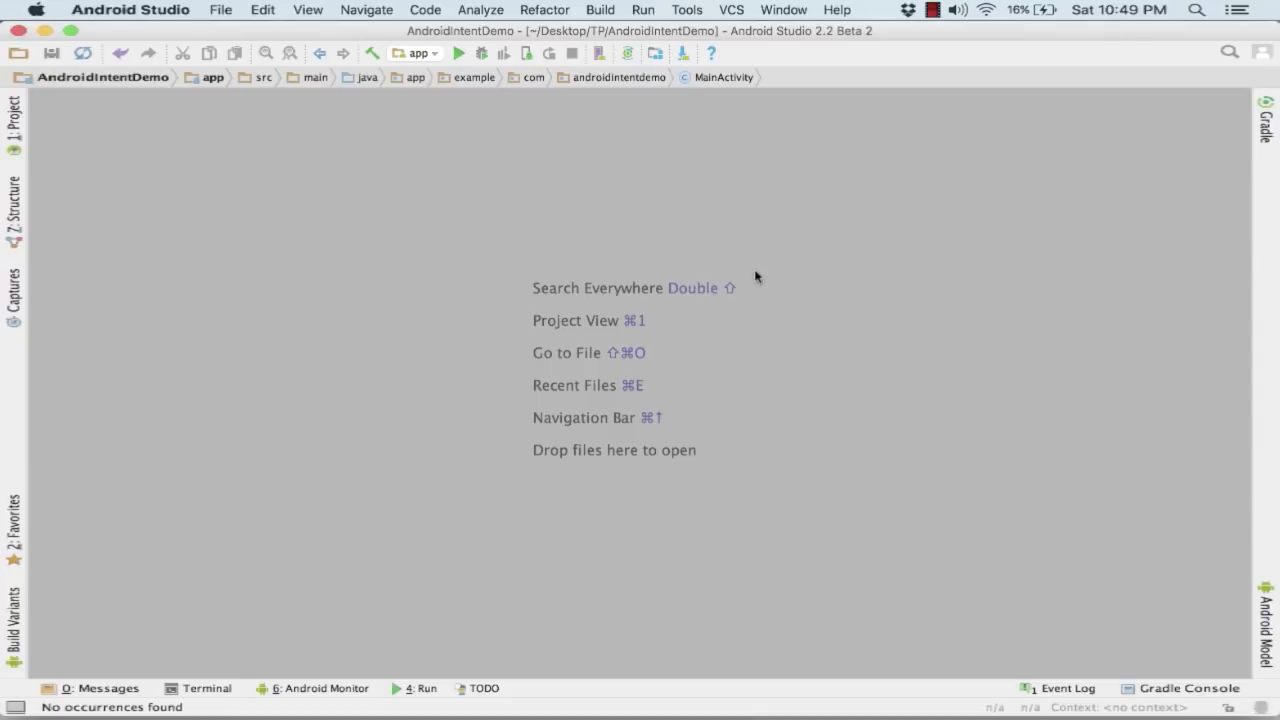
- Show the project tree and bring up the activity_main and custom_view layouts
click(12, 110)
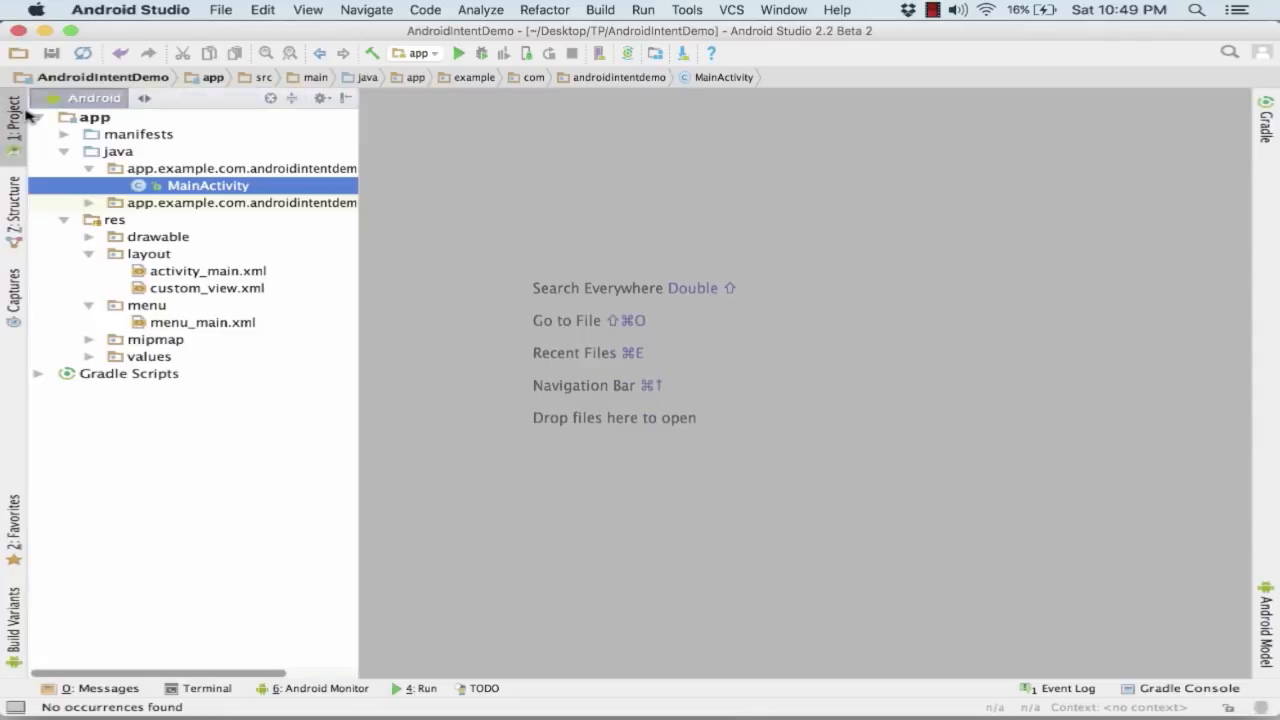
click(208, 272)
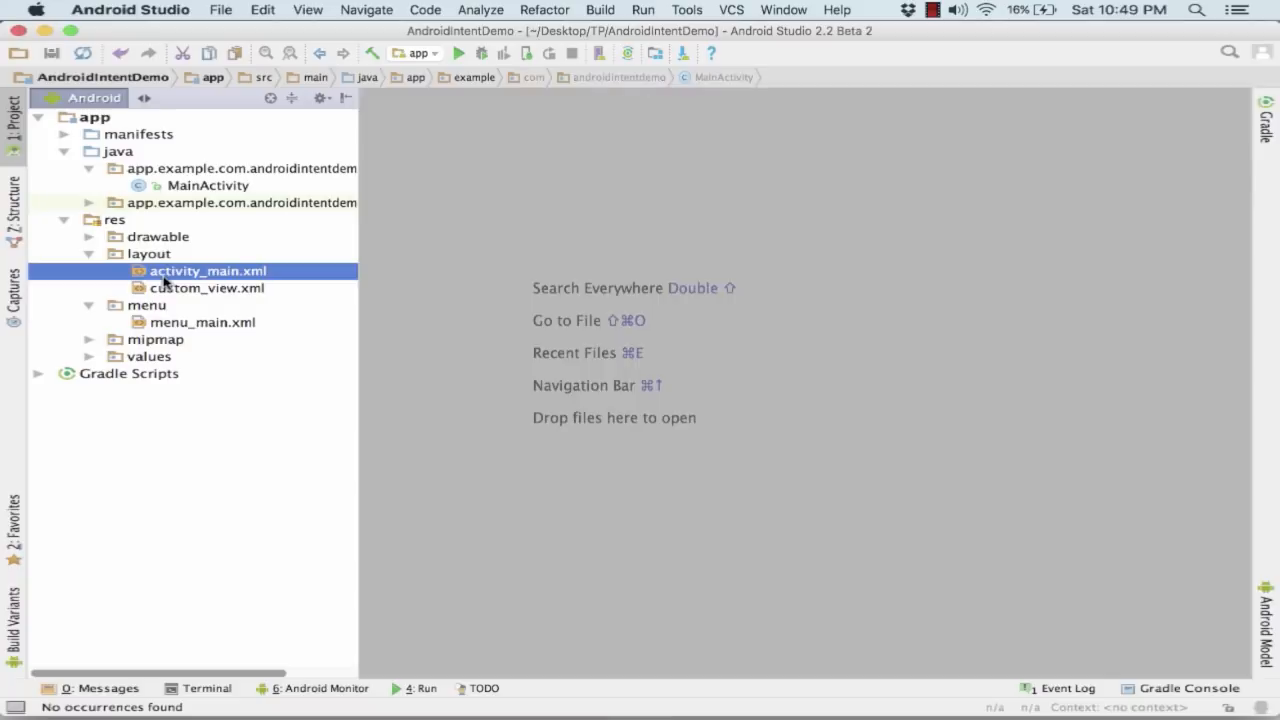
double_click(208, 272)
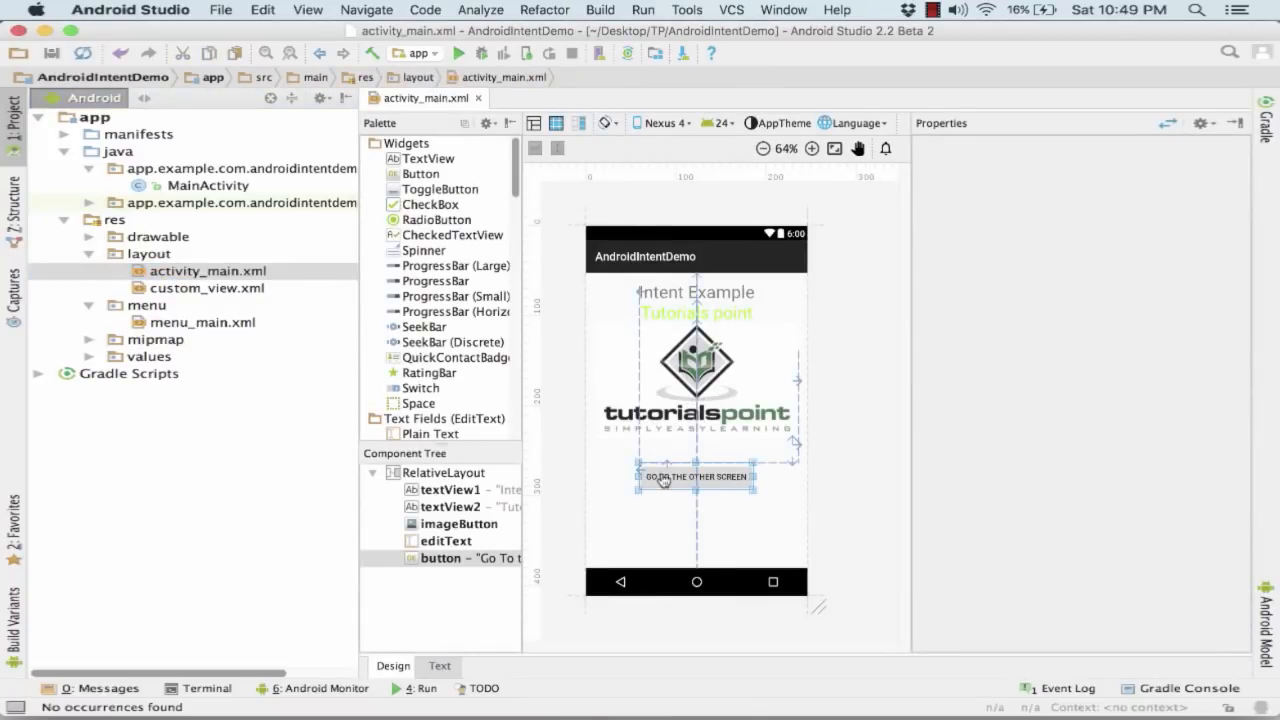
click(696, 476)
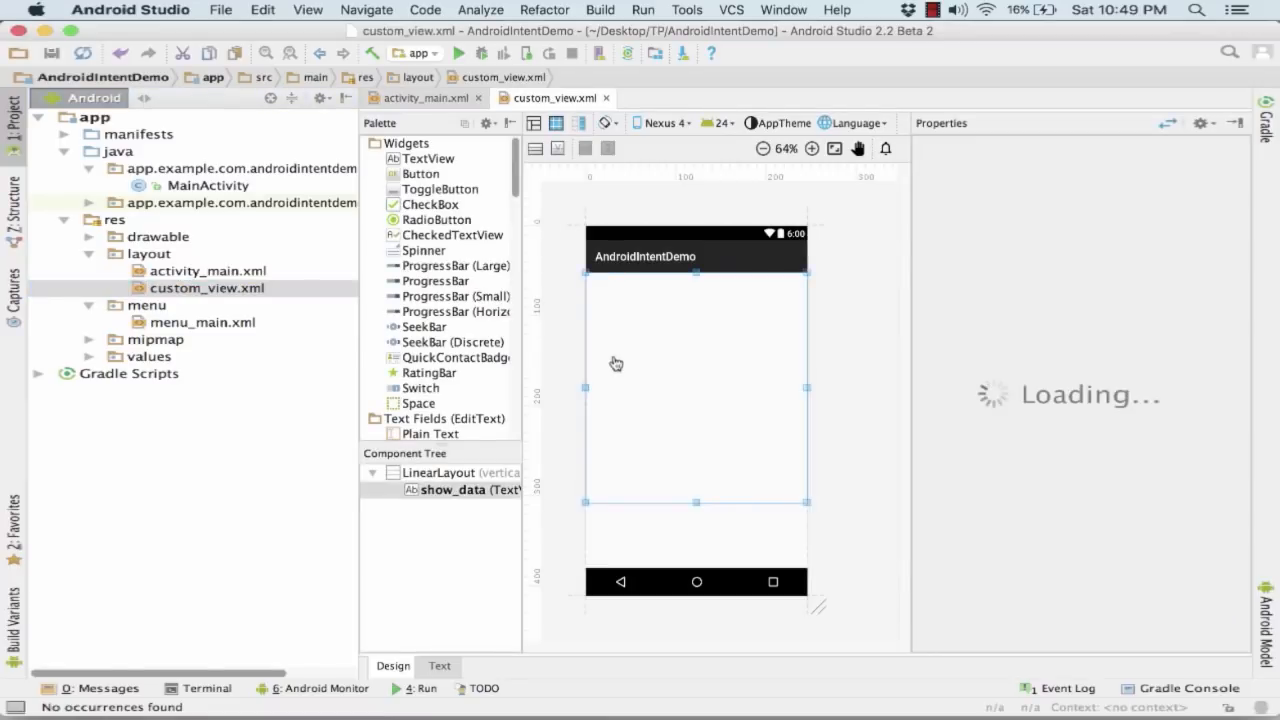
- Inspect the show_data text view's properties, glance at MainActivity, and return to activity_main
click(484, 488)
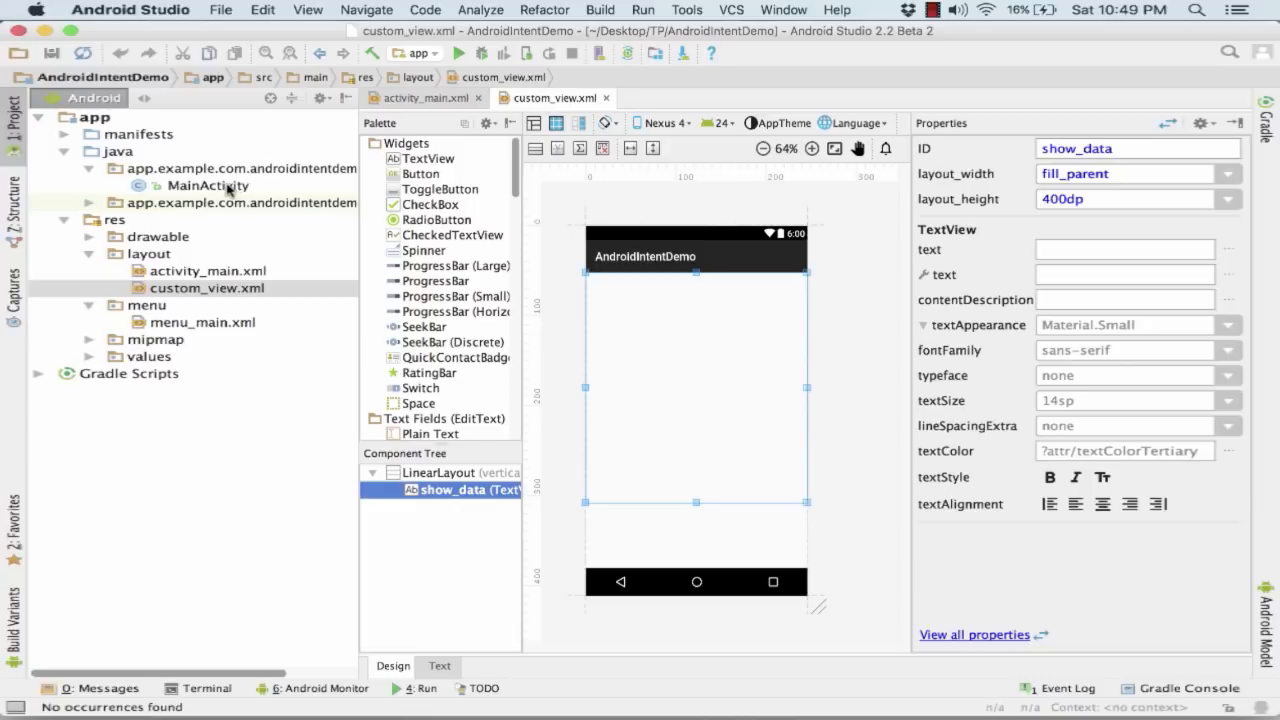
click(208, 184)
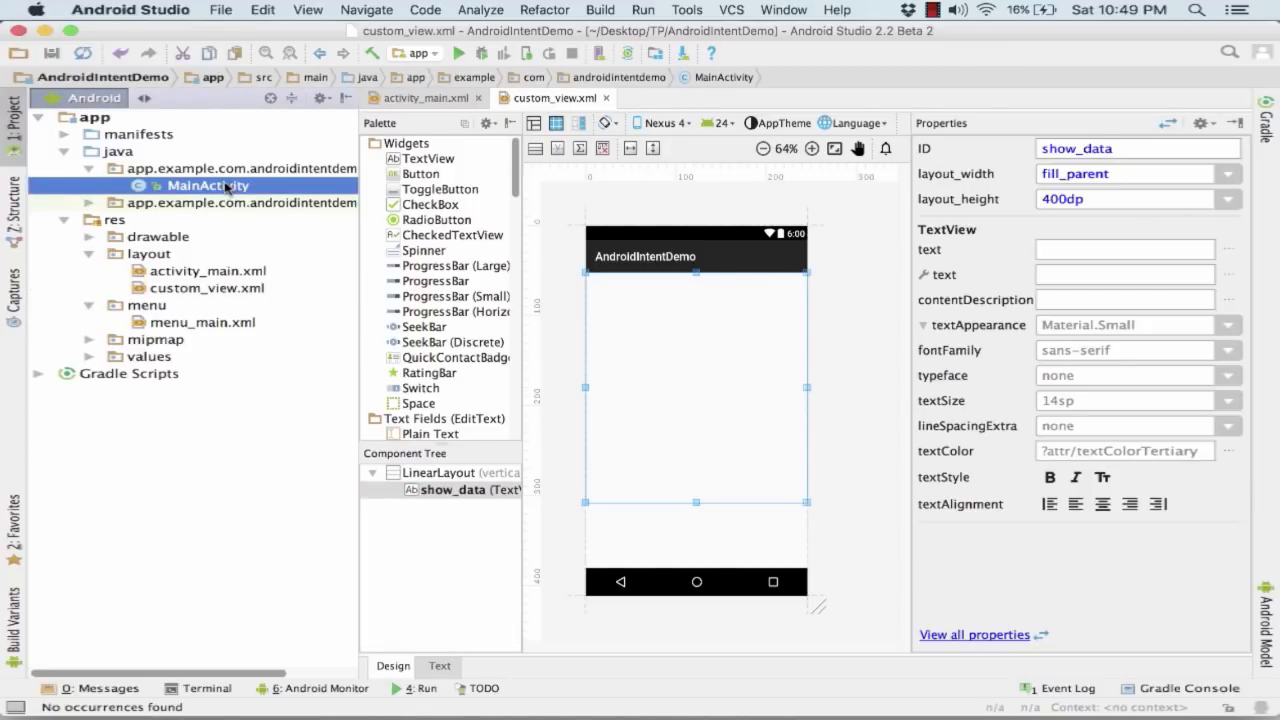
click(208, 272)
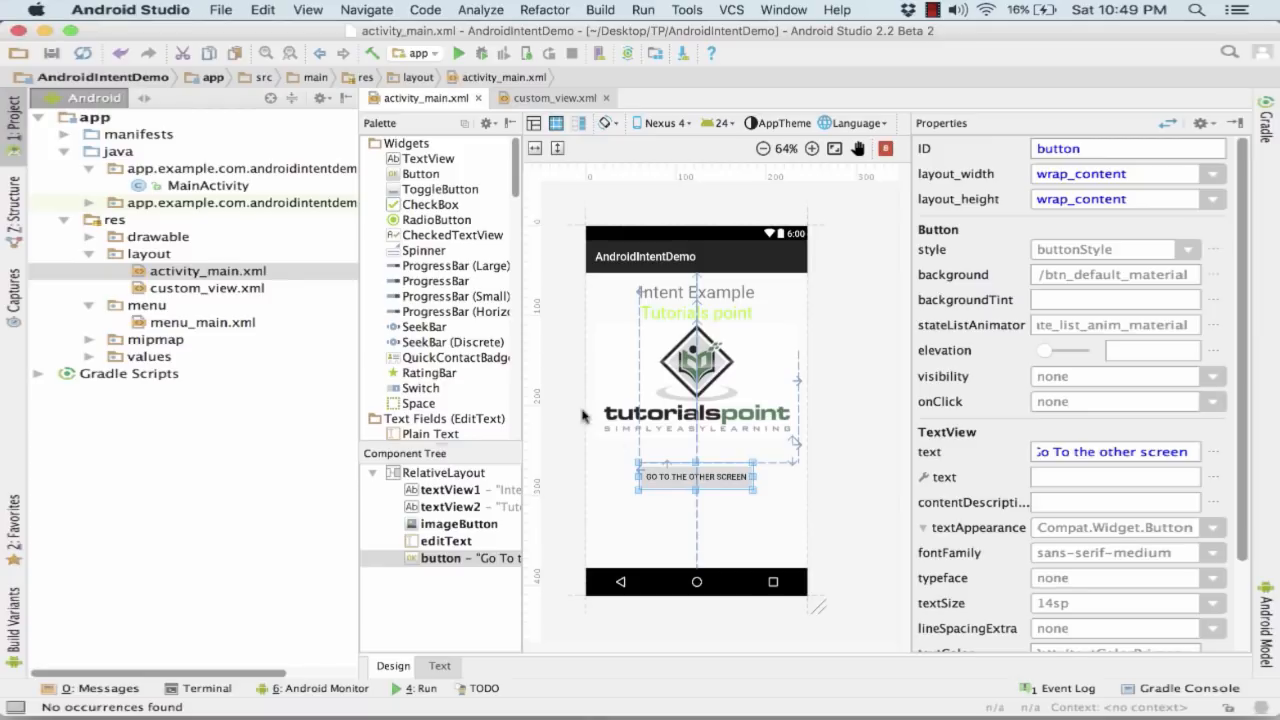
- Start a new Java class named CustomActivity in the app package
click(240, 168)
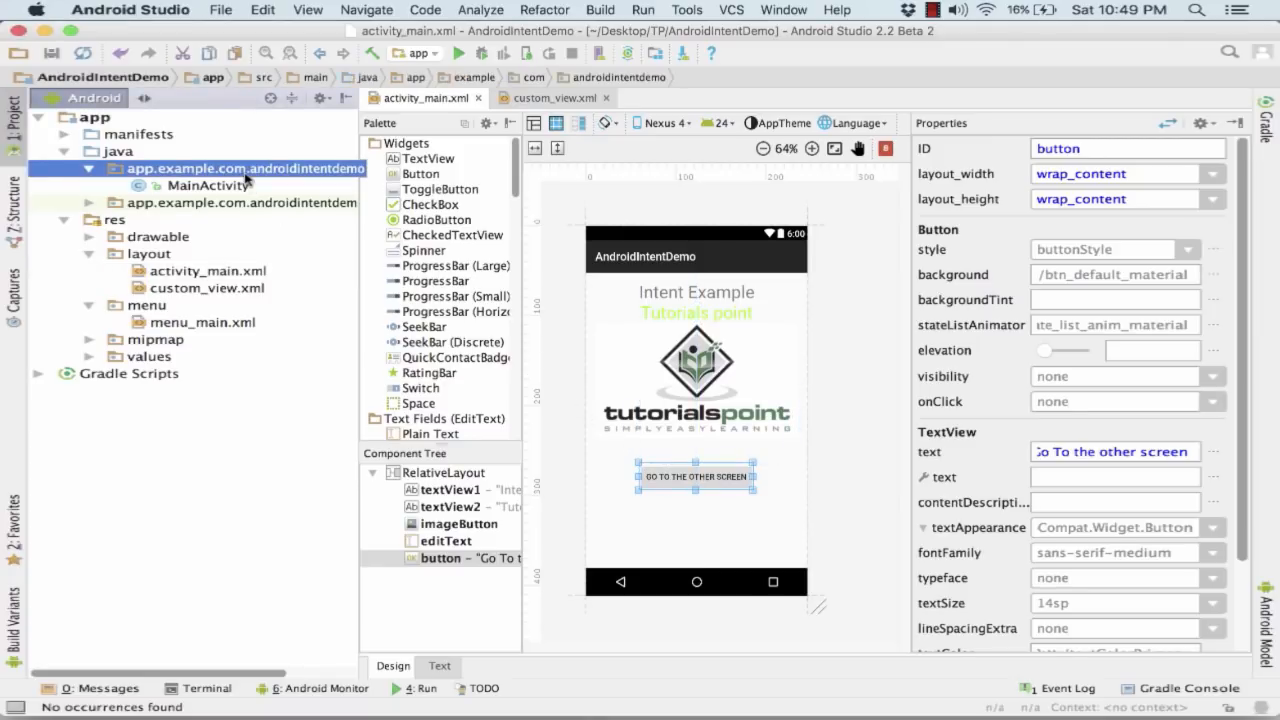
right_click(244, 168)
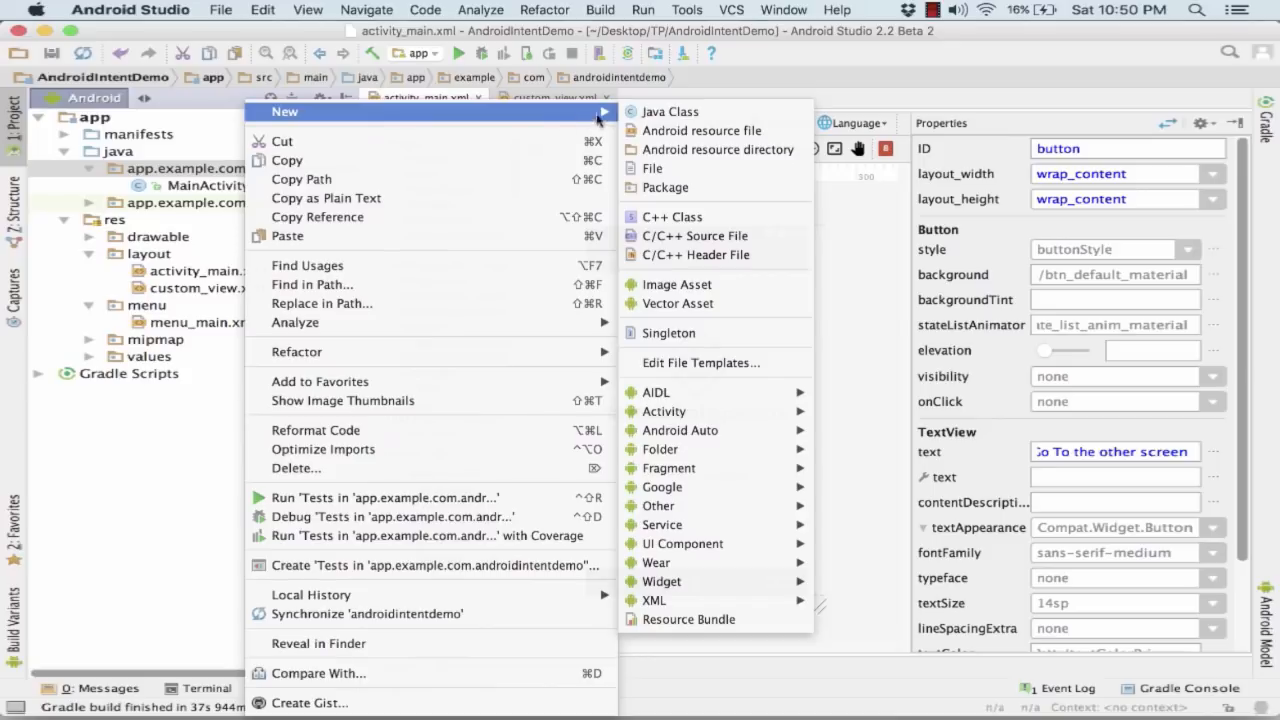
click(668, 112)
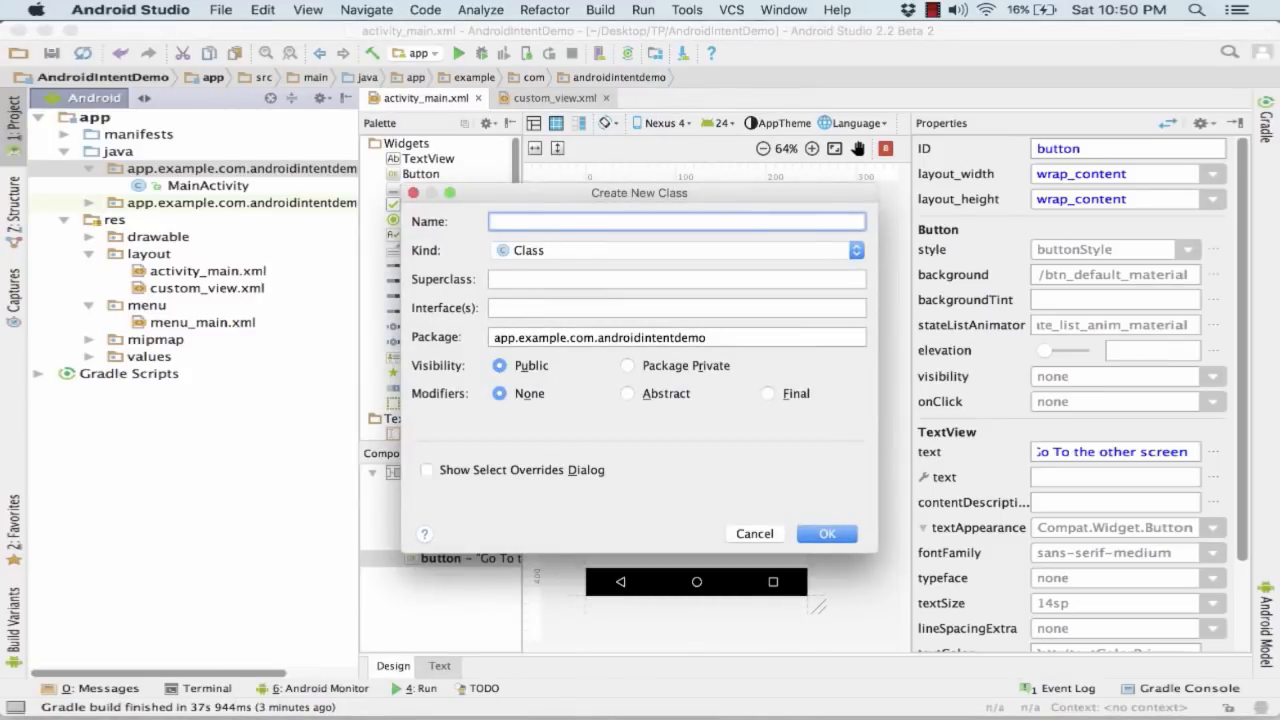
text(CustomActiv)
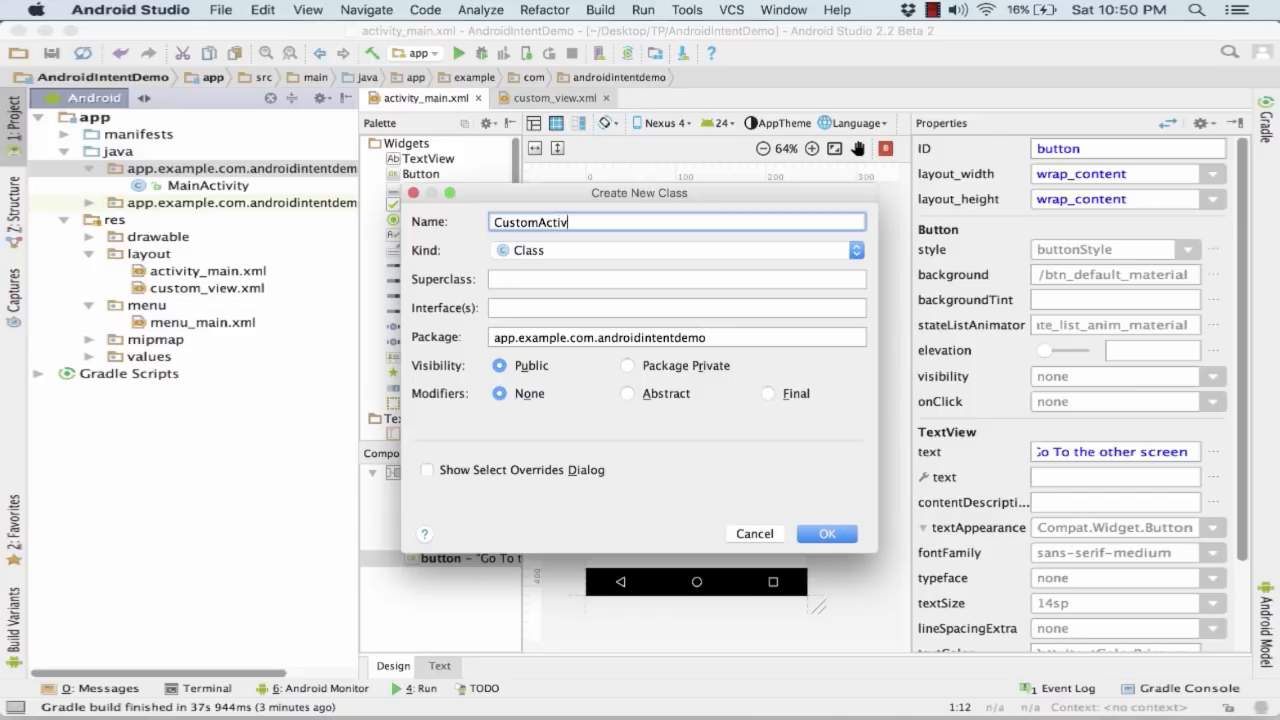
- Set its superclass to android.app.Activity and create the class
click(676, 280)
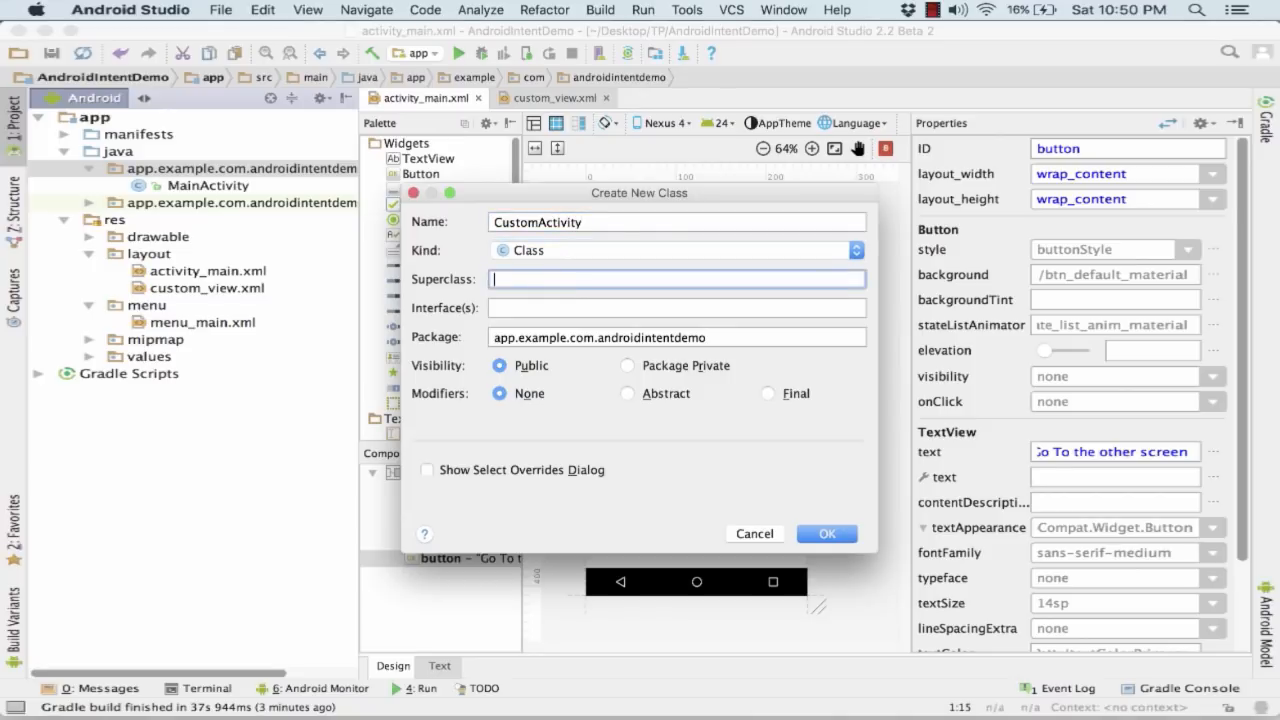
text(Act)
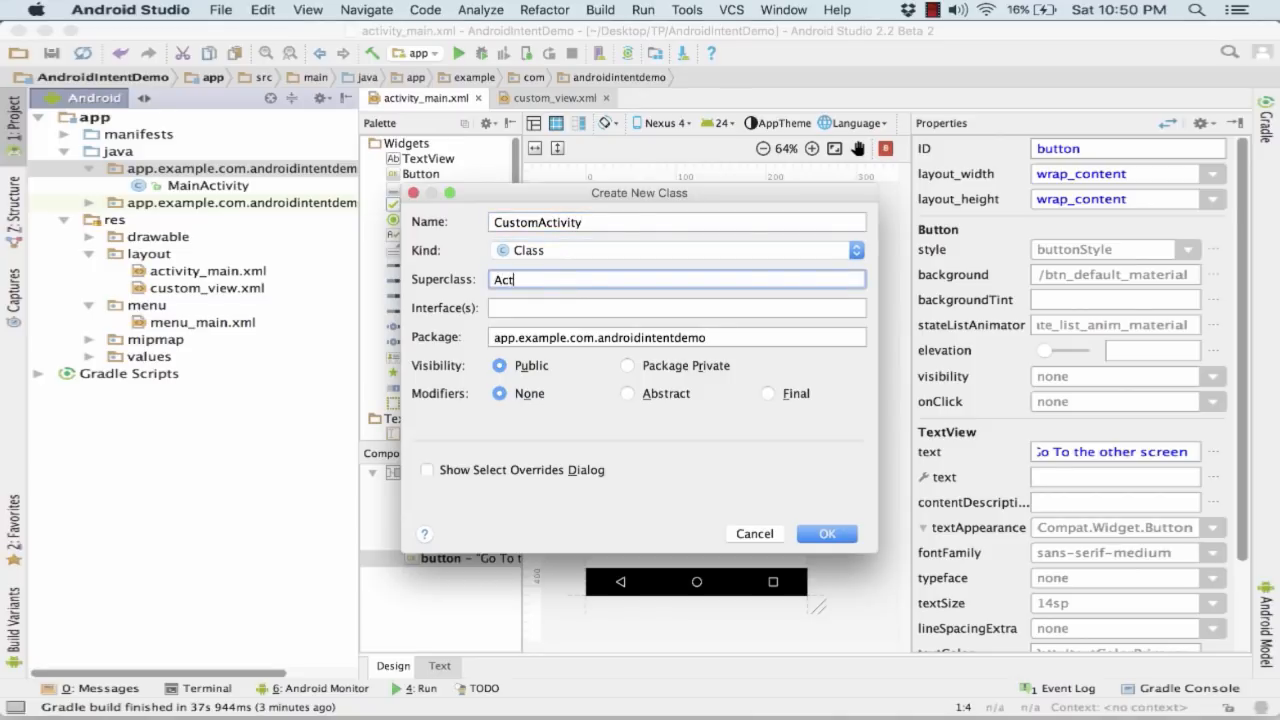
text(android.app.Activity)
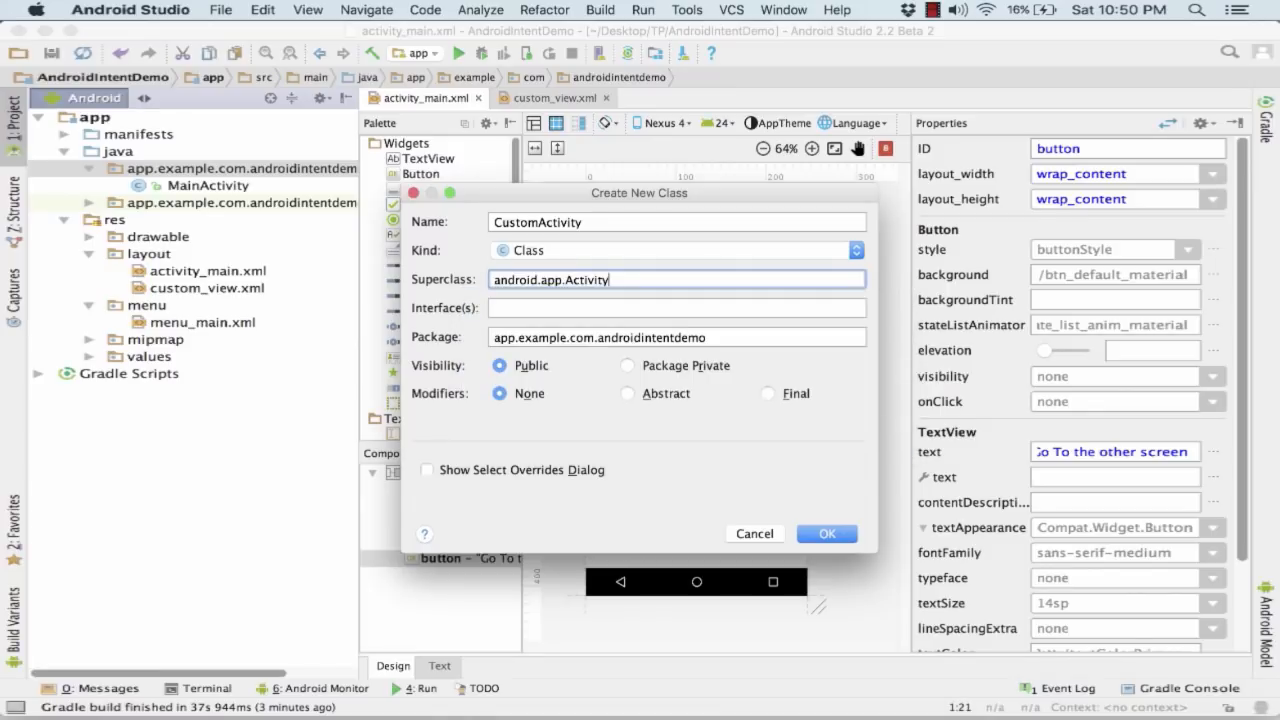
click(826, 532)
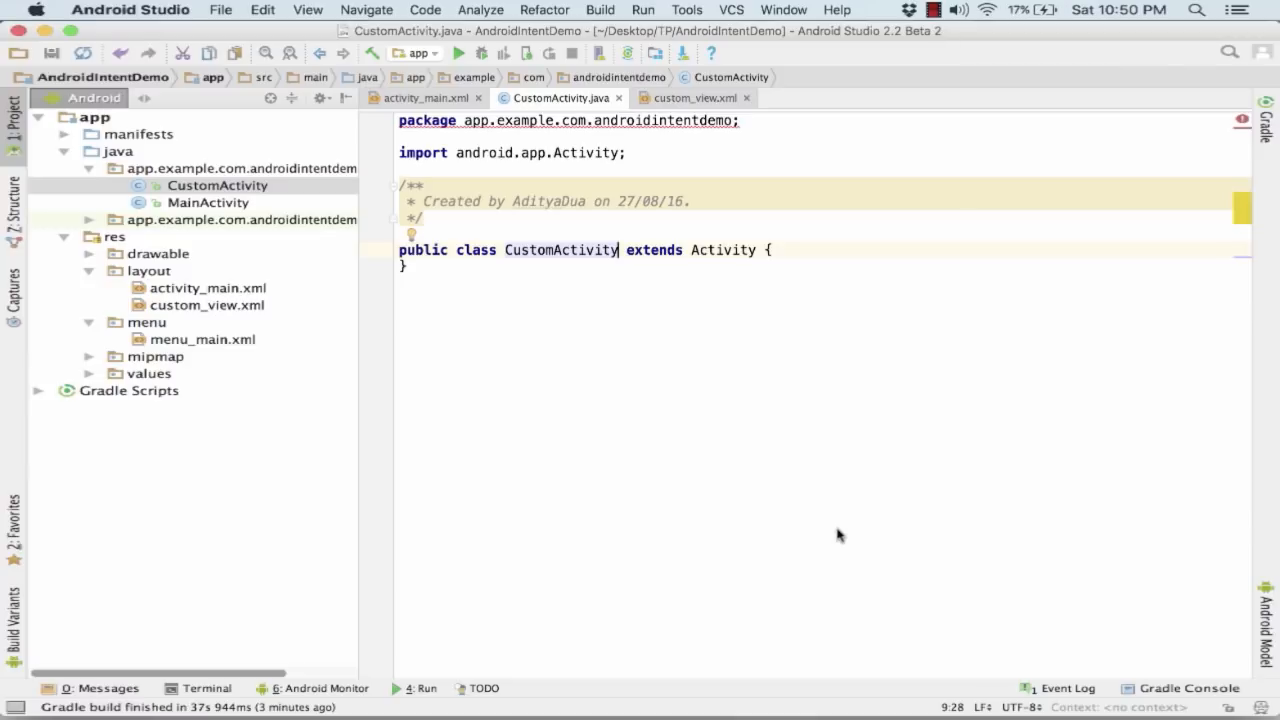
- Return from the new CustomActivity code to the activity_main layout design
click(808, 252)
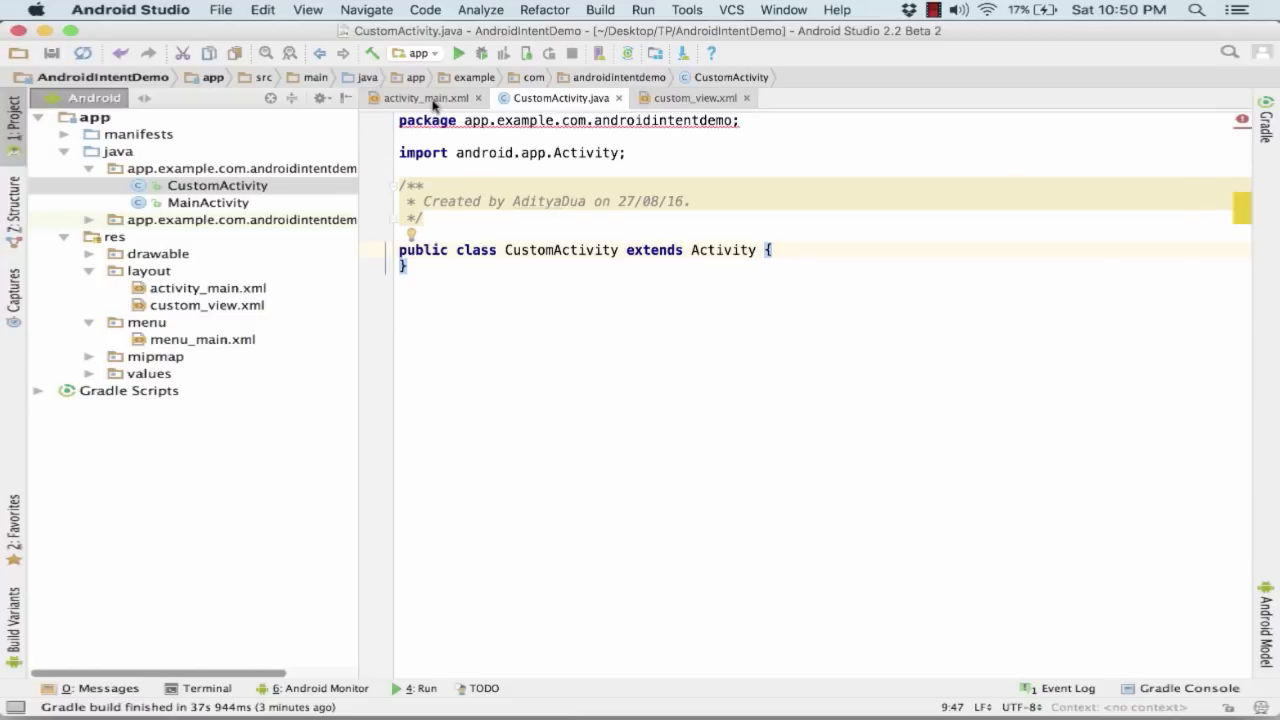
click(428, 96)
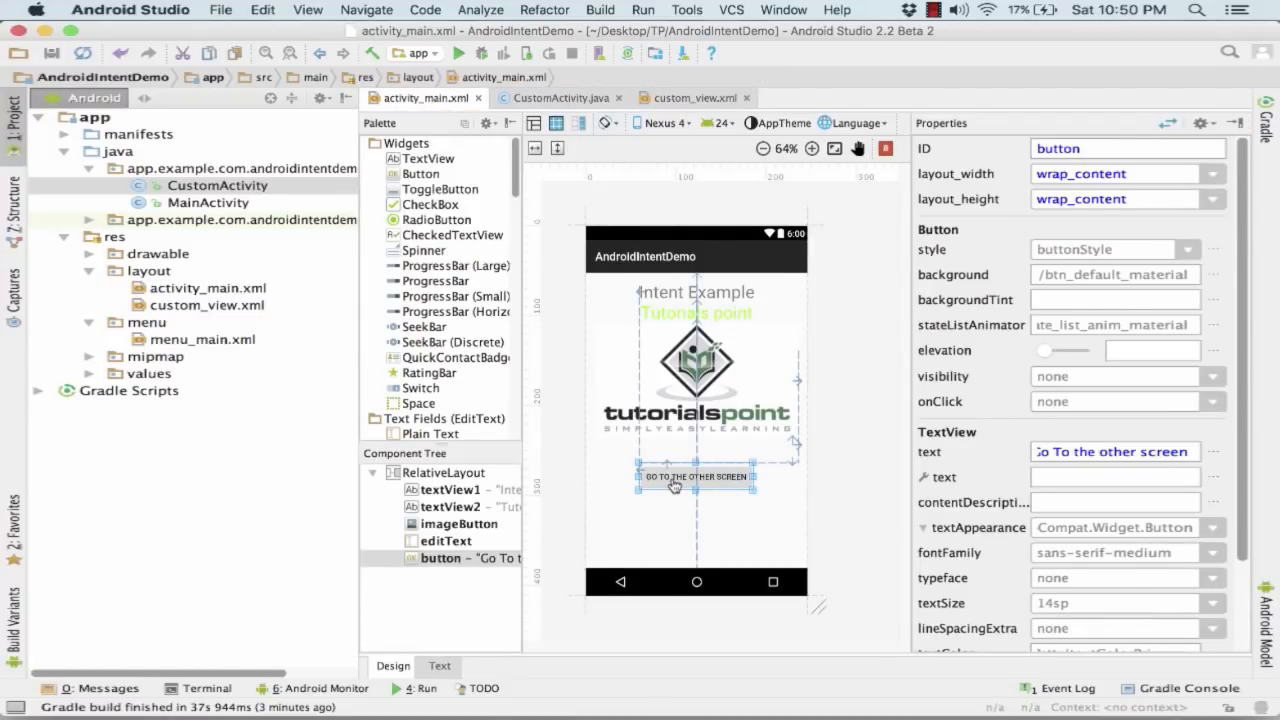
mouse_move(628, 306)
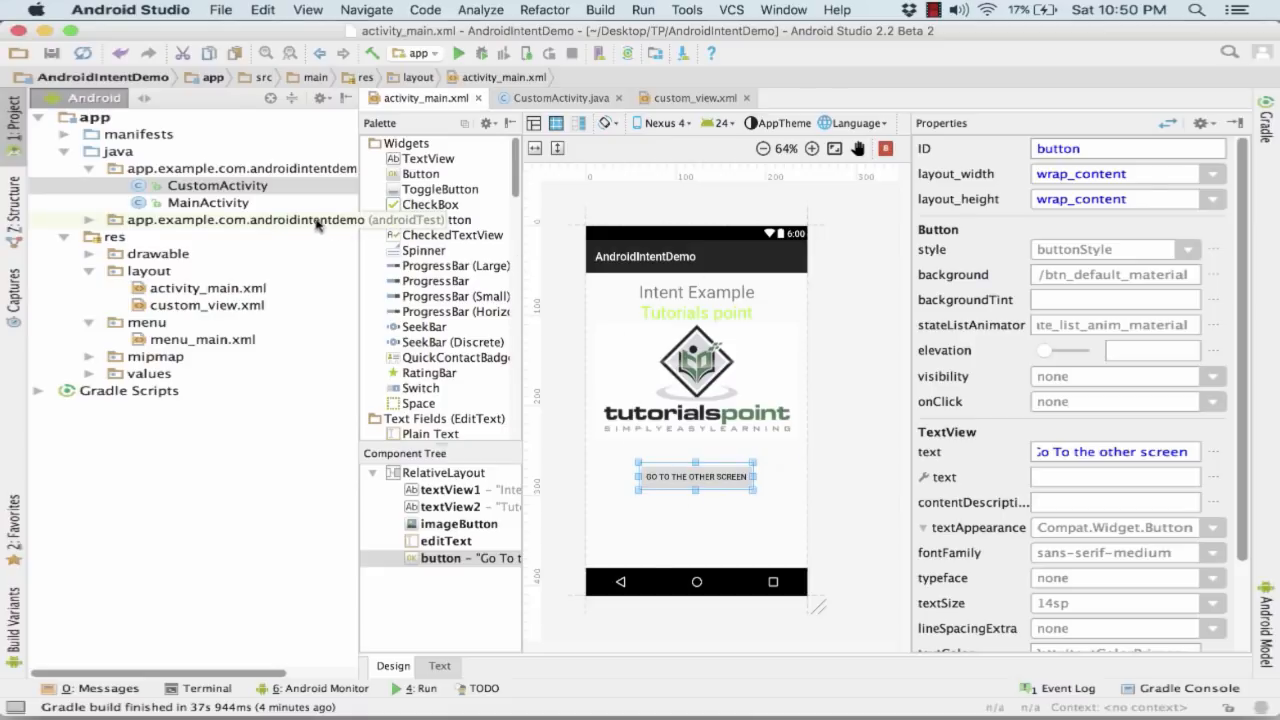
- In MainActivity, remove the old Button b1,b2,b3 declaration line
click(208, 202)
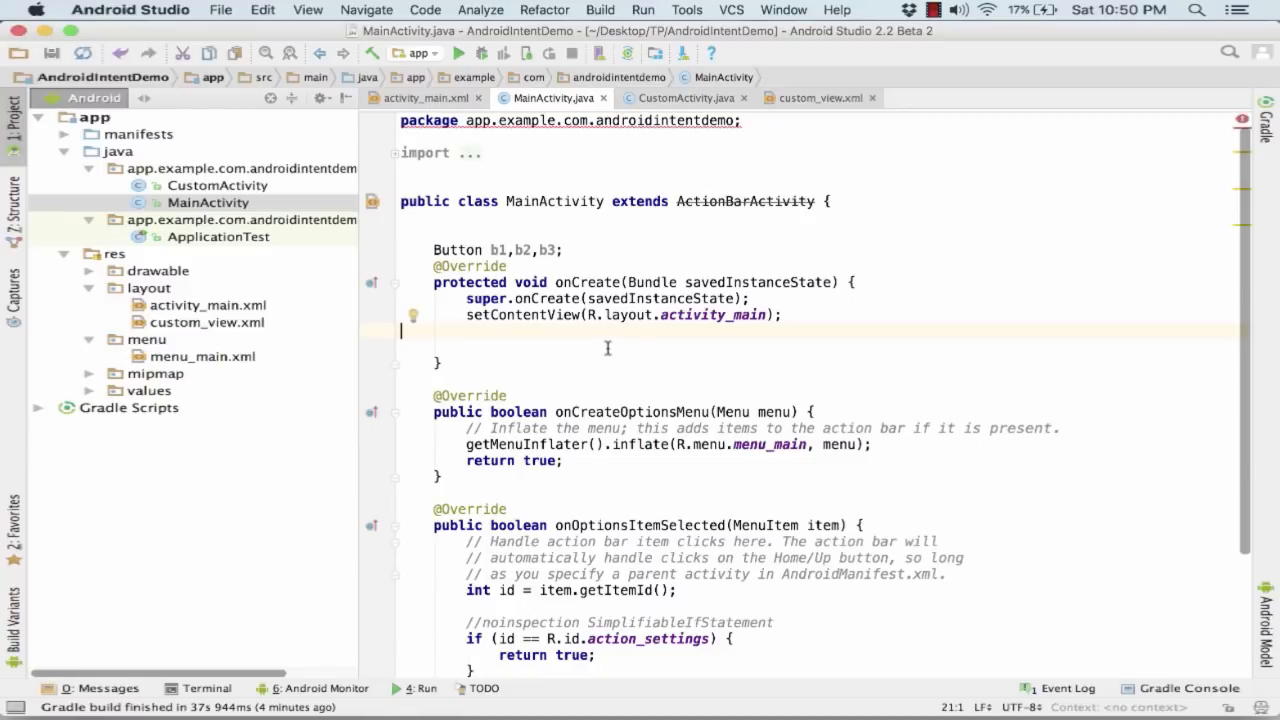
triple_click(496, 250)
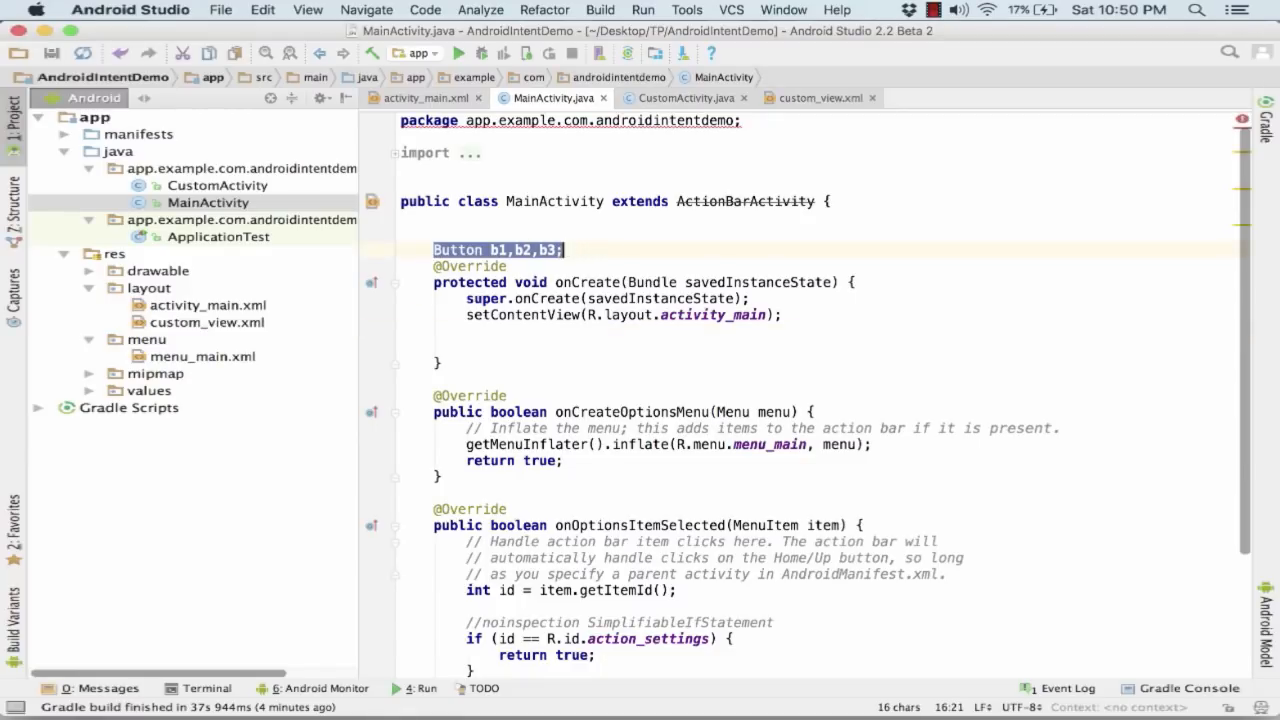
key(Delete)
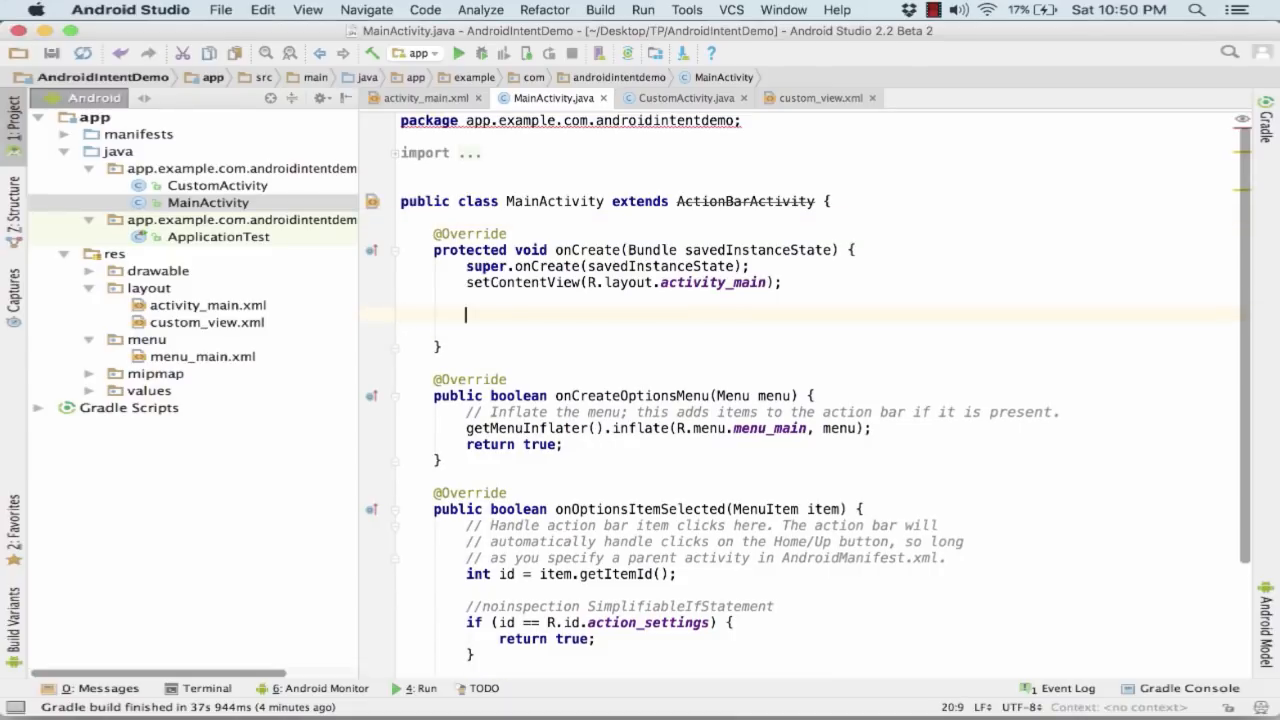
- Declare Button b1 = (Button) findViewById(R.id.button); in onCreate
text(Button)
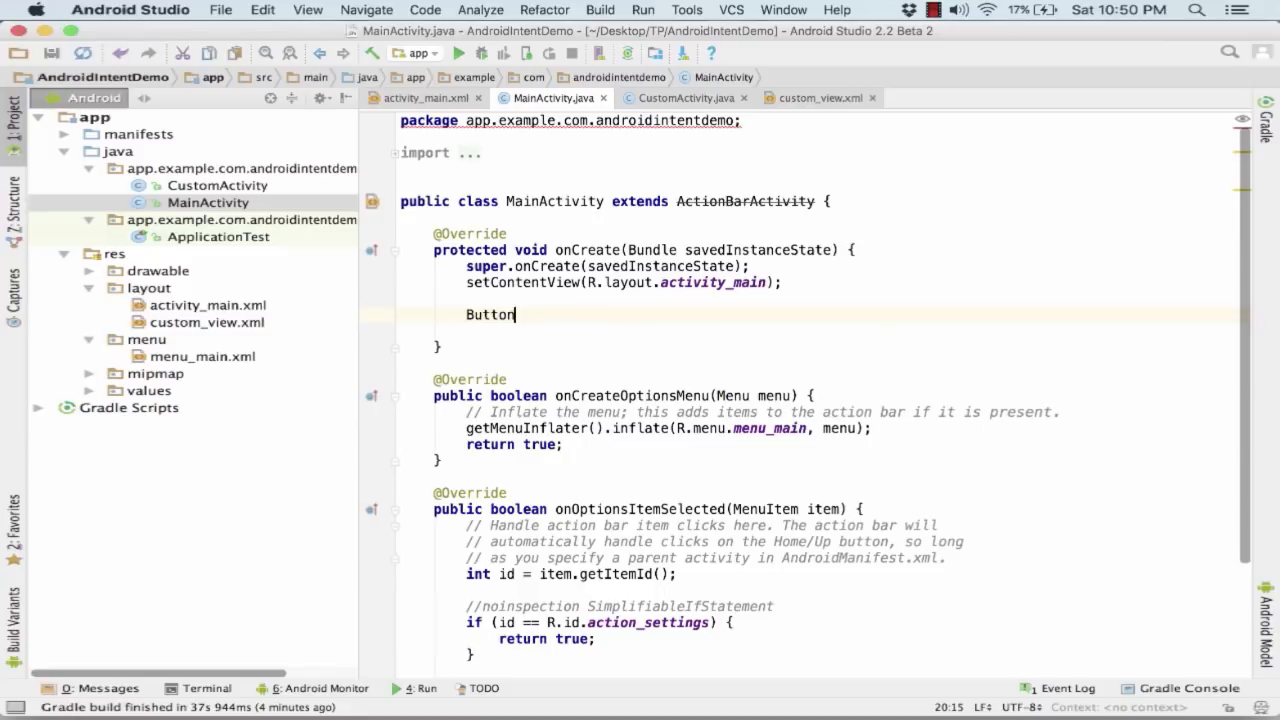
text(b1)
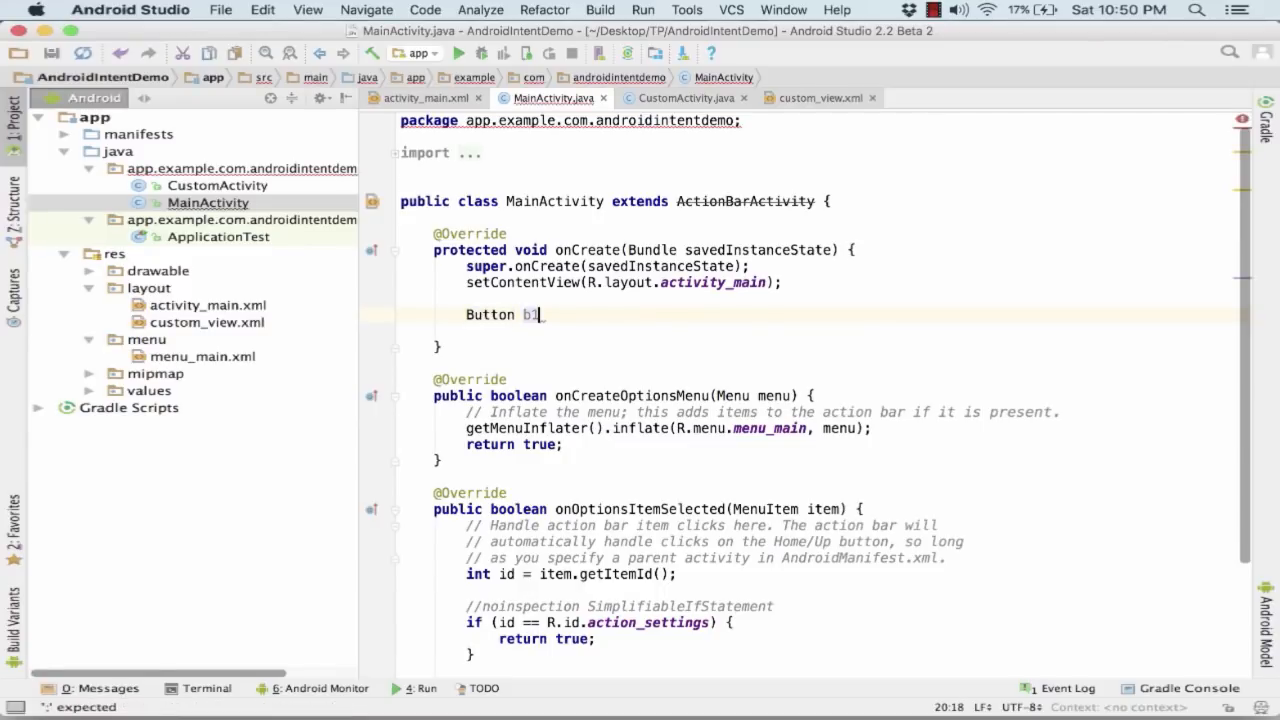
text(=(Bu)
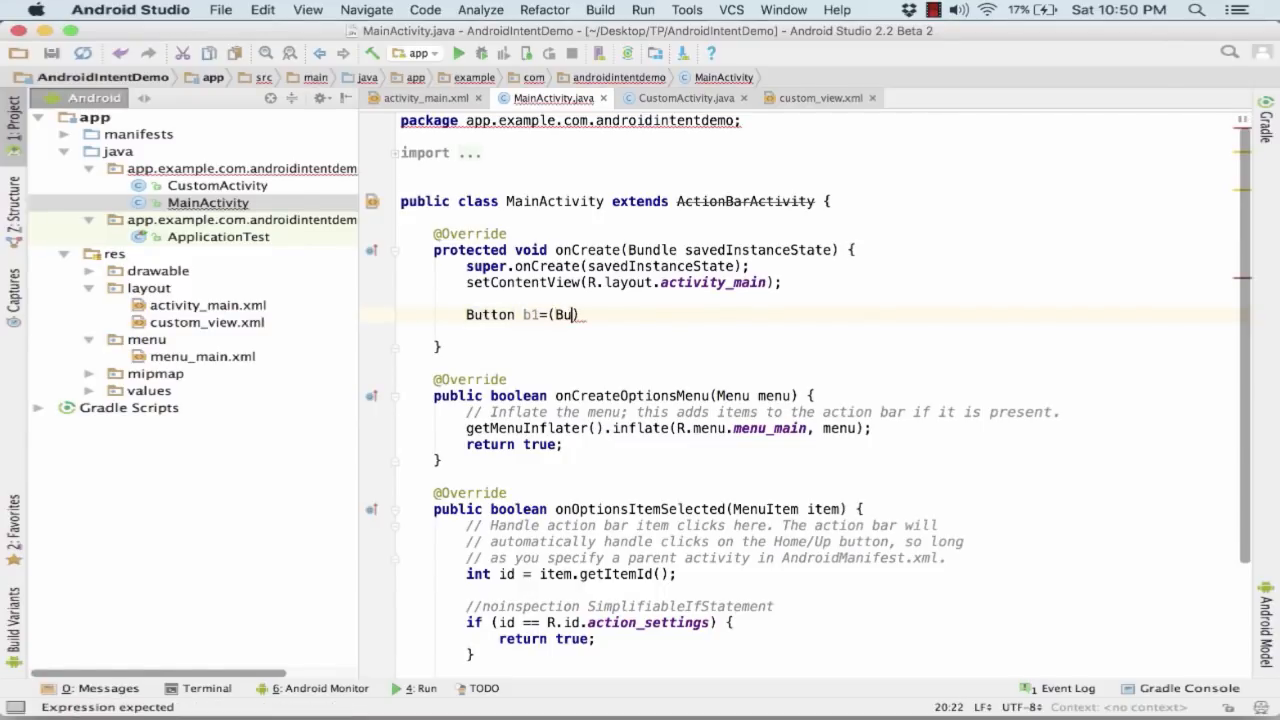
text(tton)
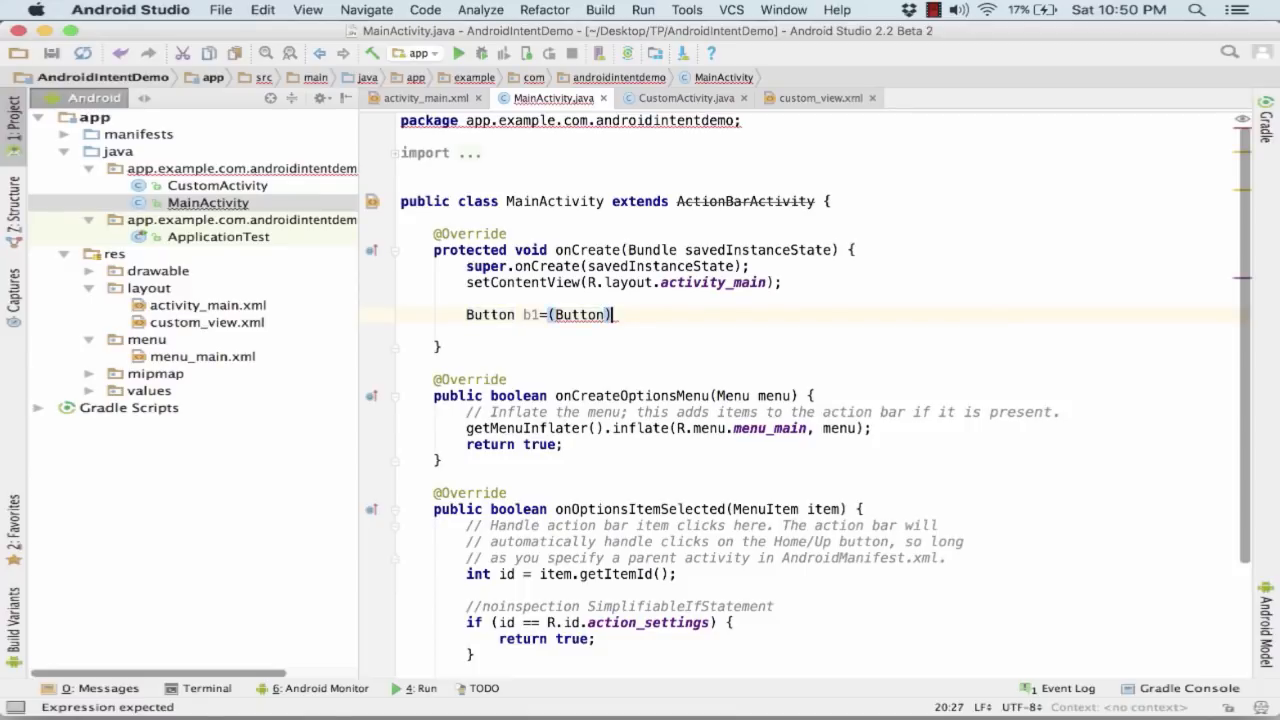
text(findViewById(R)
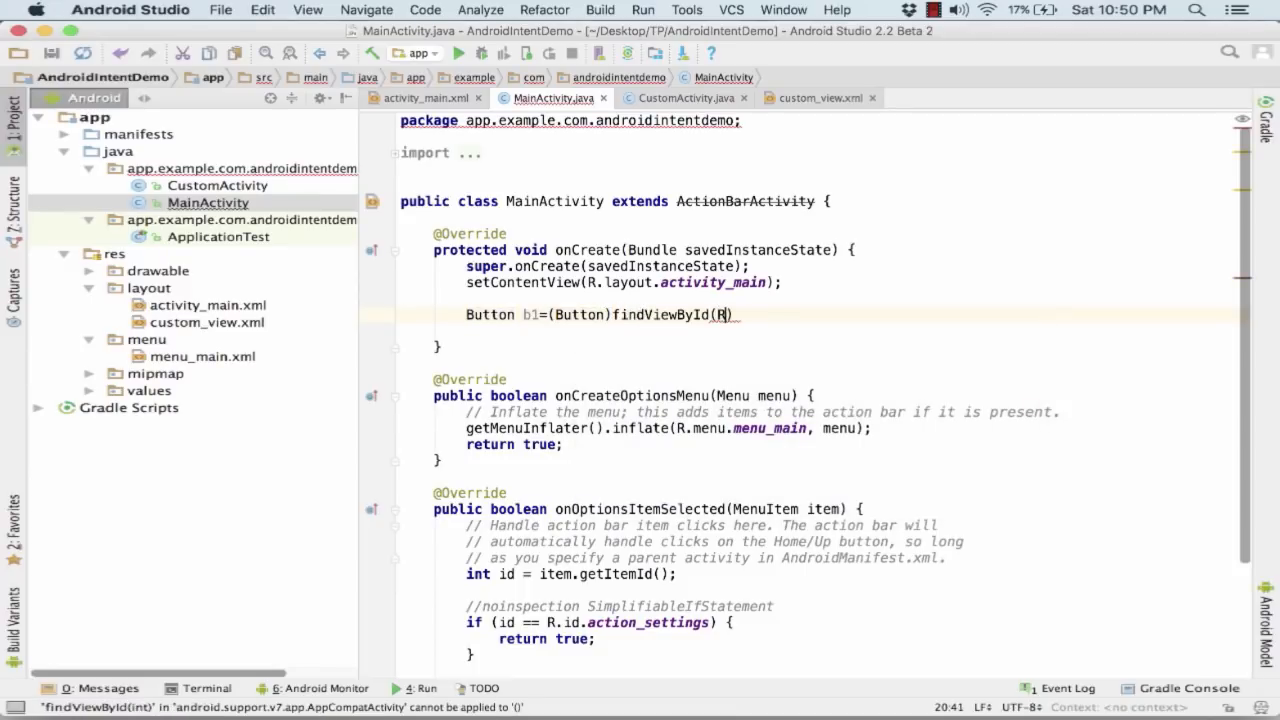
text(.id.button)
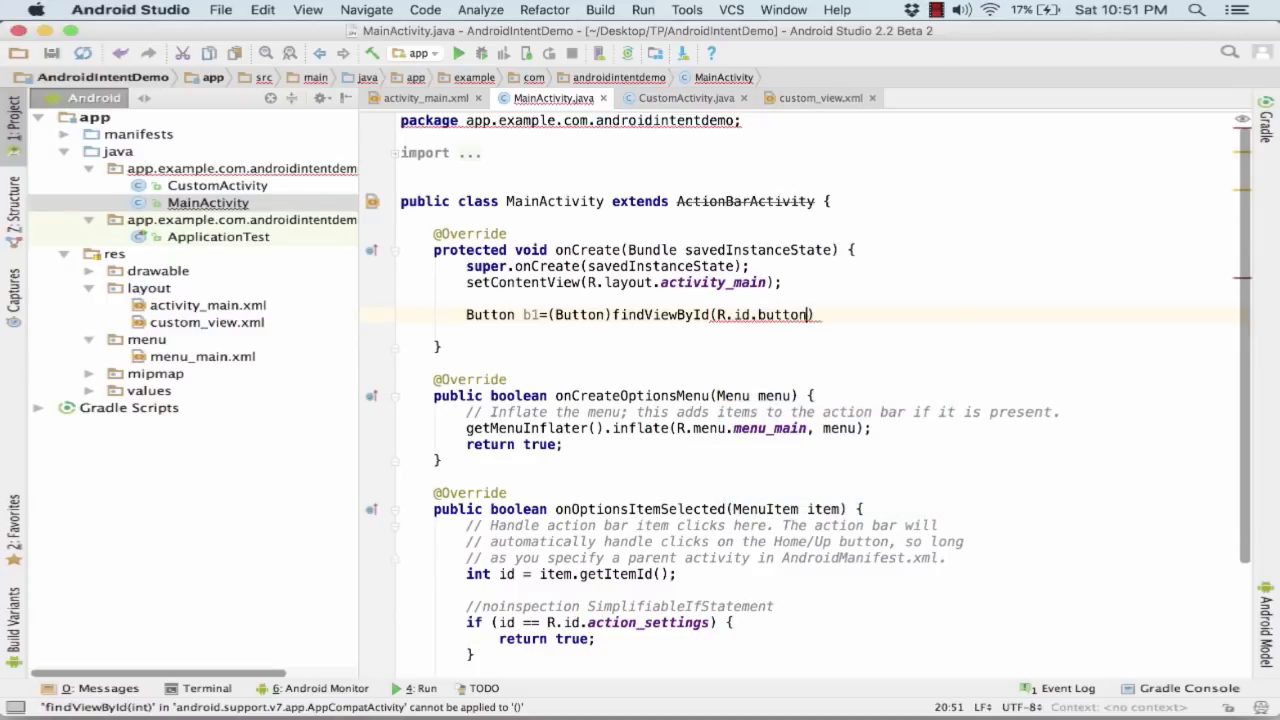
text(;)
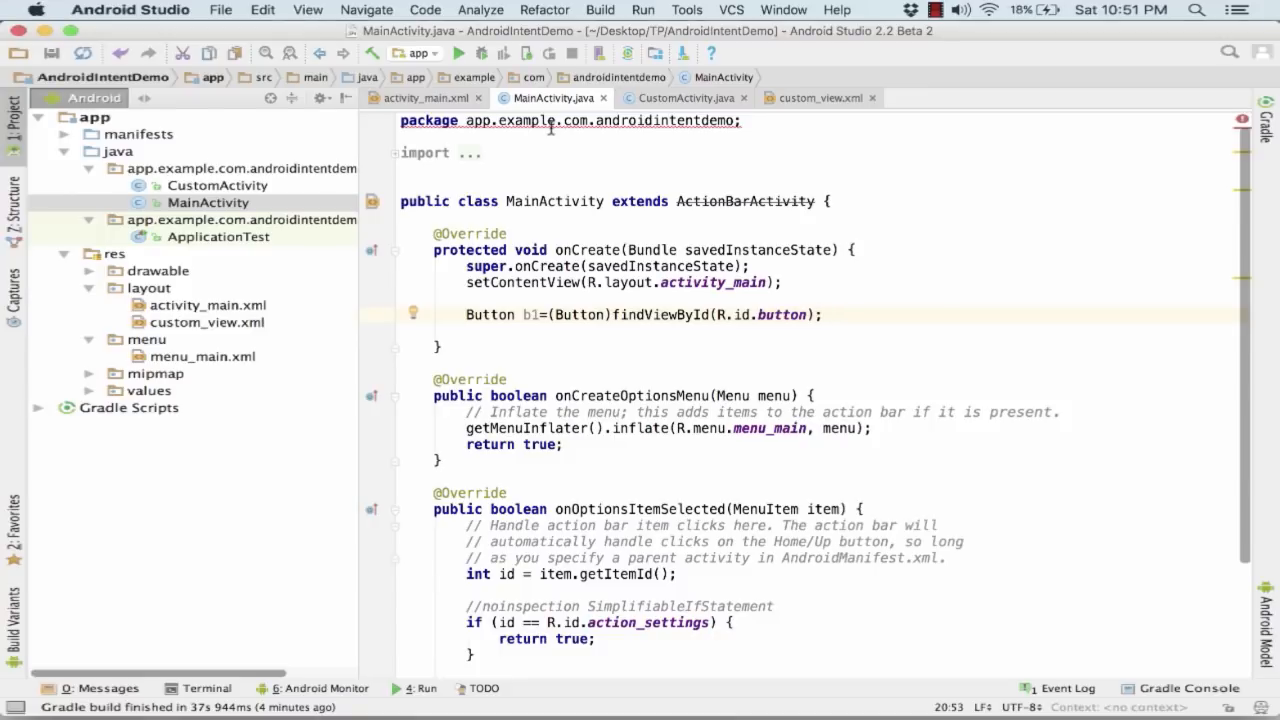
- Attach a new View.OnClickListener to b1 with setOnClickListener
text(b1.setOnClickListener();)
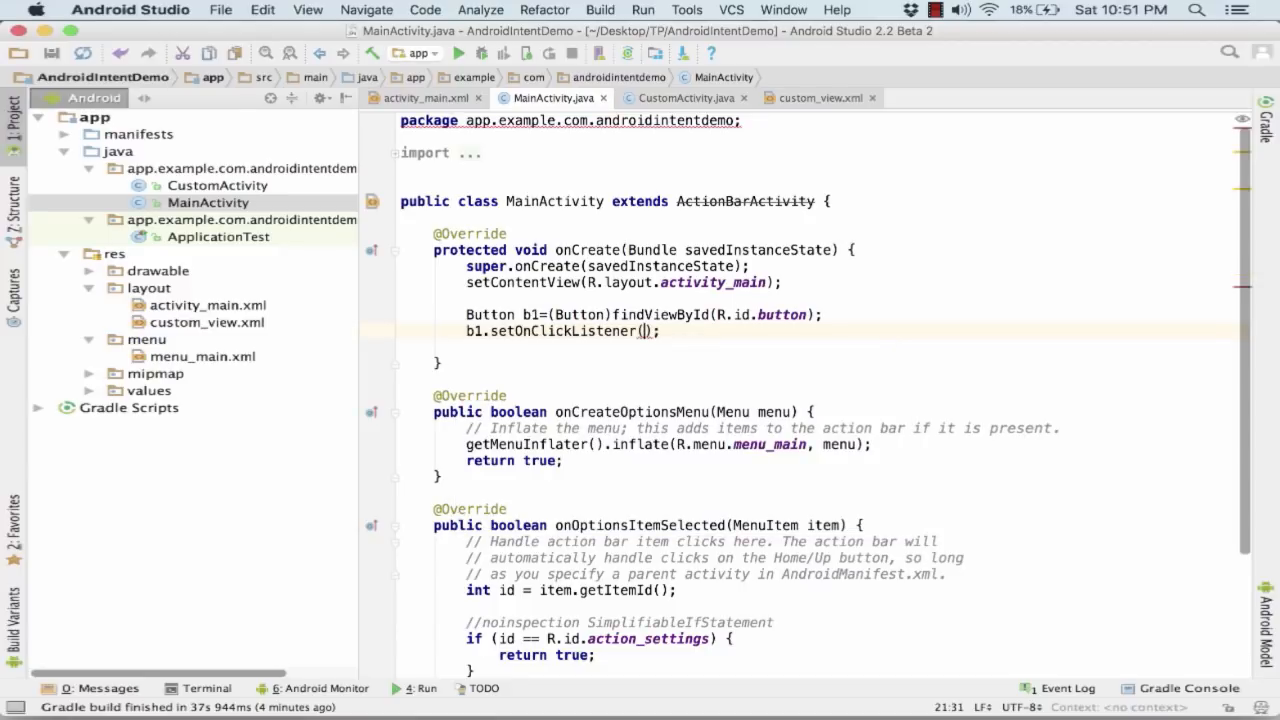
text(new)
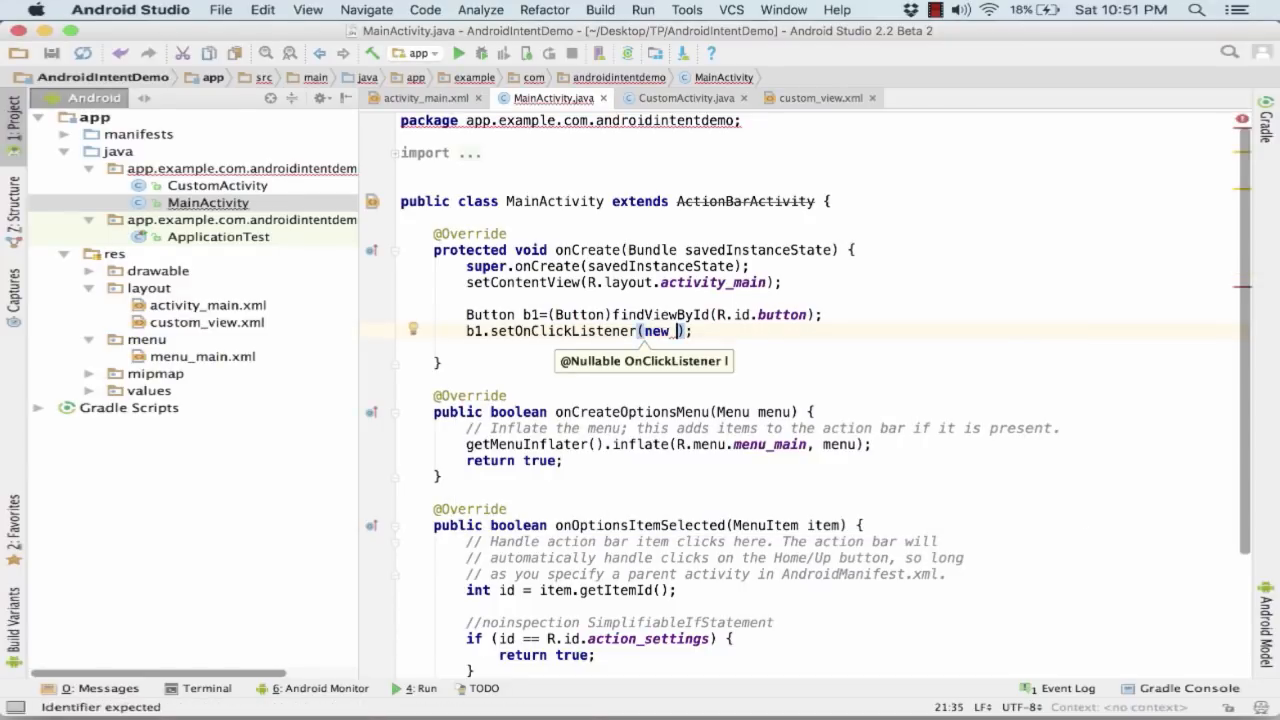
text(View.OnClickListener()
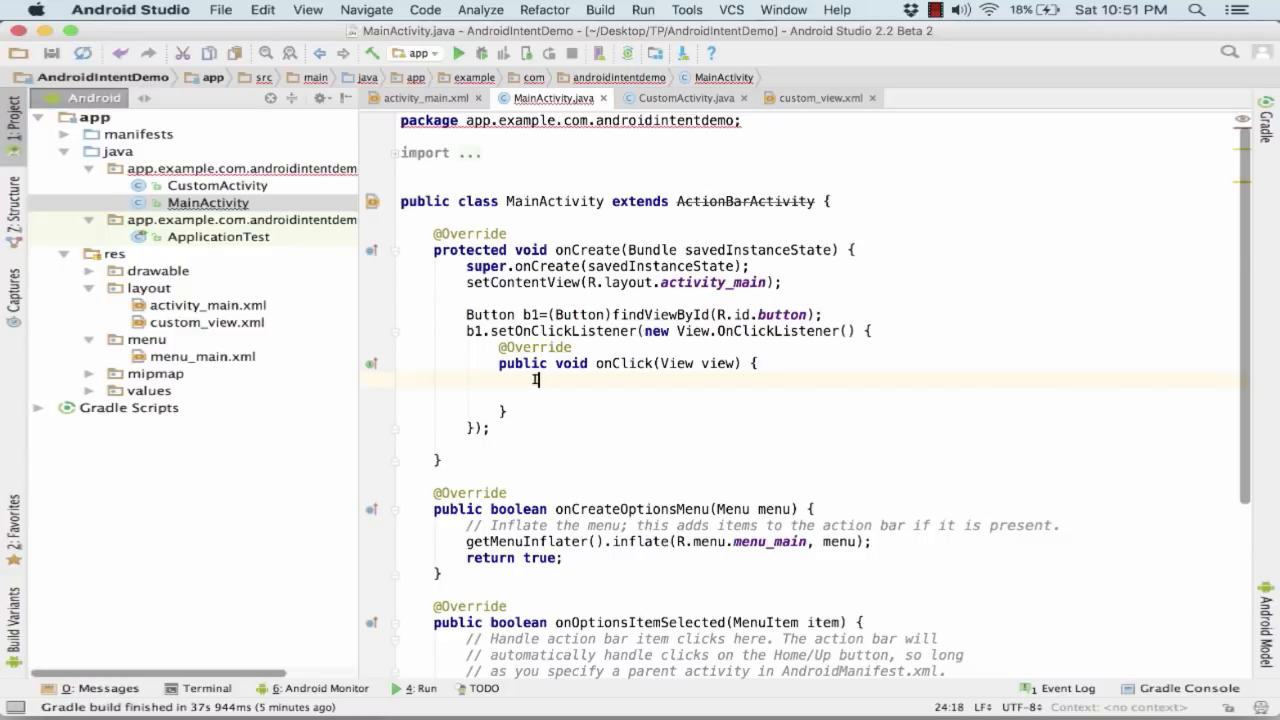
- Inside onClick, write Intent intent = new Intent(MainActivity.this, CustomActivity.class);
text(Intent i)
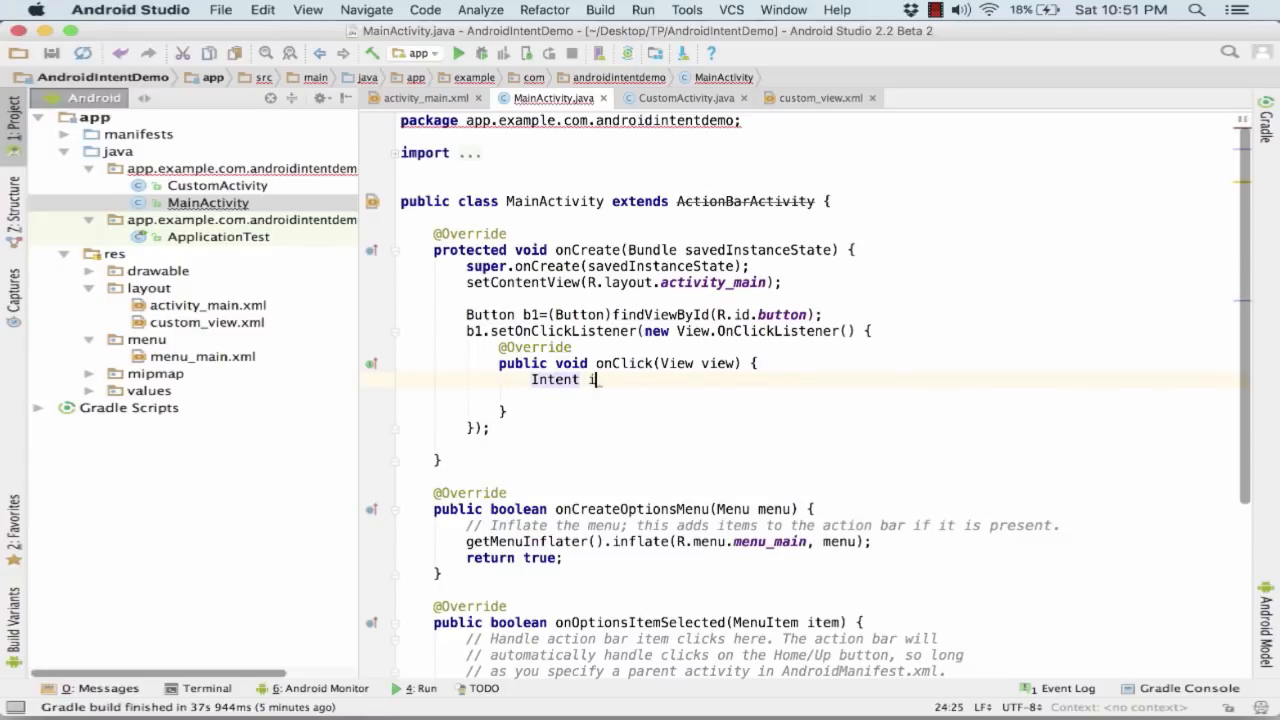
text(_intent = new)
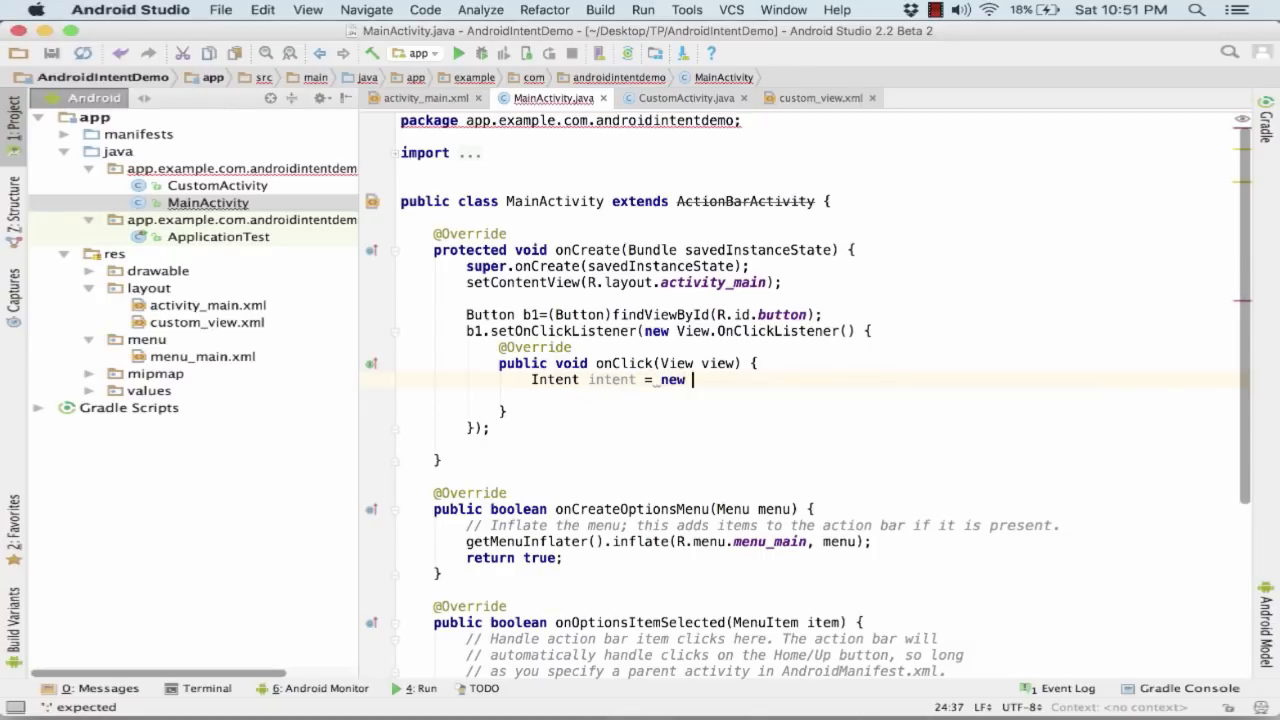
text(Intent())
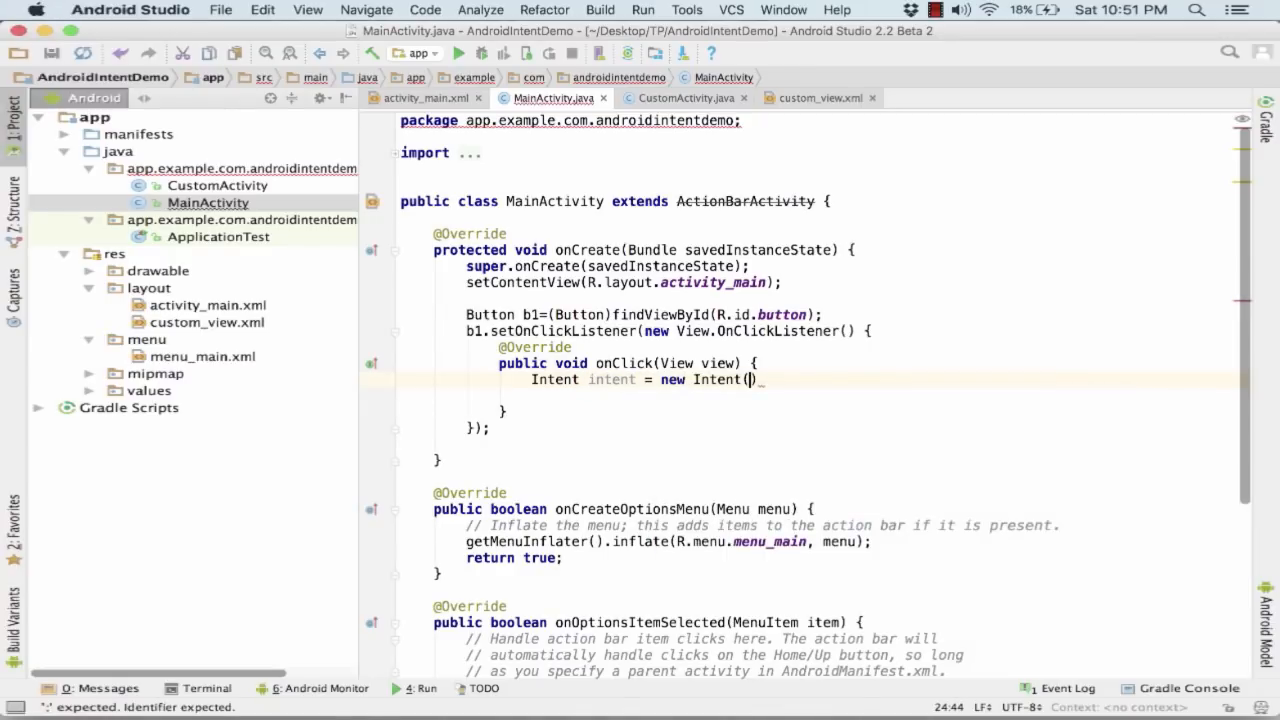
text(MainActivity.)
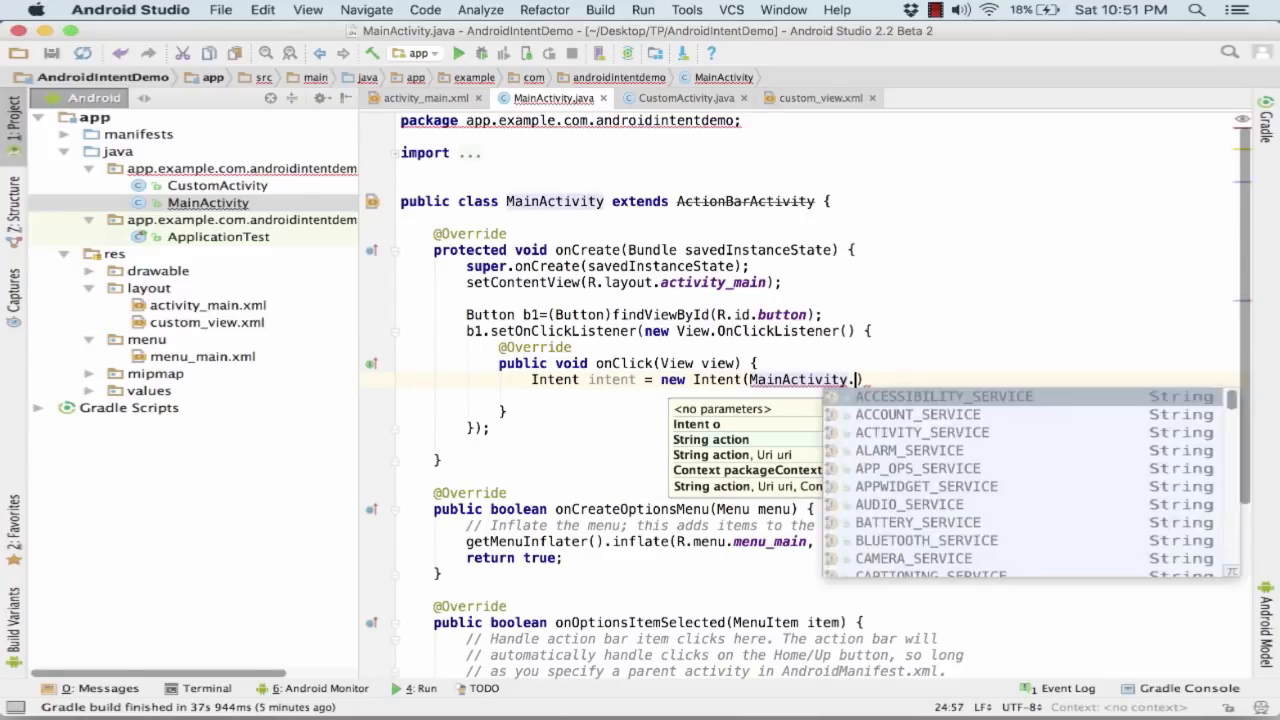
text(this,)
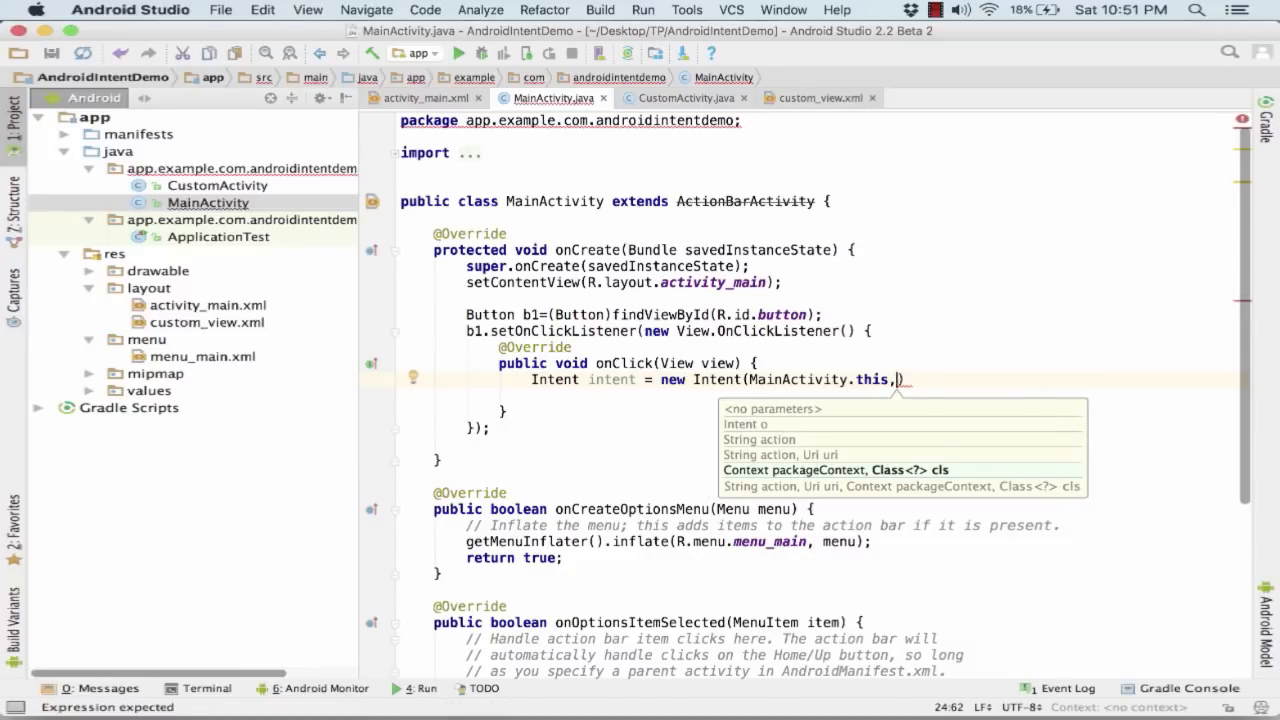
text(CustomActivity)
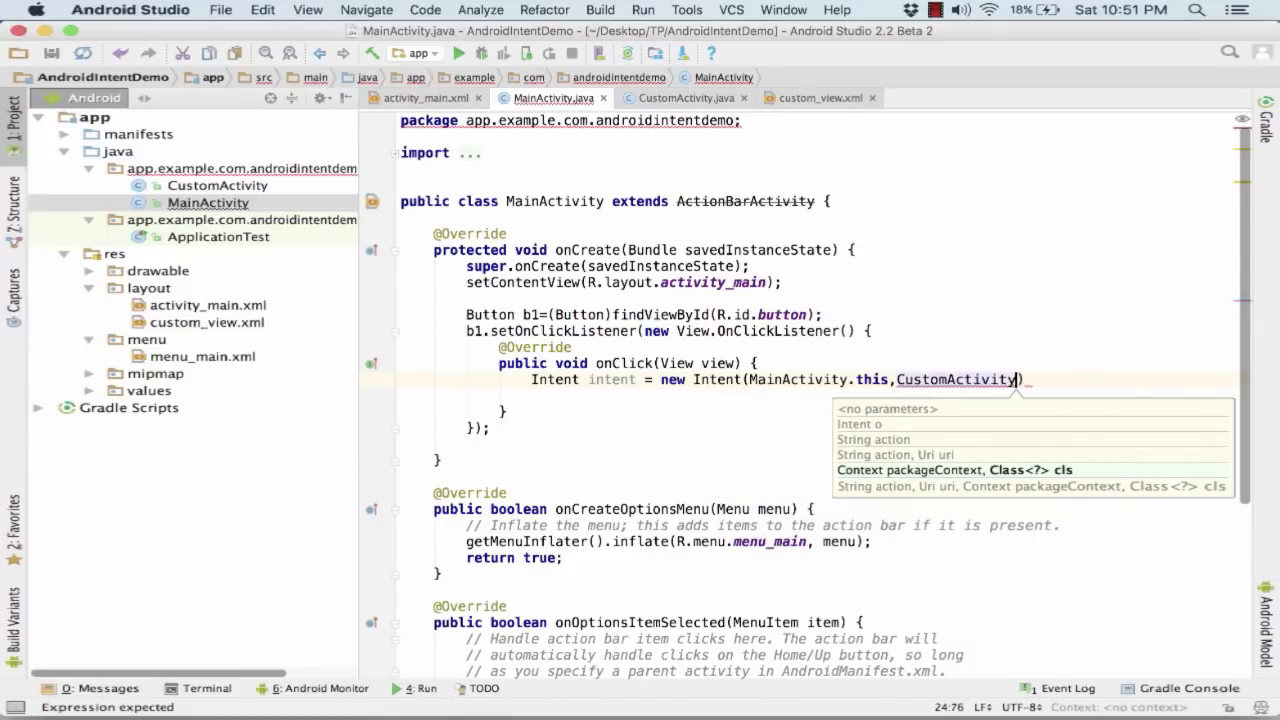
text(.class)
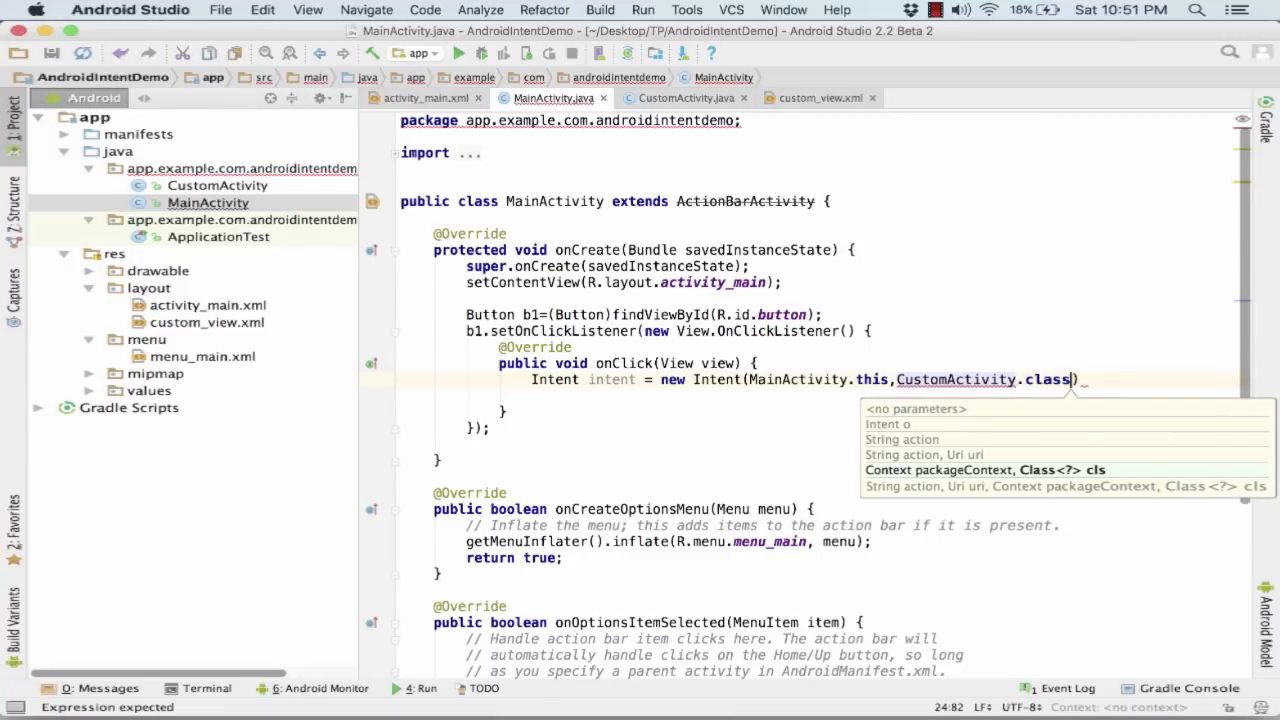
key(enter)
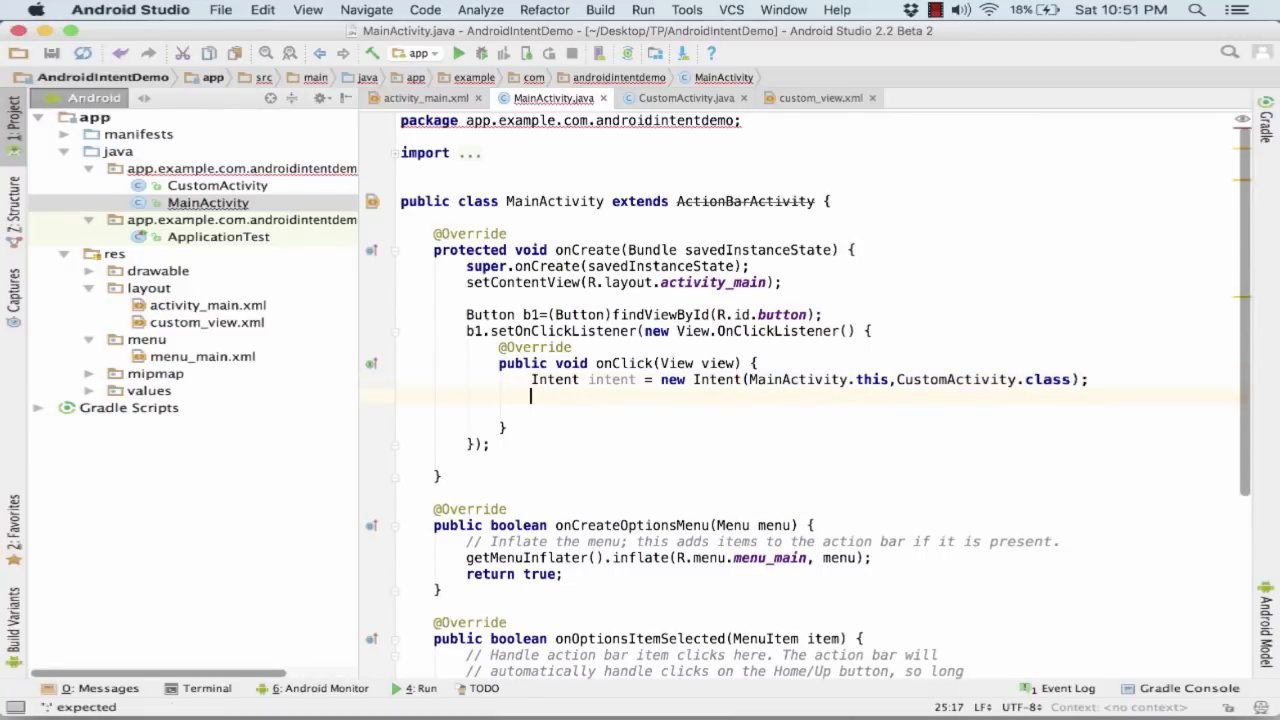
- Add intent.putExtra("a", "MainActivity-is the source "); after creating the intent
text(int)
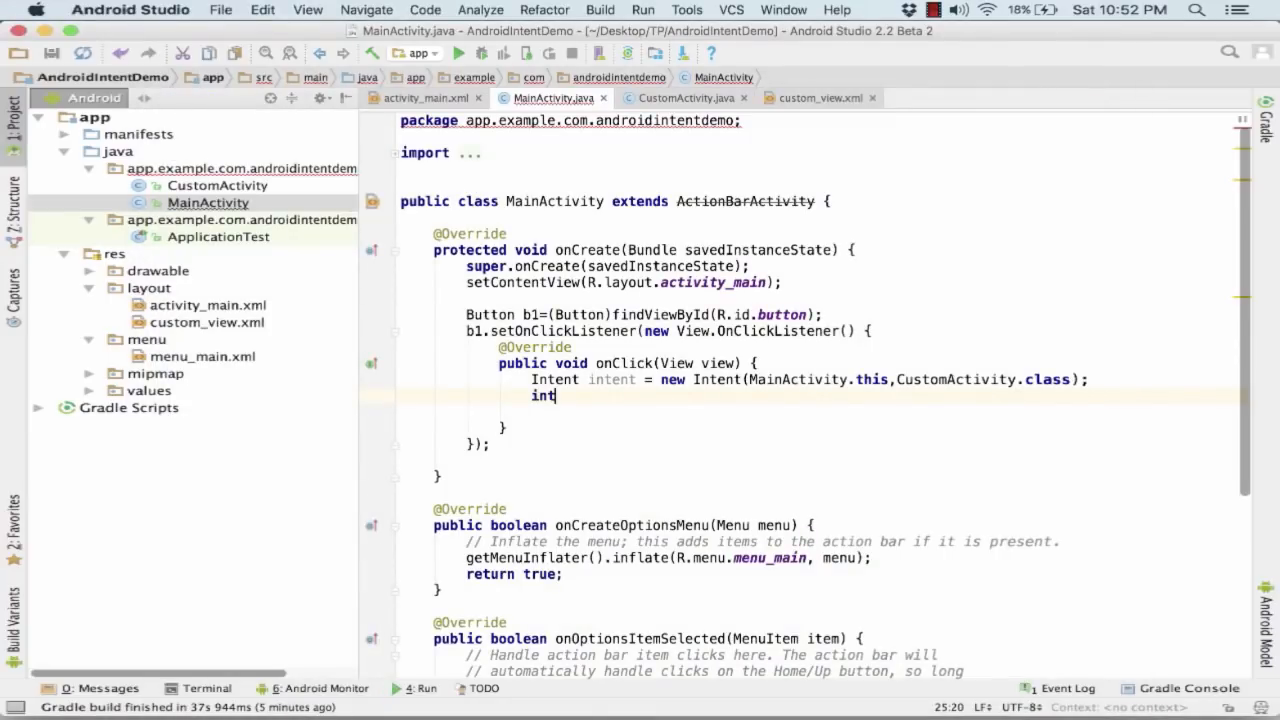
text(ent)
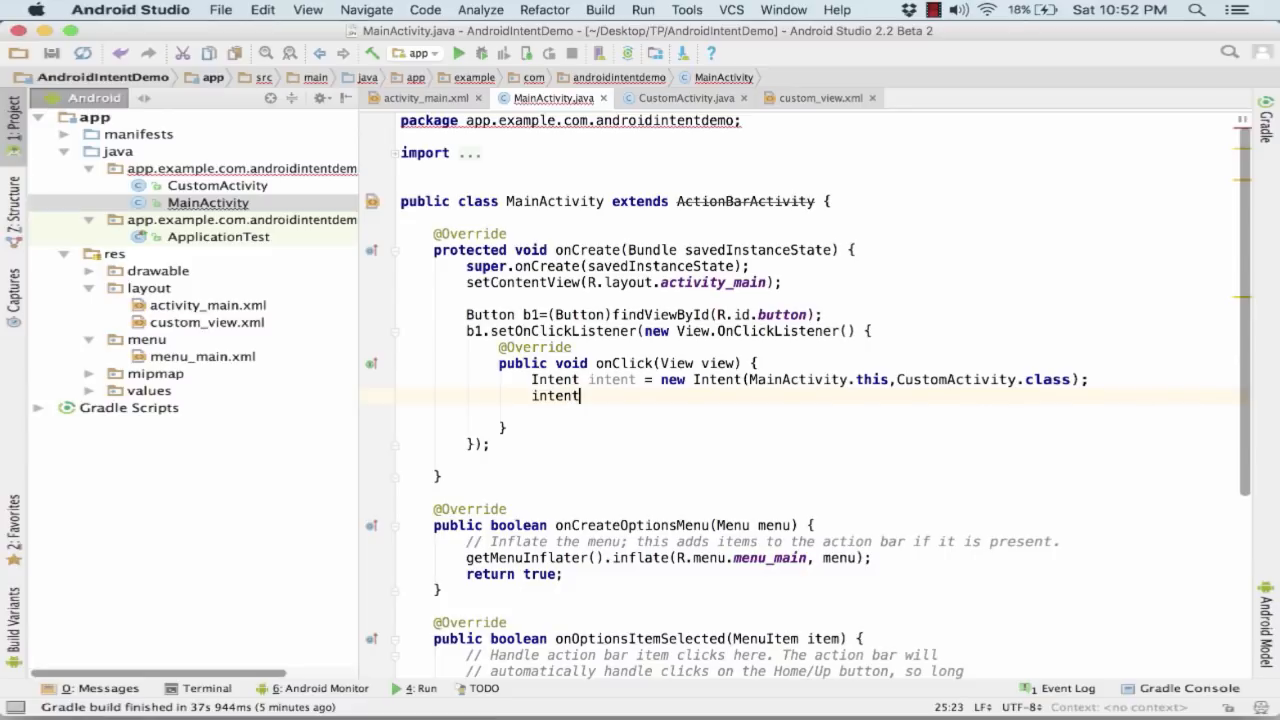
text(.putExtra("a",")
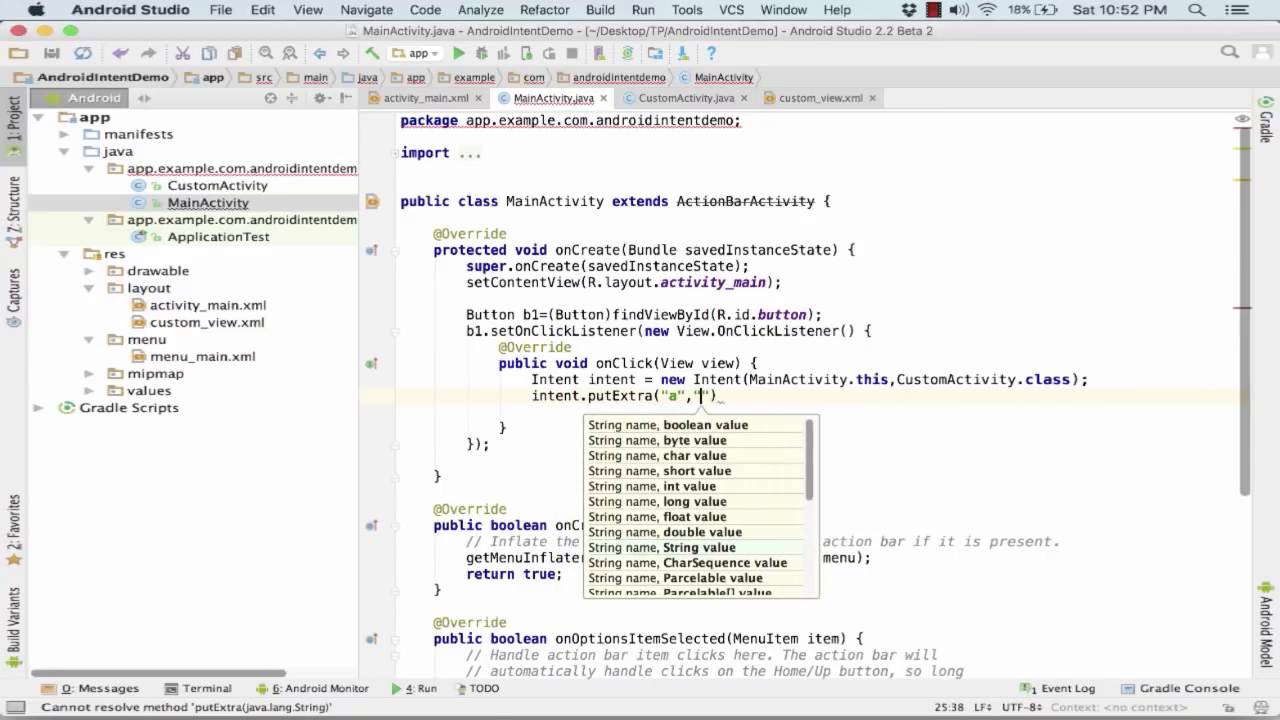
text(MainActiv)
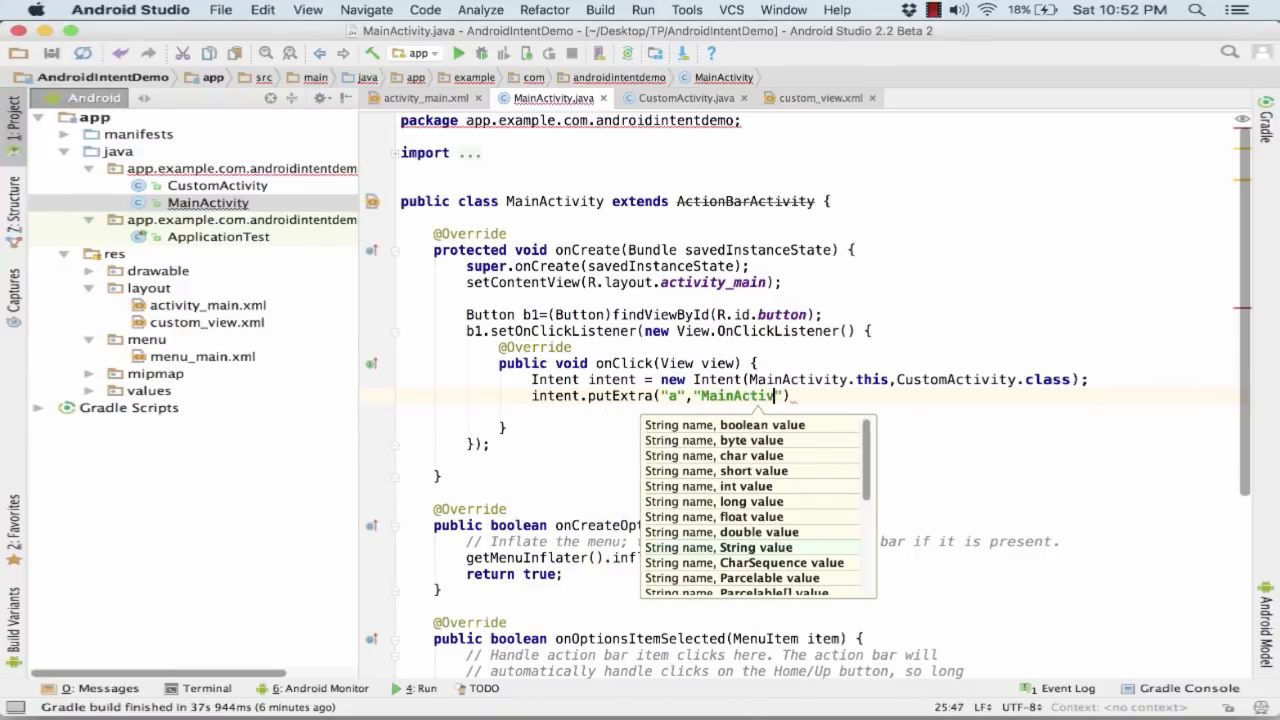
text(ty)
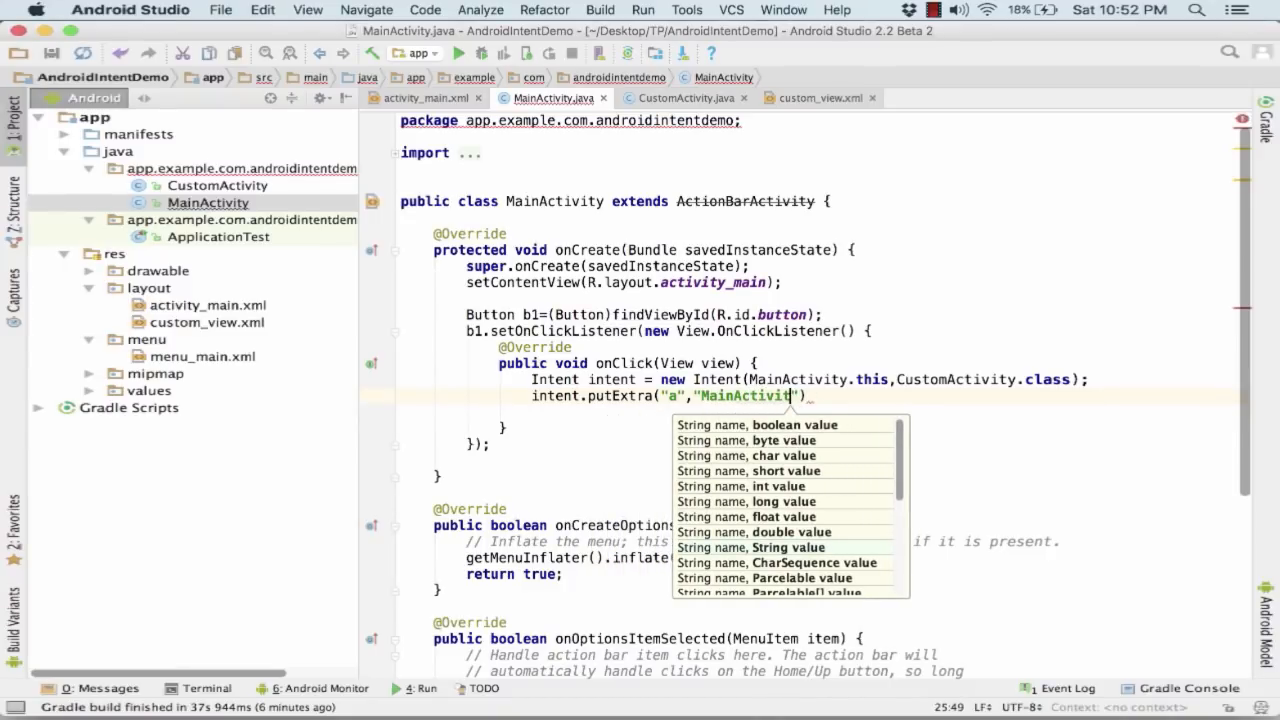
text(-)
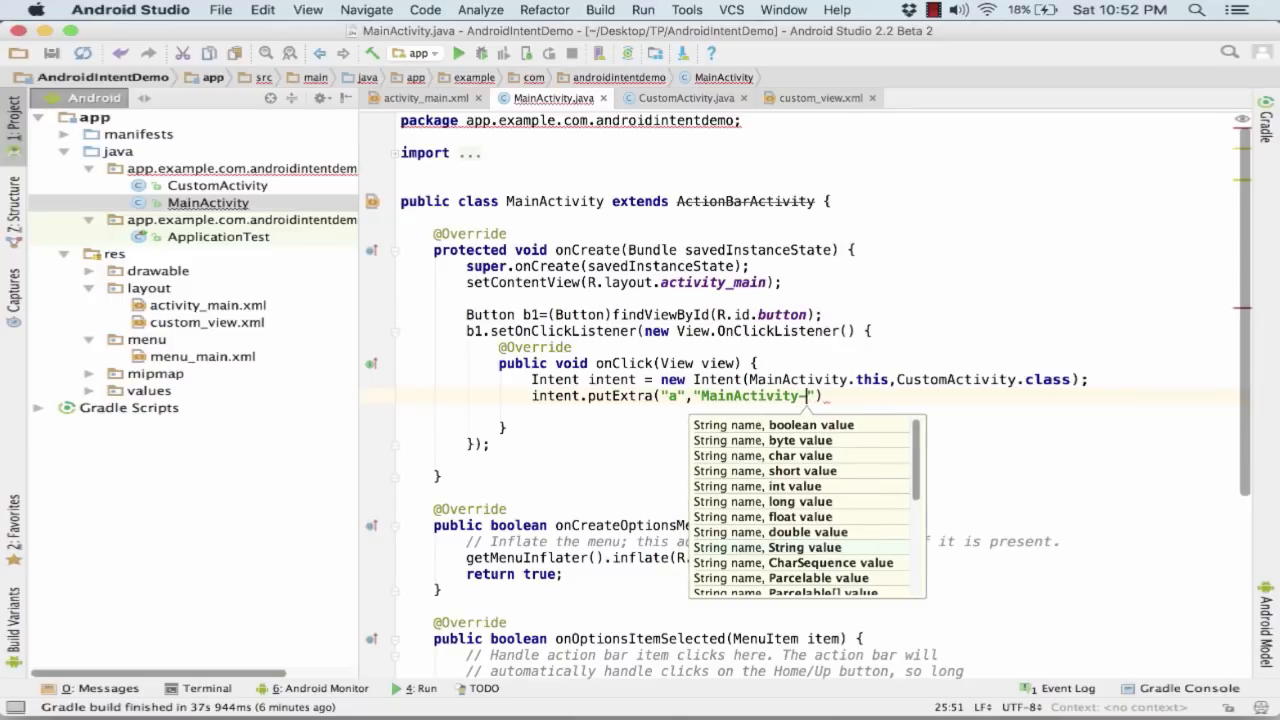
text(C)
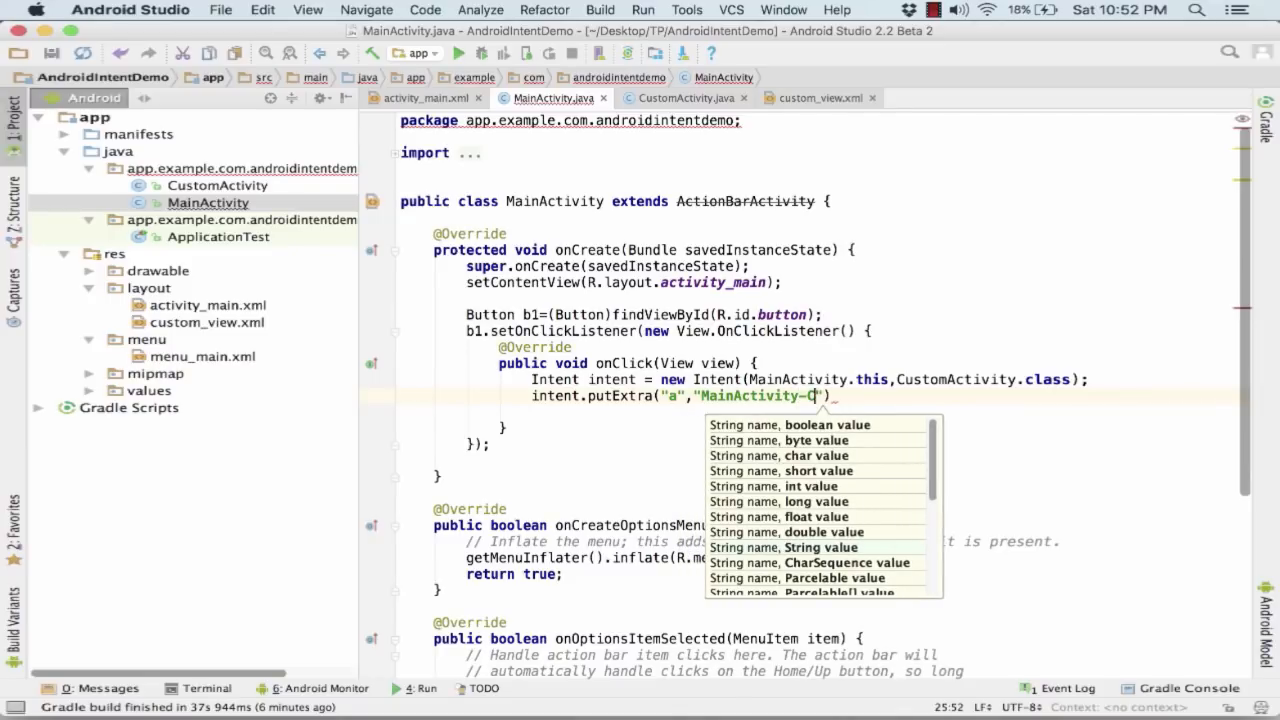
text(is the)
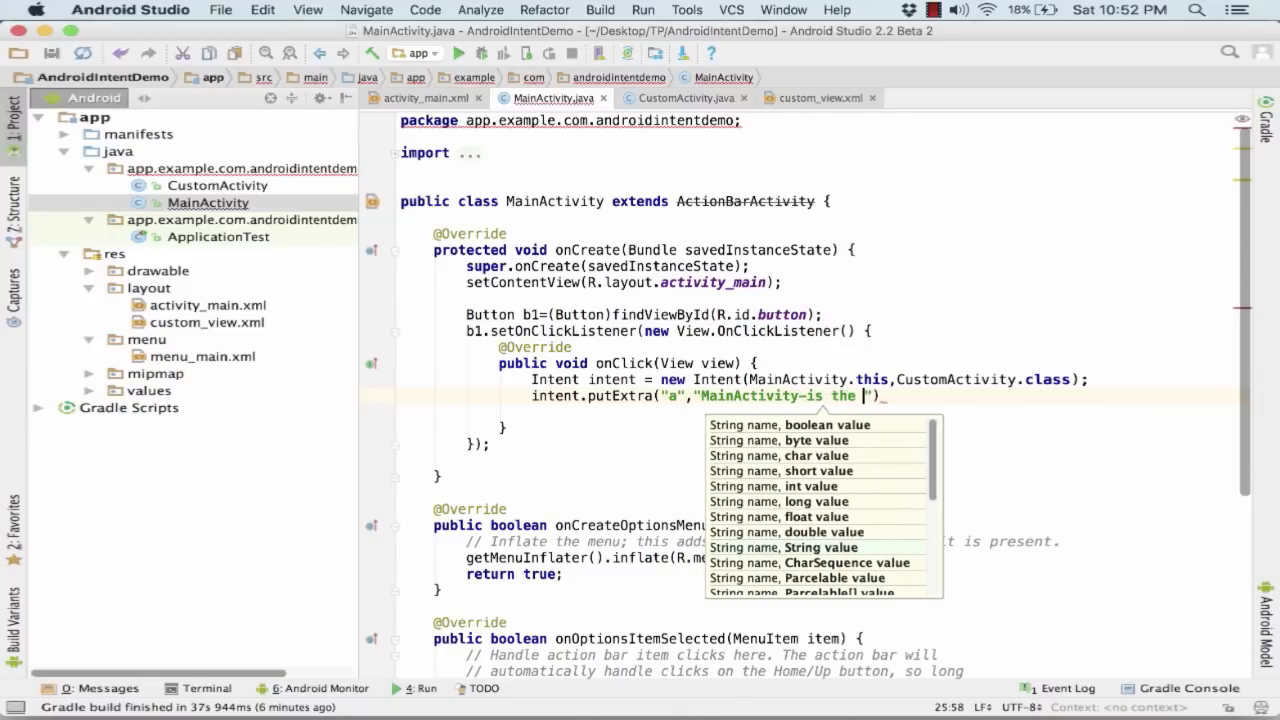
text(source)
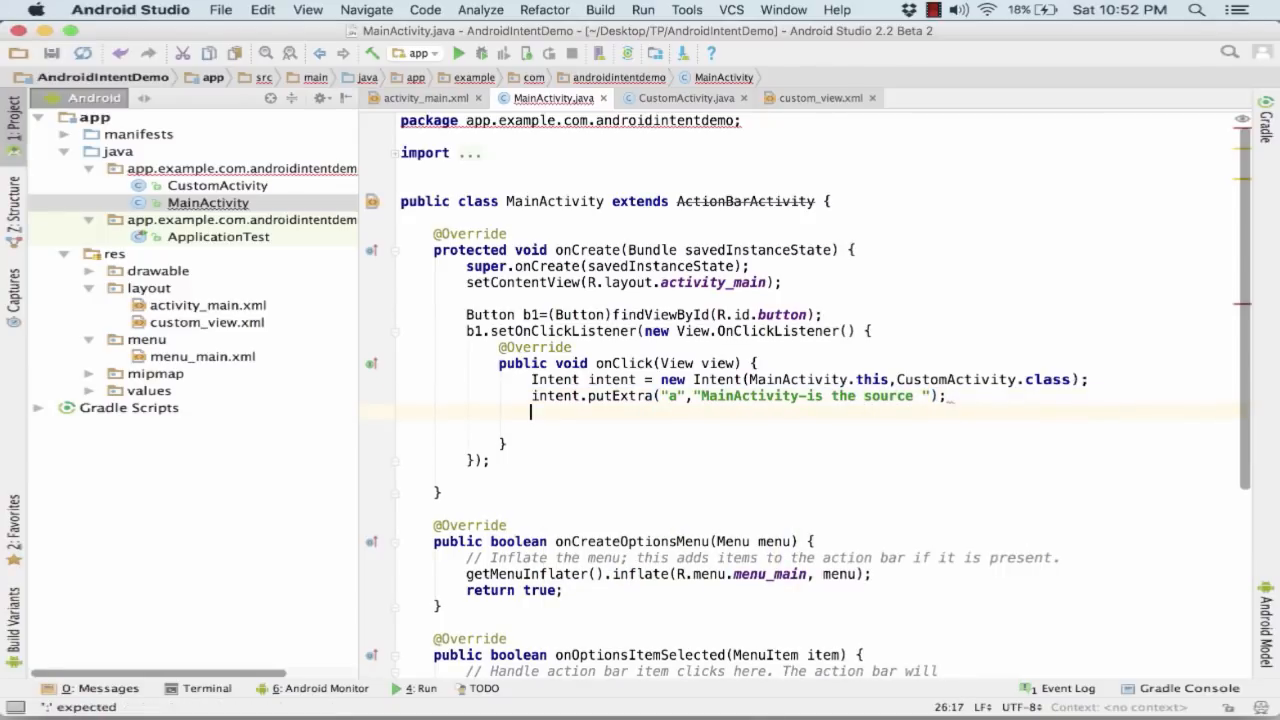
- End the click handler with startActivity(intent); and bring up CustomActivity.java
text(S)
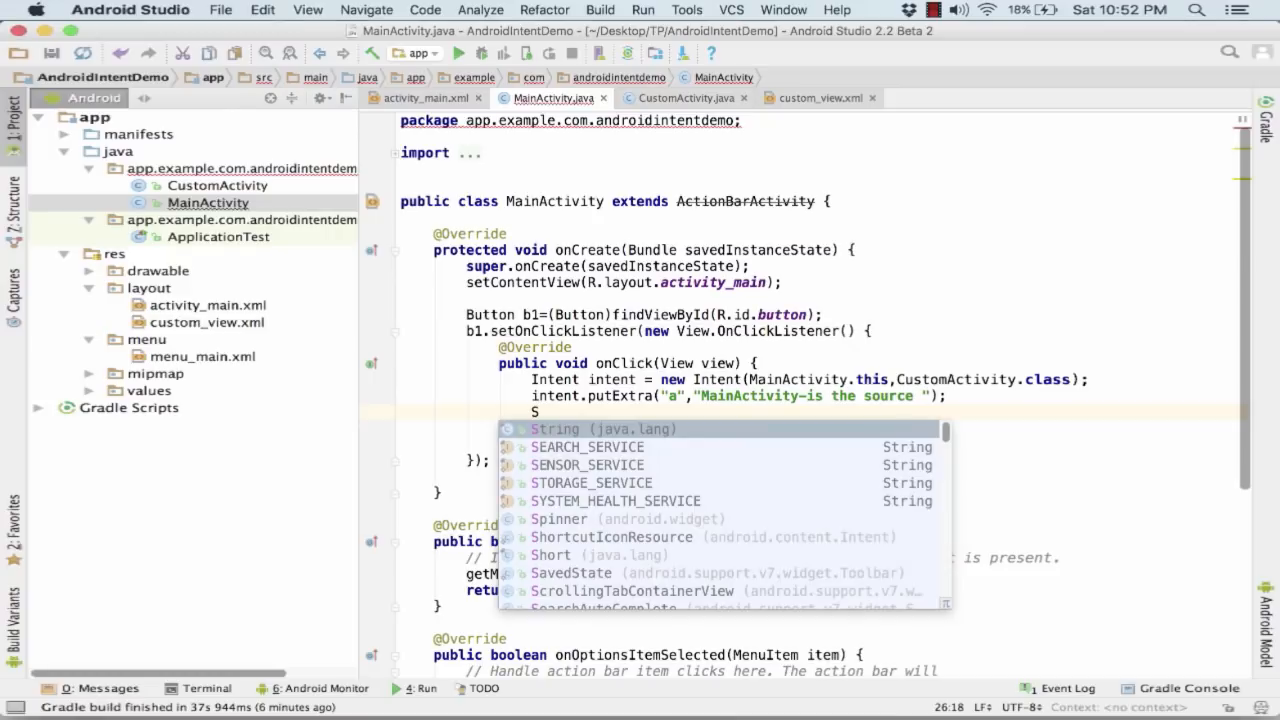
text(t)
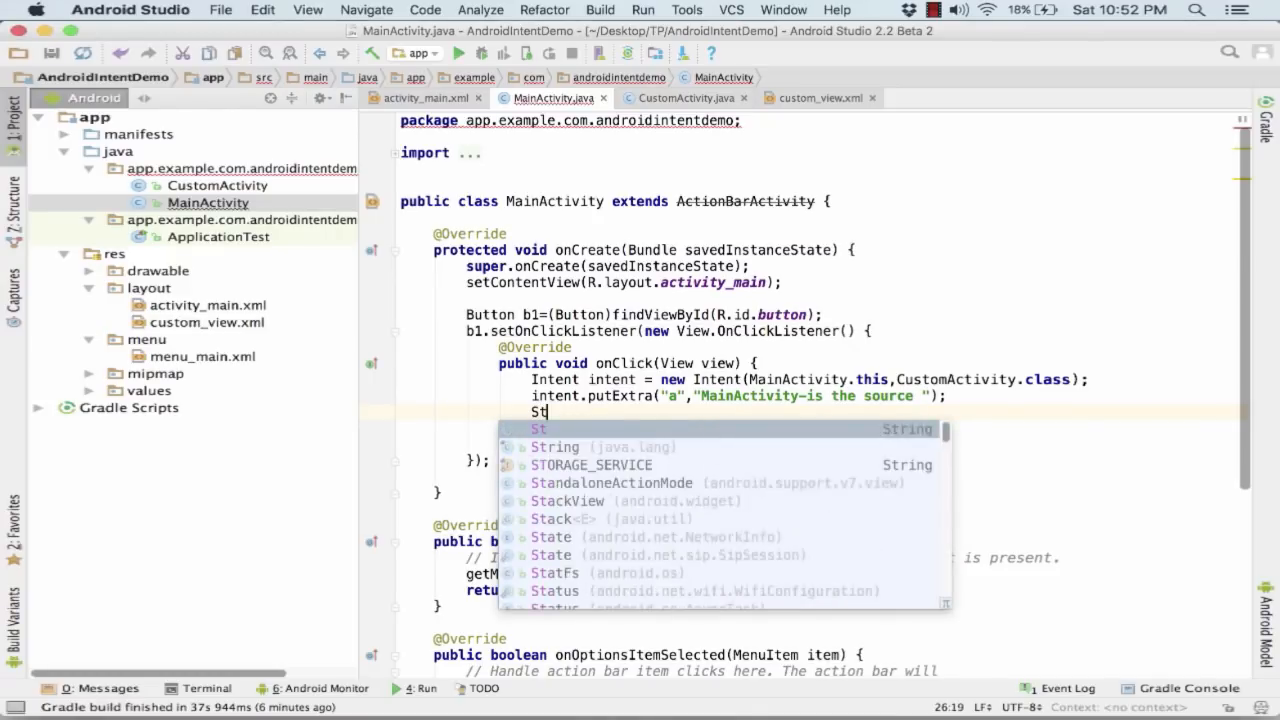
text(tartActivity();)
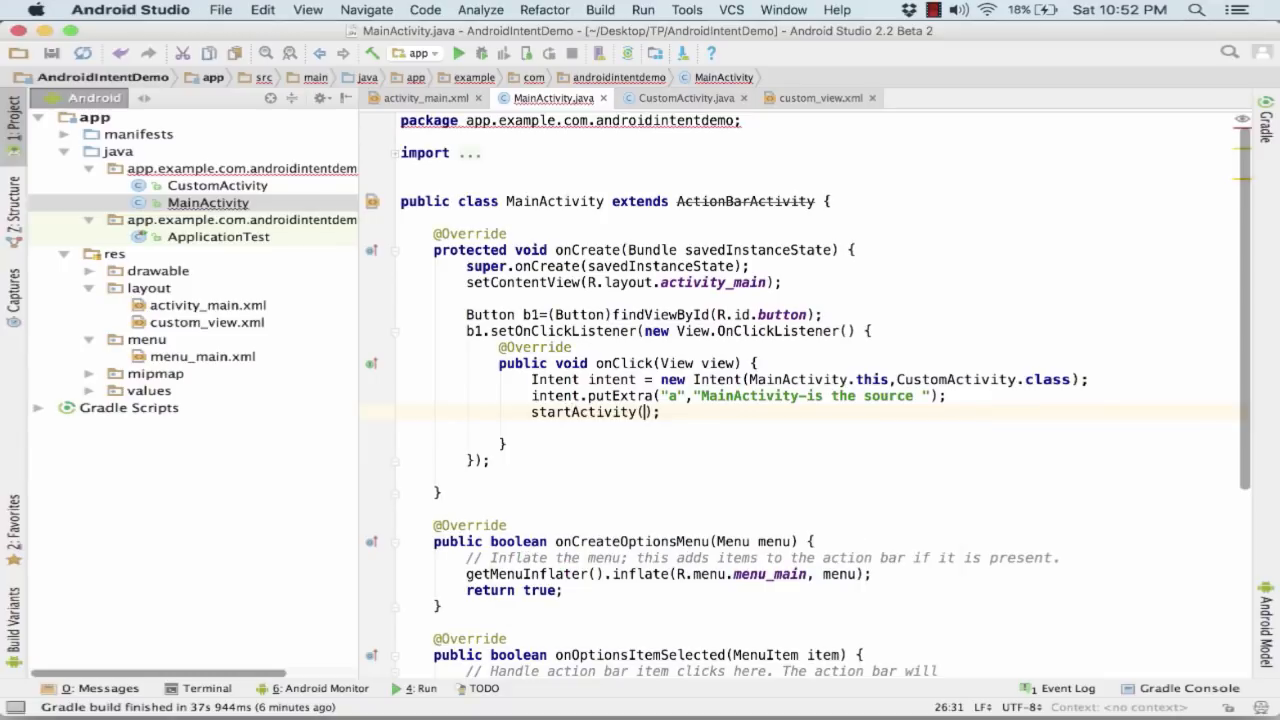
text(intent)
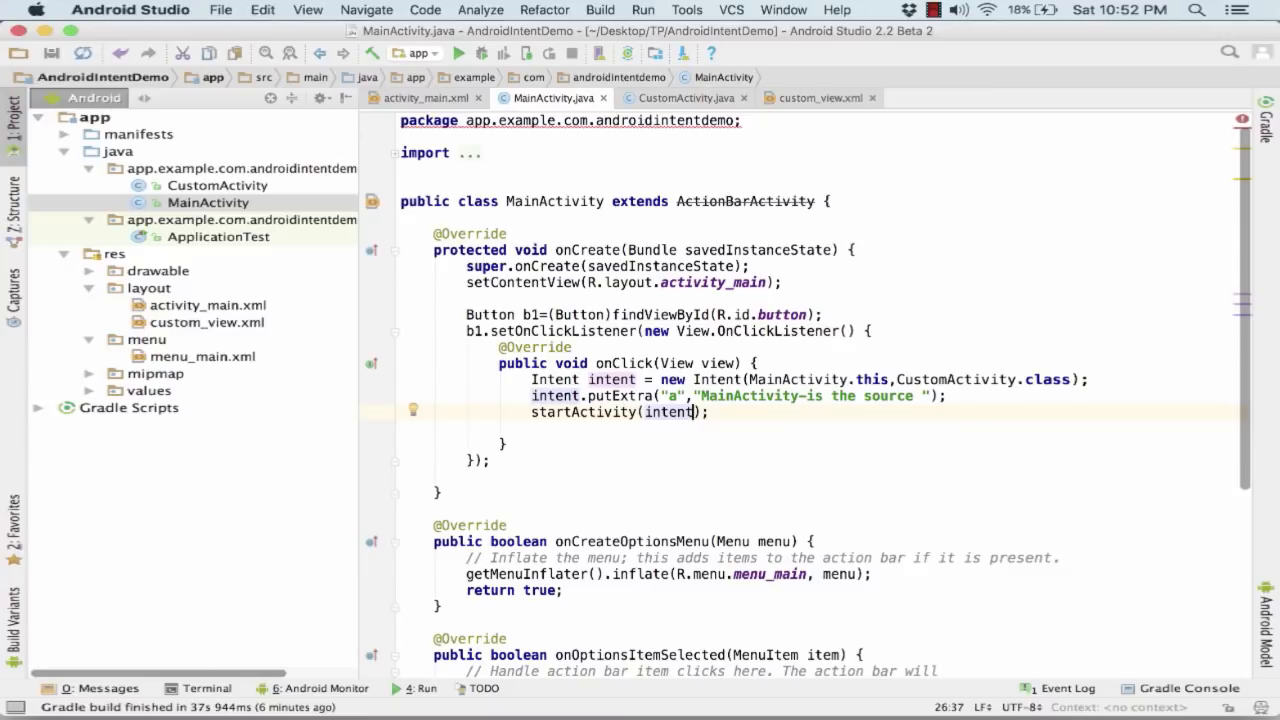
click(684, 96)
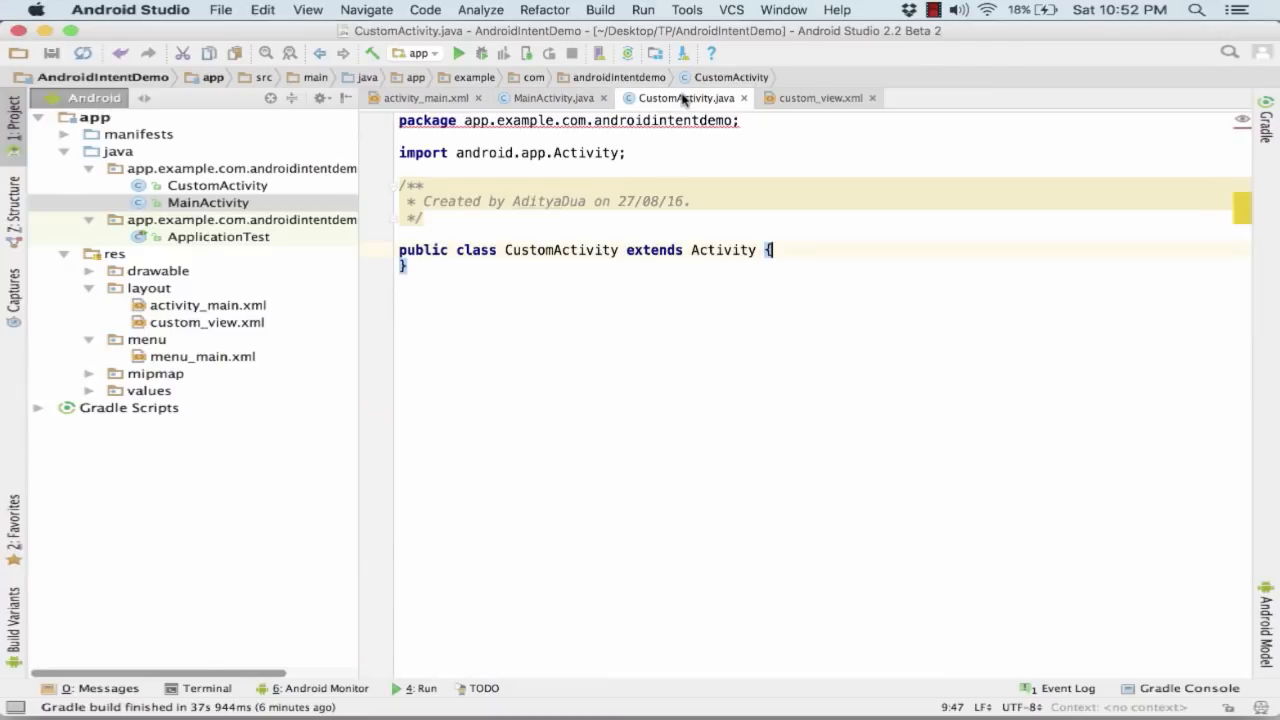
mouse_move(684, 96)
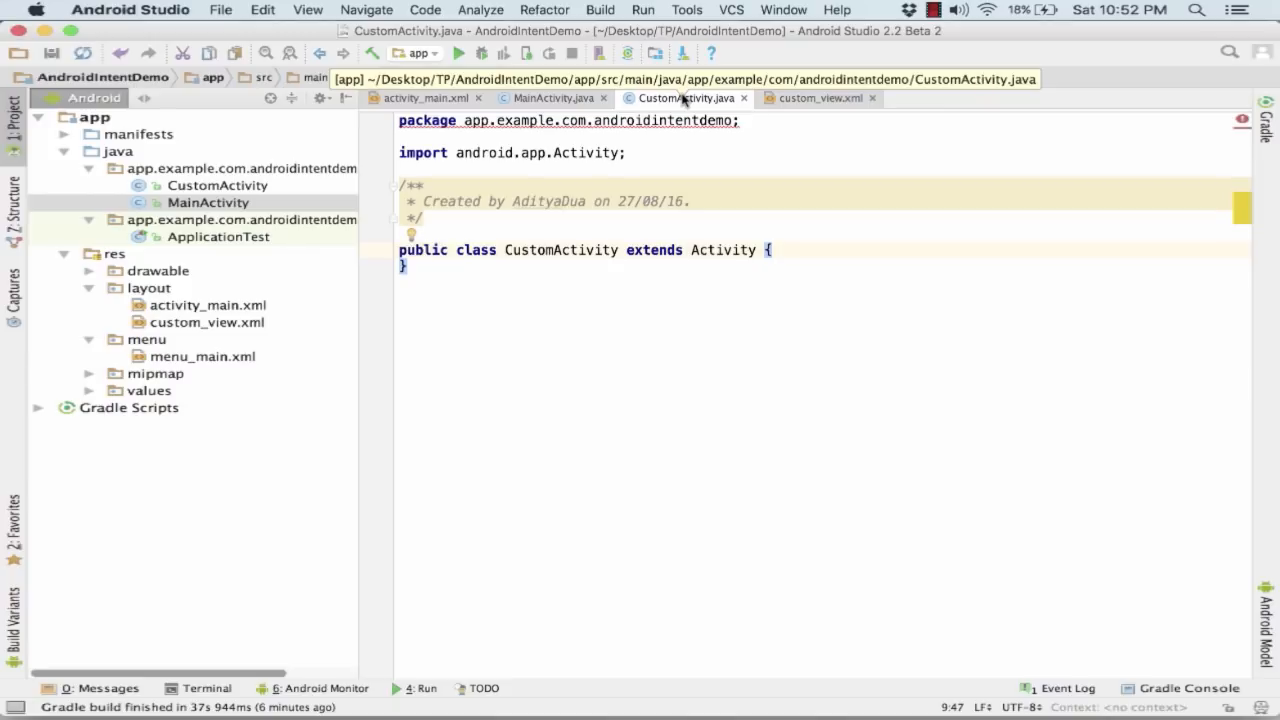
- Override onCreate in CustomActivity with setContentView(R.layout.custom_view), checking the custom_view layout
click(432, 266)
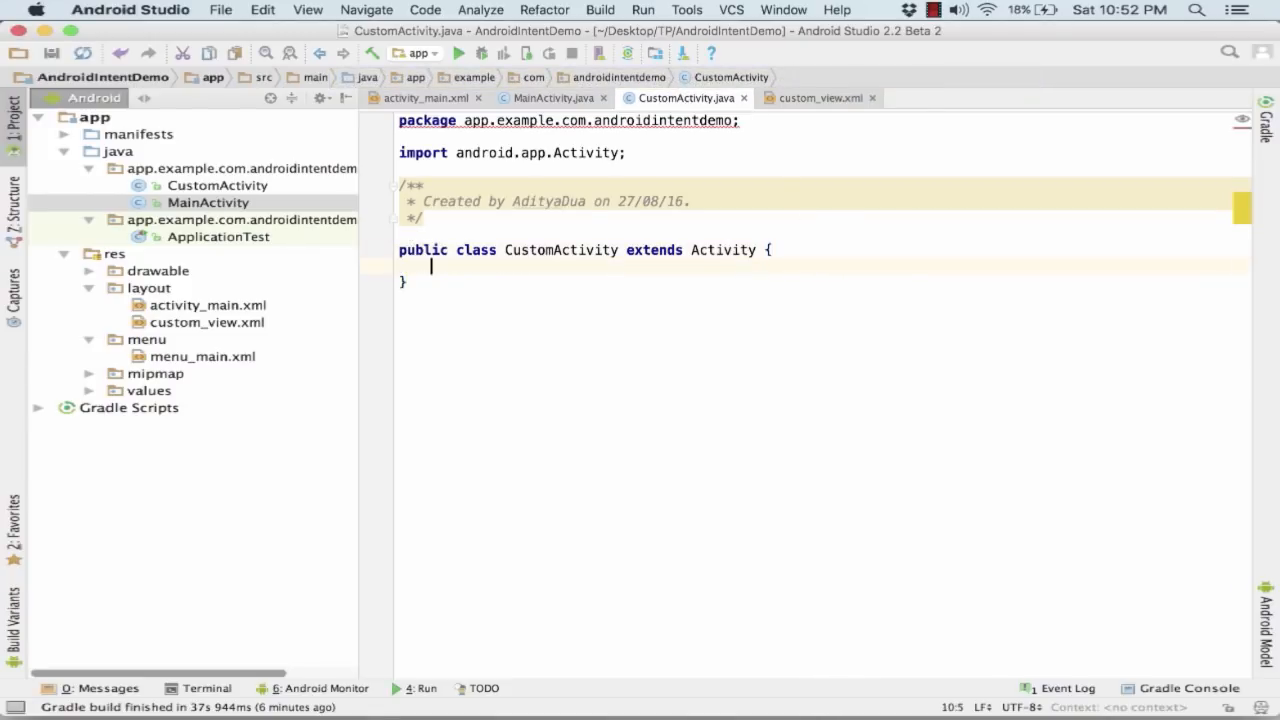
text(onc)
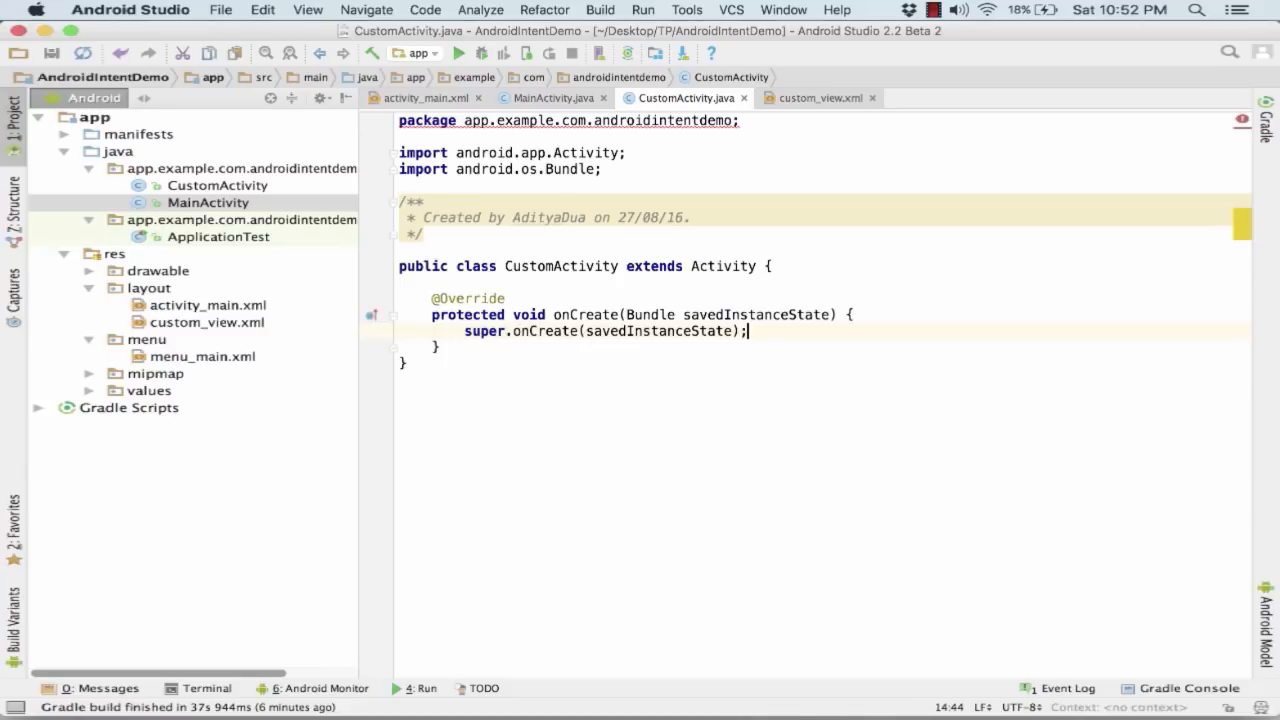
text(setc)
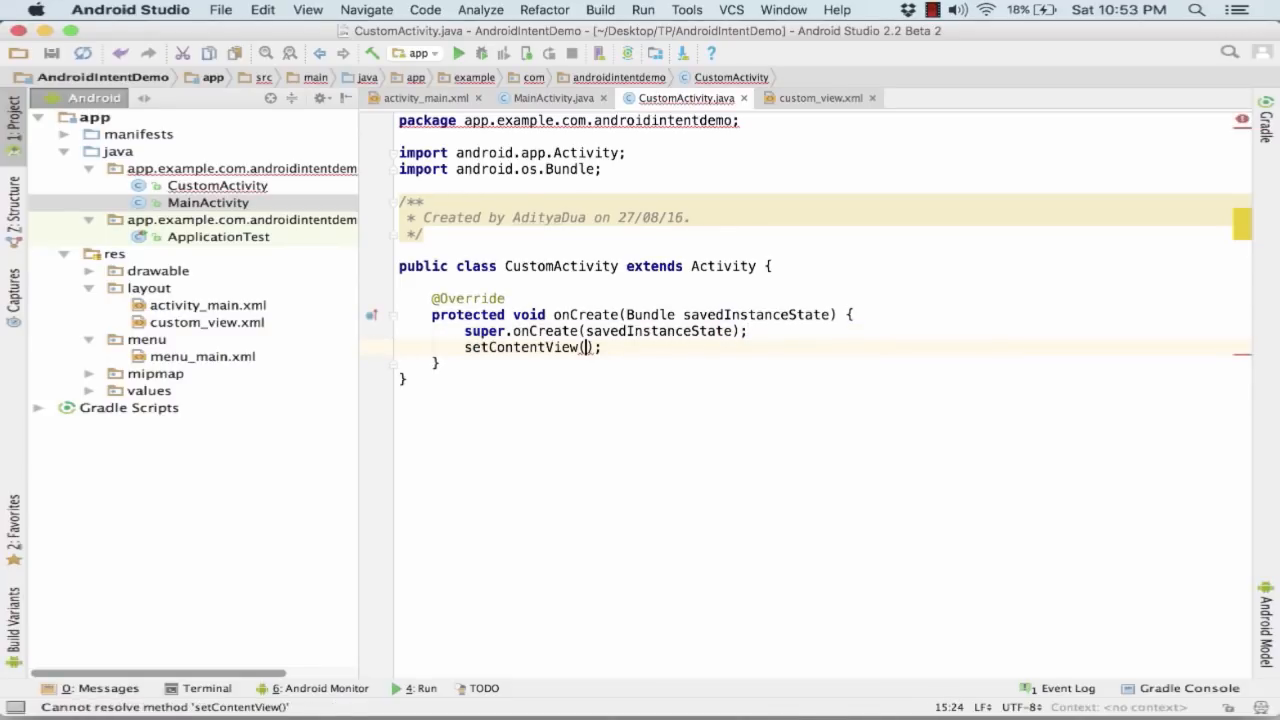
text(R.layout.custom_view)
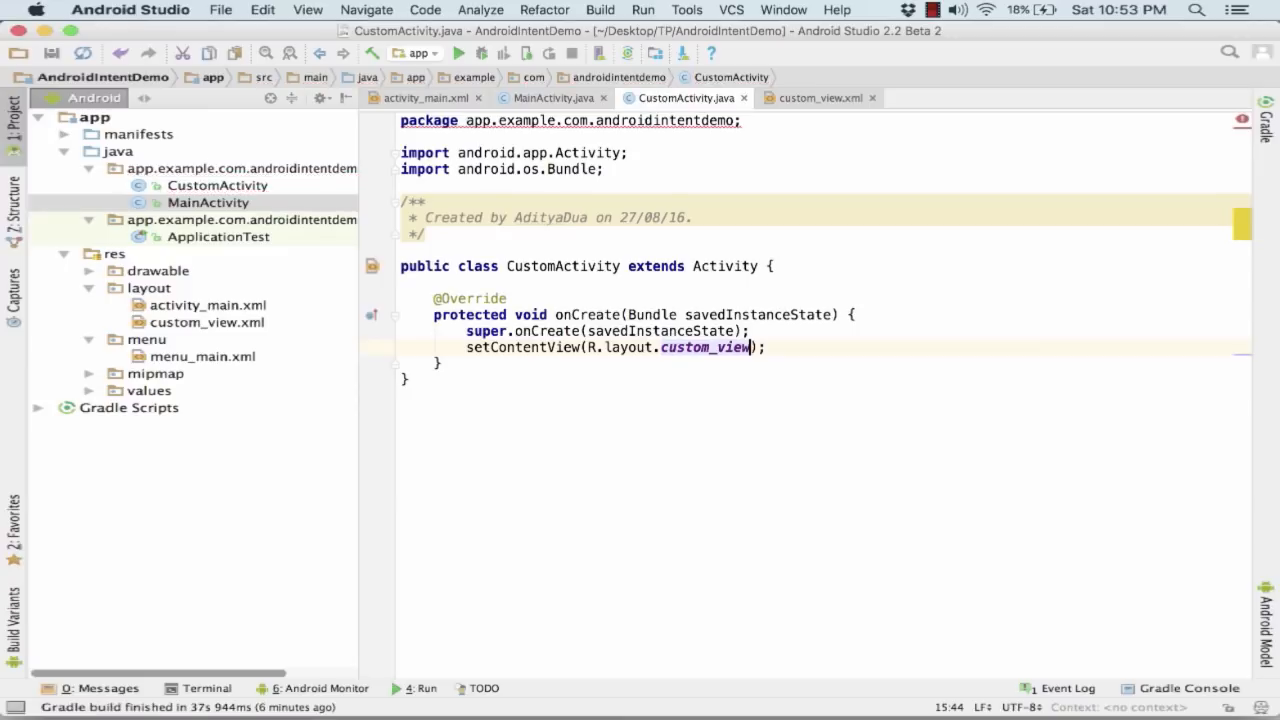
click(816, 96)
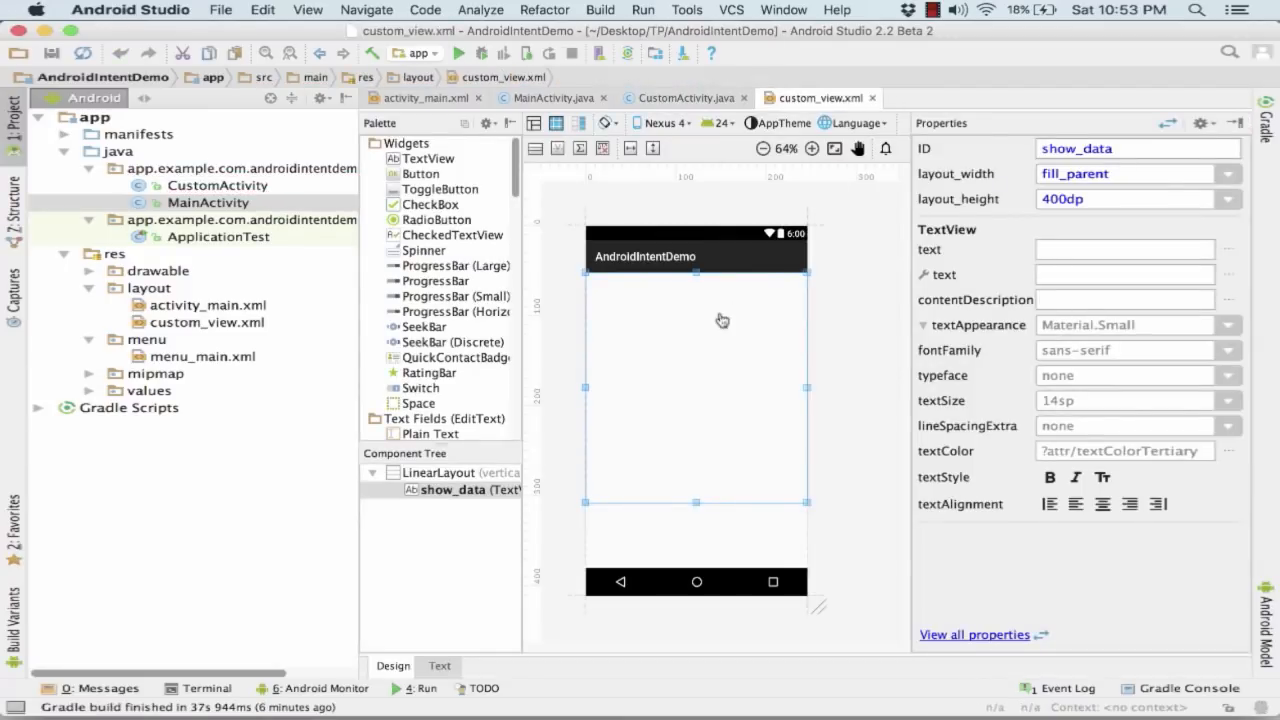
mouse_move(628, 424)
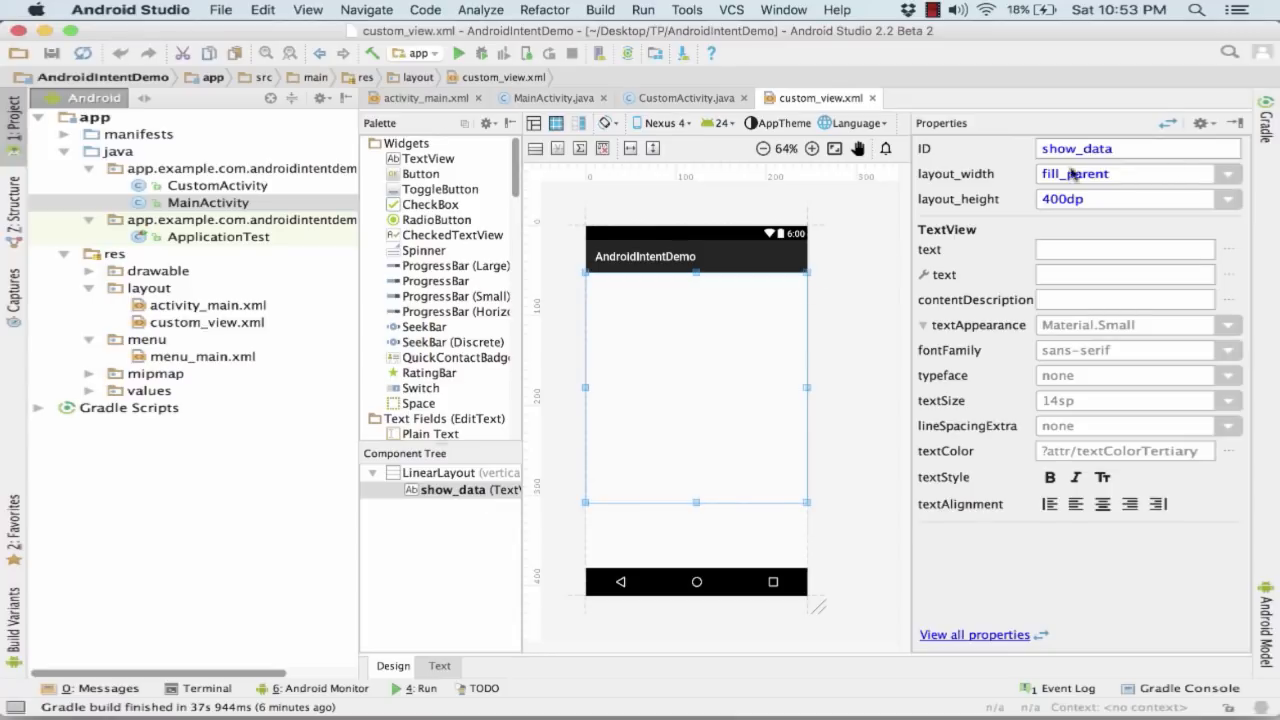
click(684, 96)
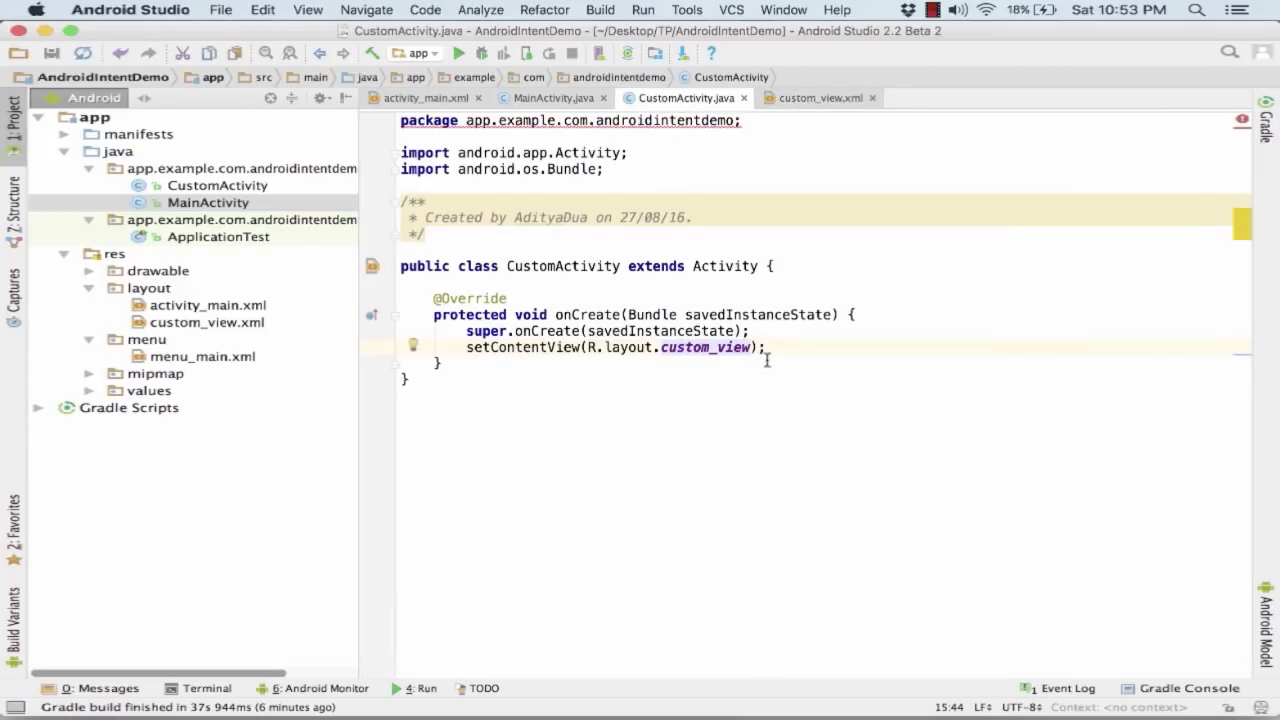
- Read the "a" string extra from the intent into String data
text(String)
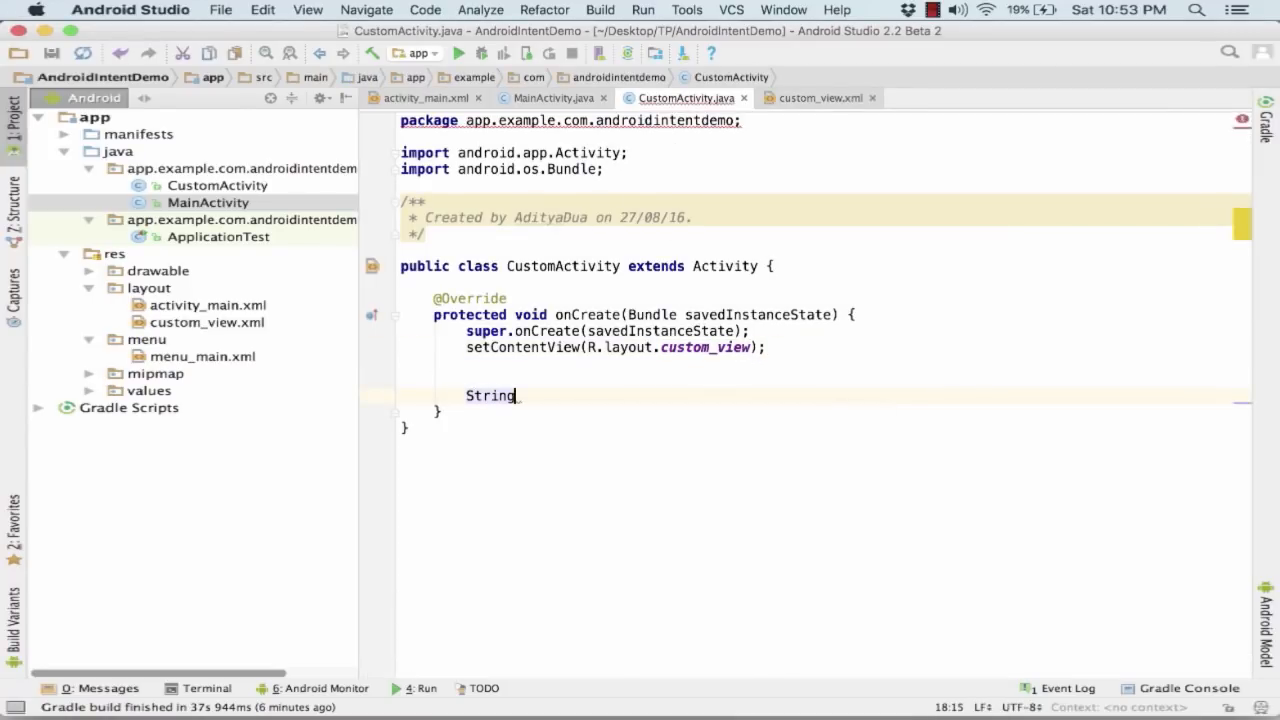
text(data)
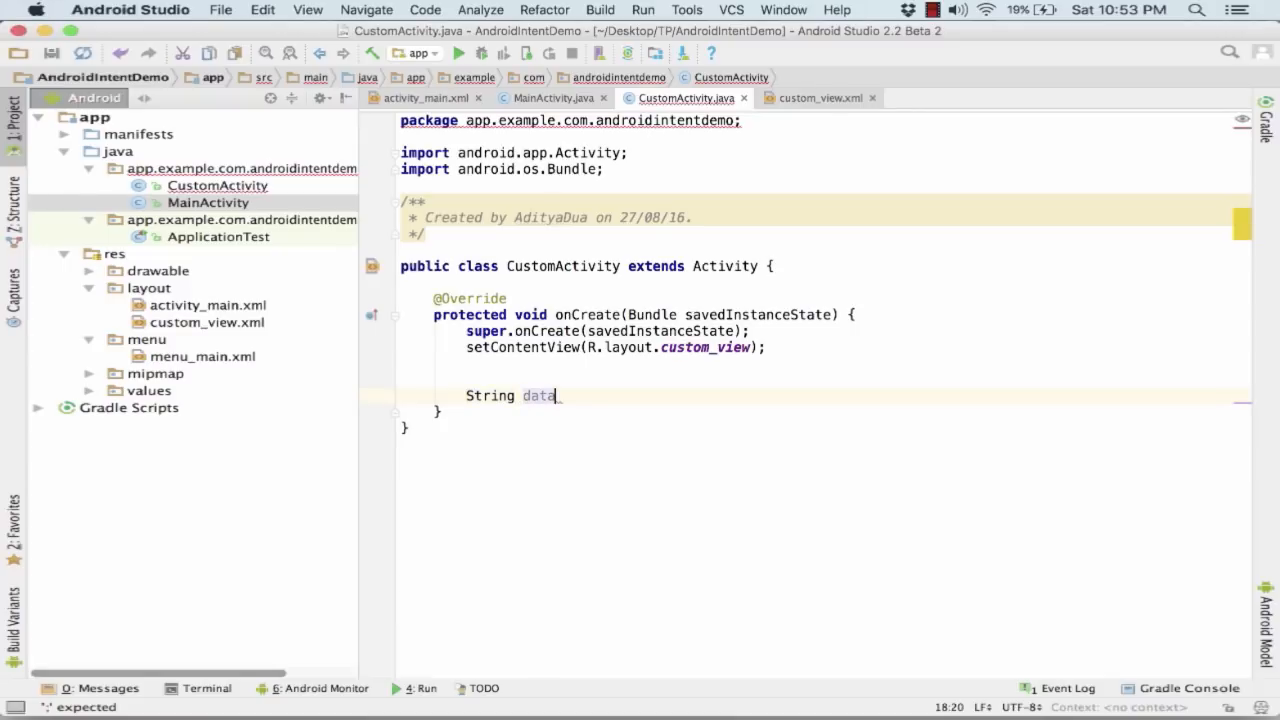
text(=)
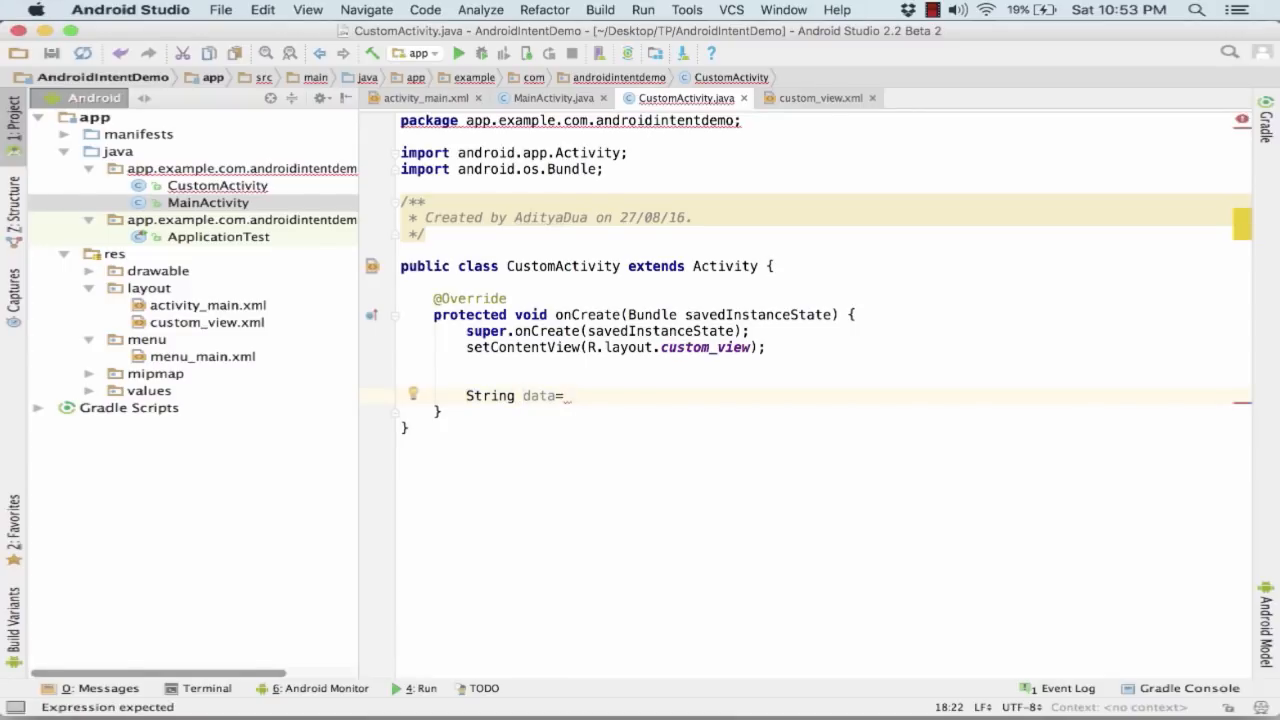
text(In)
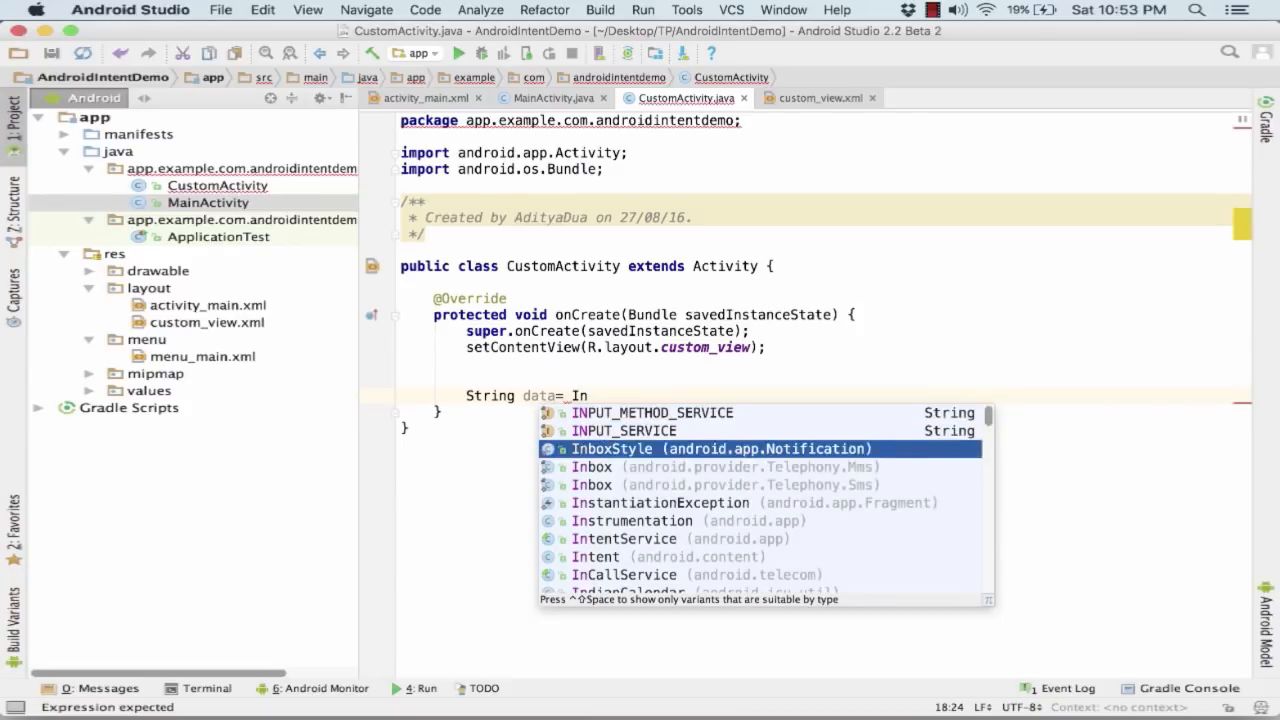
click(596, 556)
text(getIntent().getStringExtra()
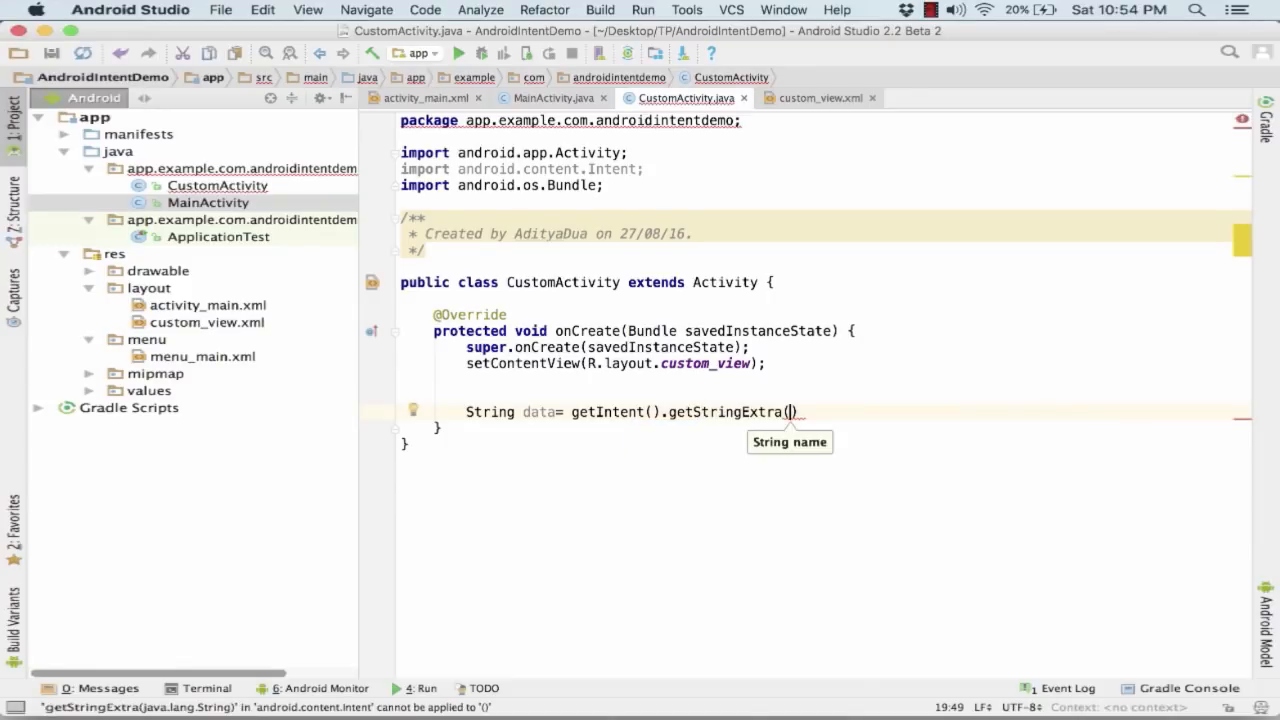
text("")
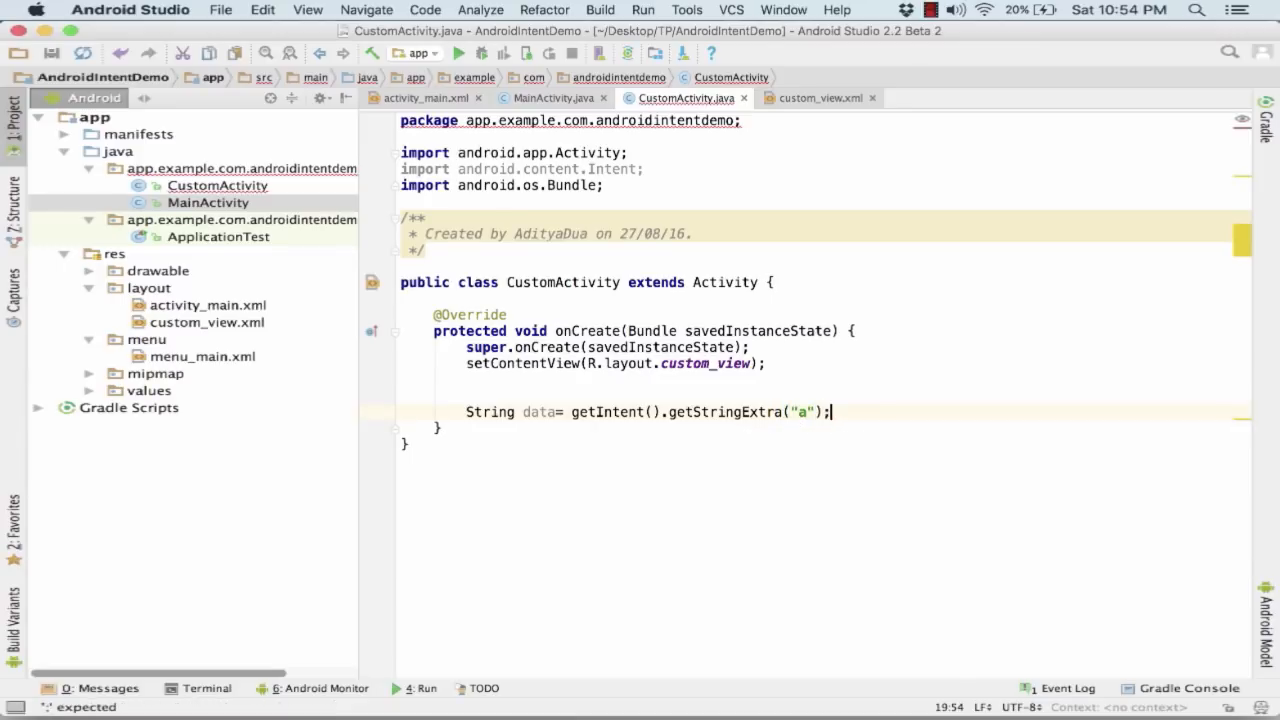
- Find the show_data view as TextView label with findViewById
text(Te)
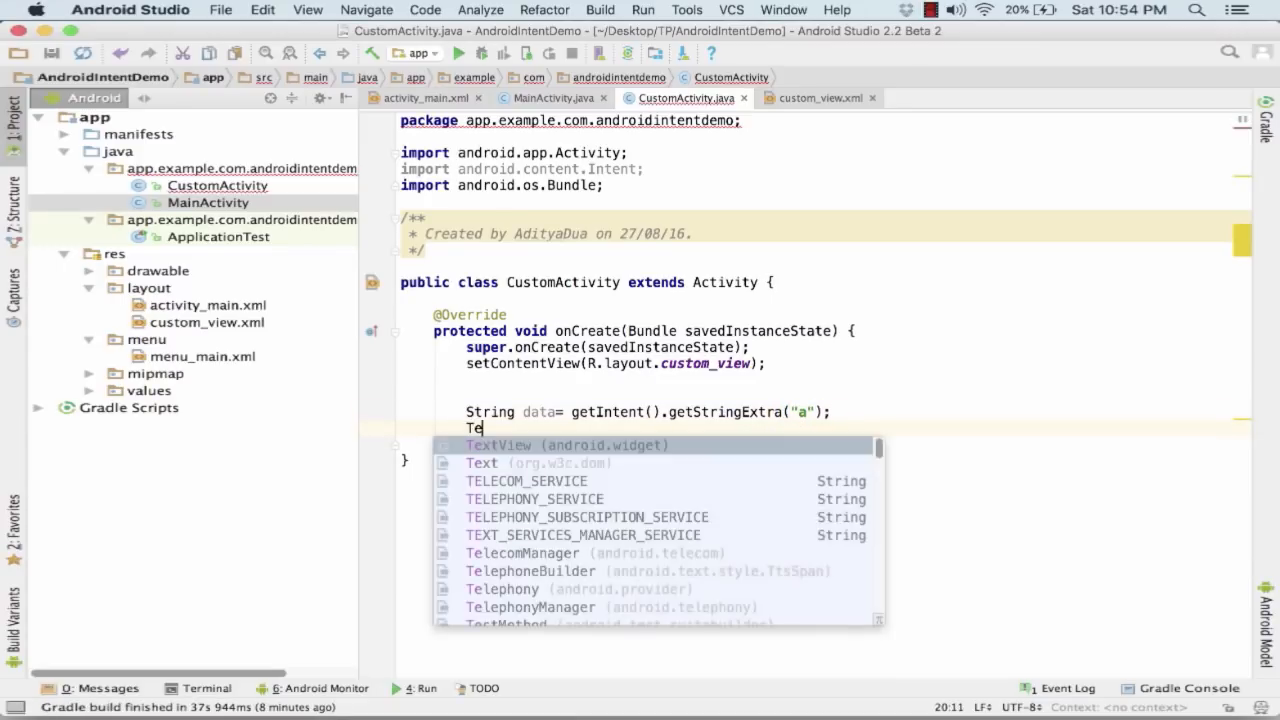
click(482, 462)
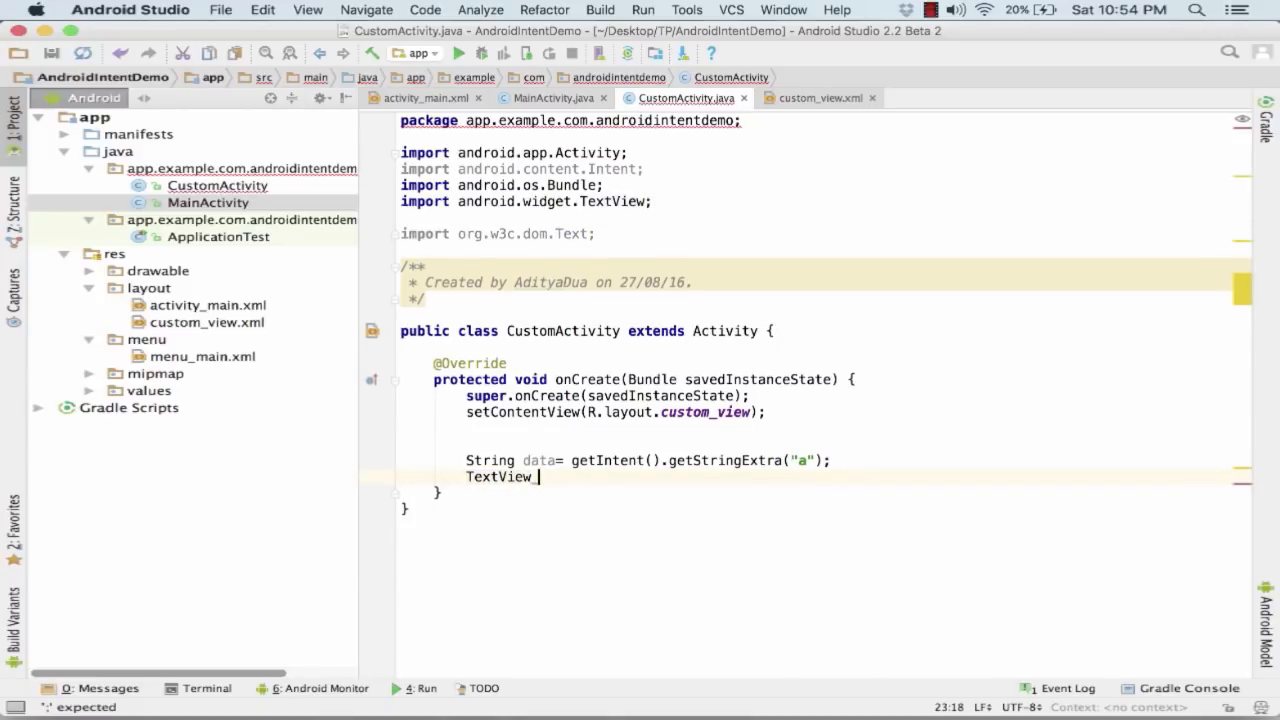
text(label)
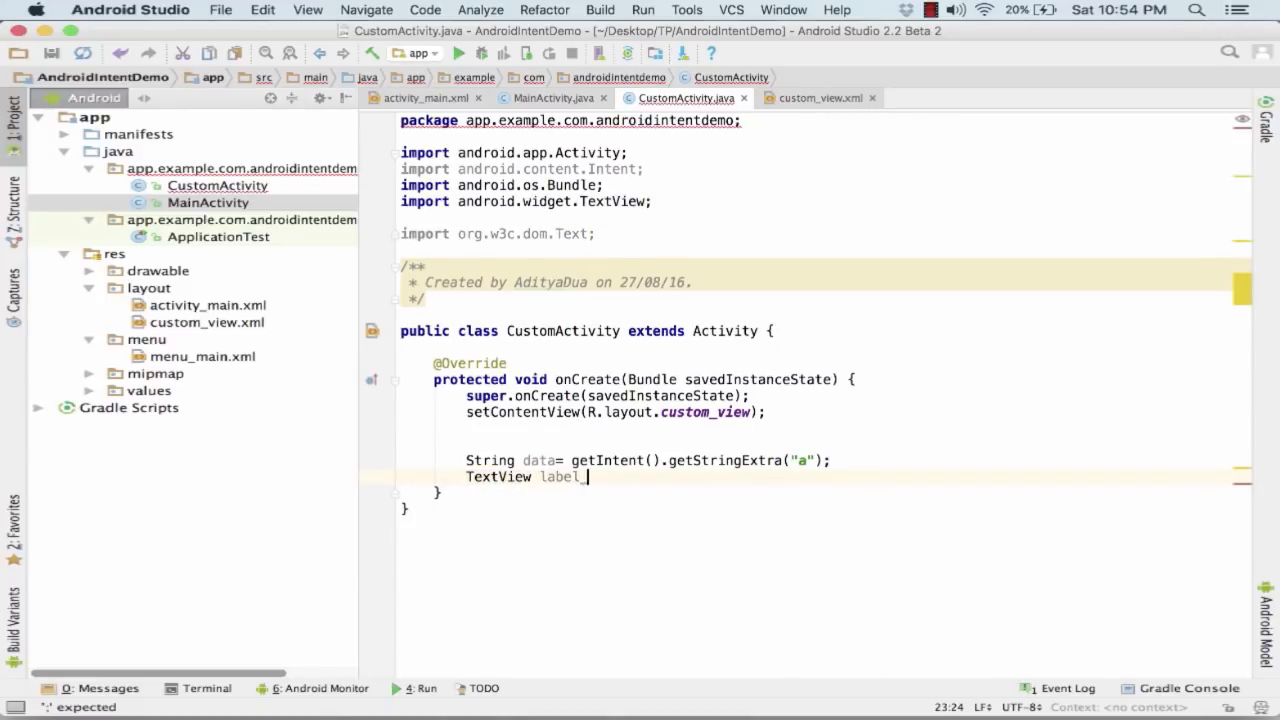
text(= (Tex)
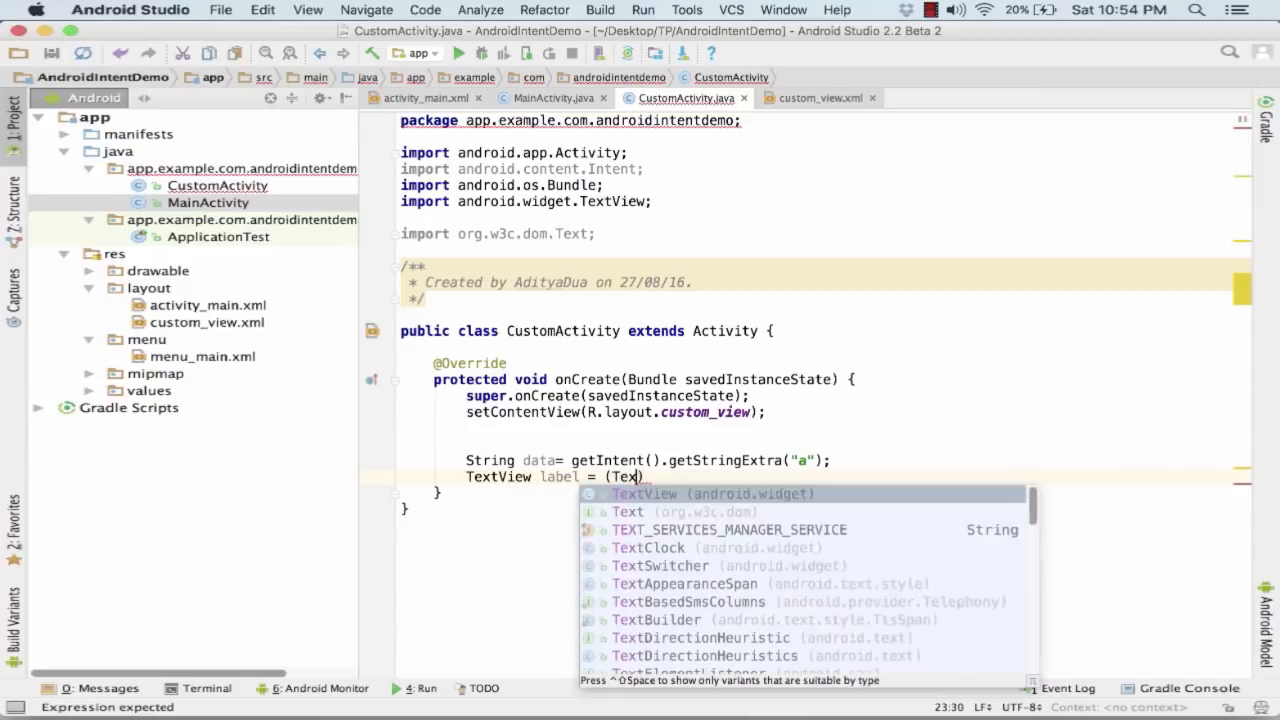
text(View)
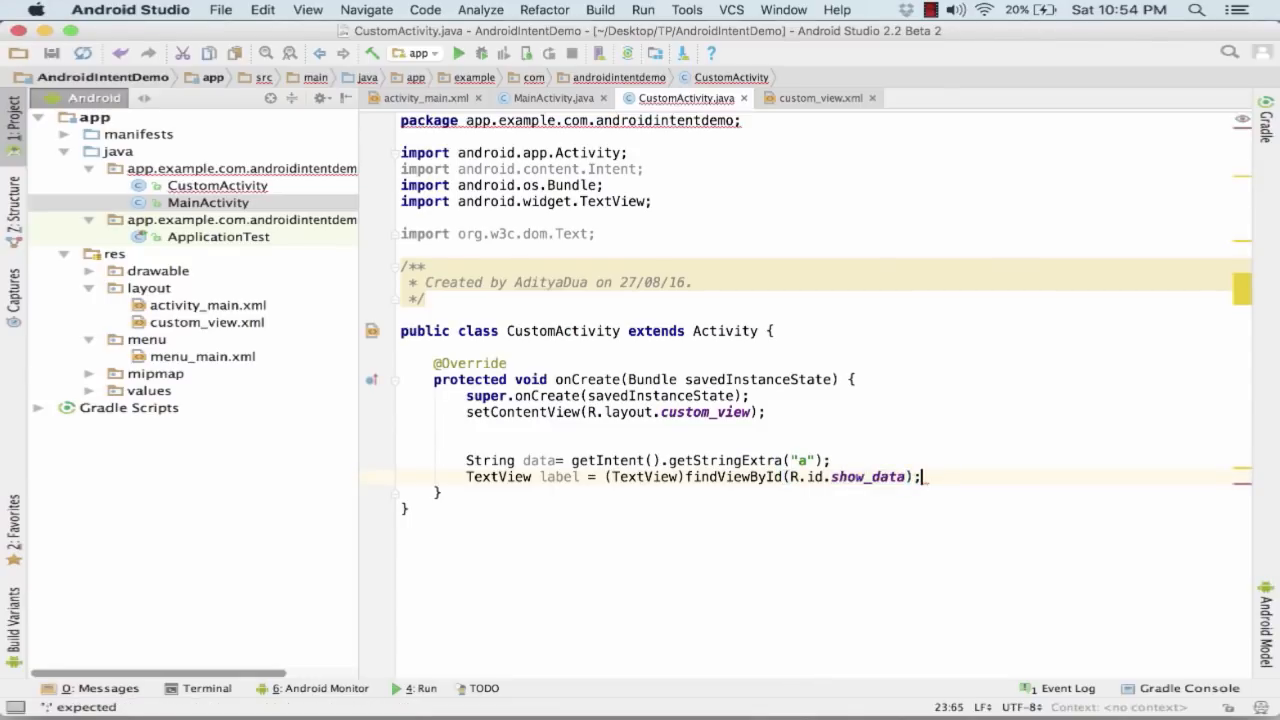
- Show the passed string with label.setText(data)
text(lab)
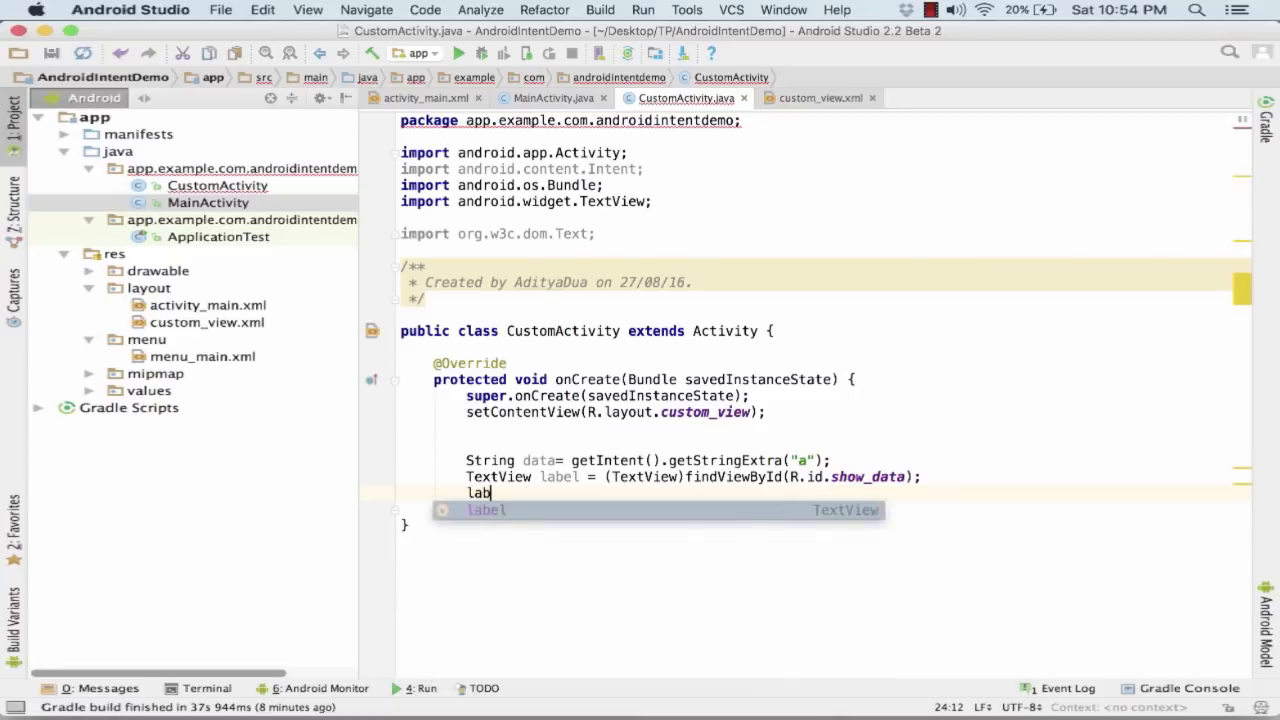
text(.setText(label);)
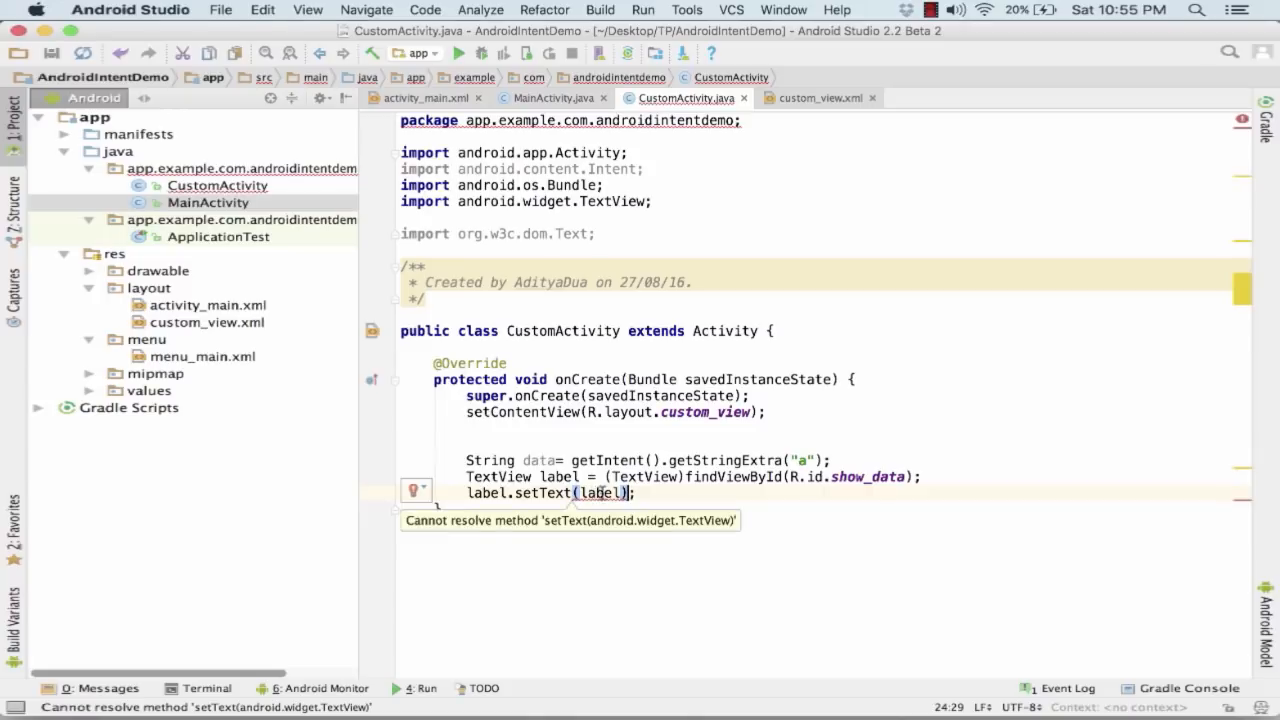
text(data)
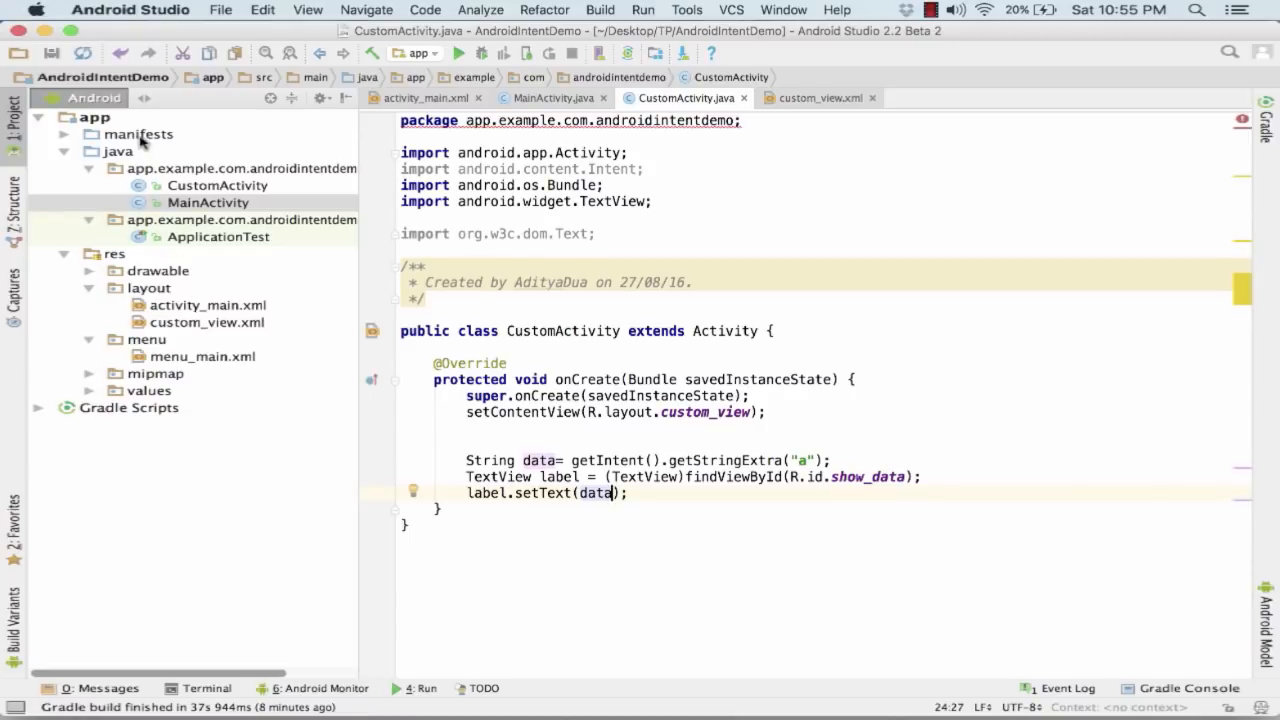
- In AndroidManifest.xml, add an <activity> for .CustomActivity with the app_name label
click(140, 132)
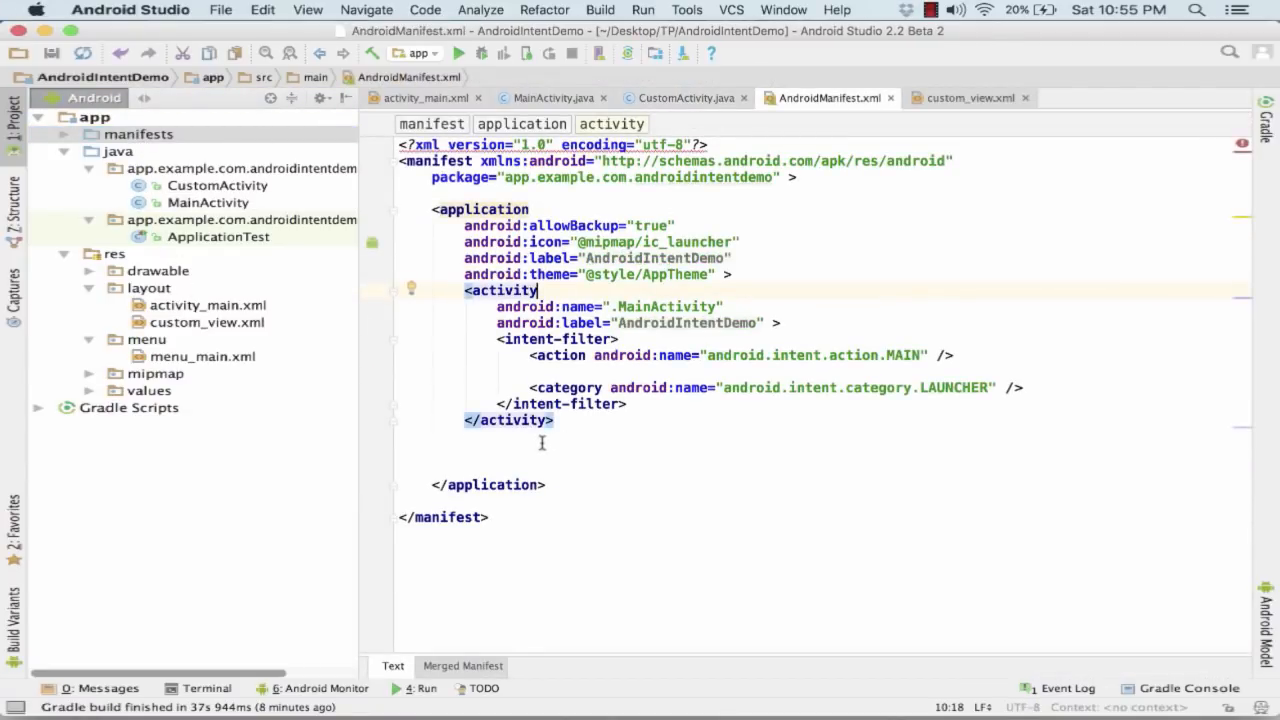
text(<)
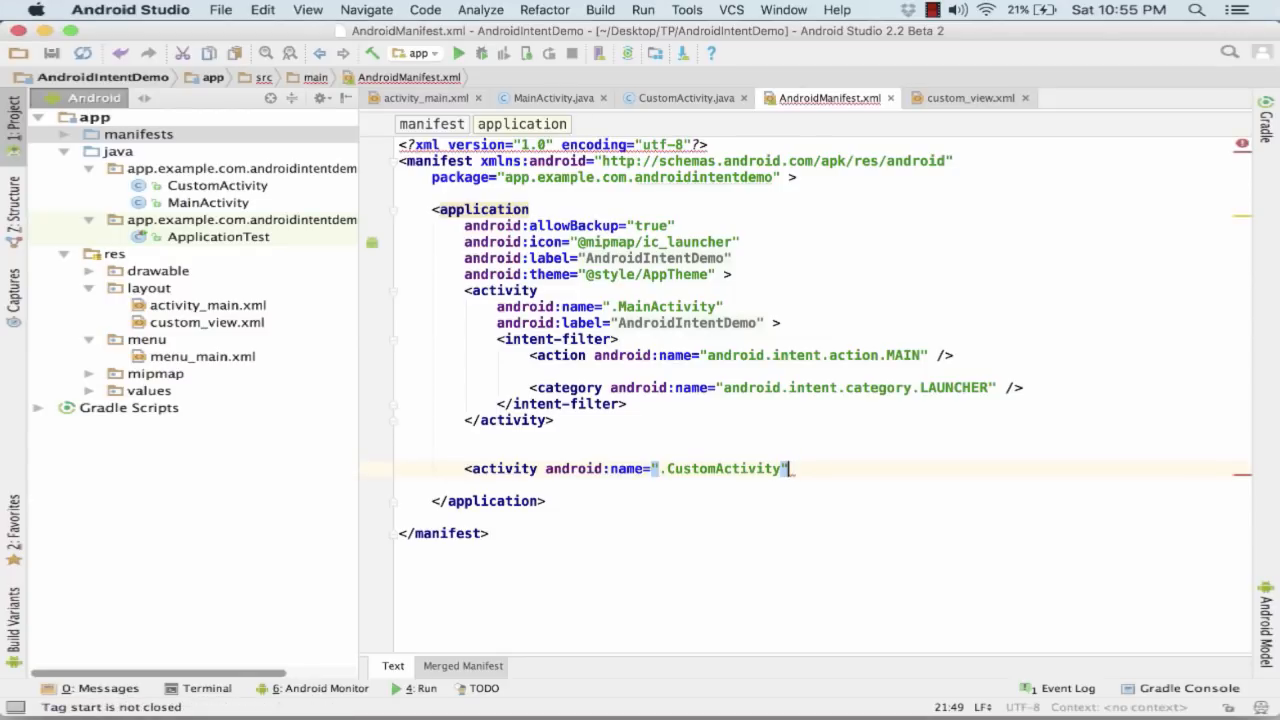
key(Return)
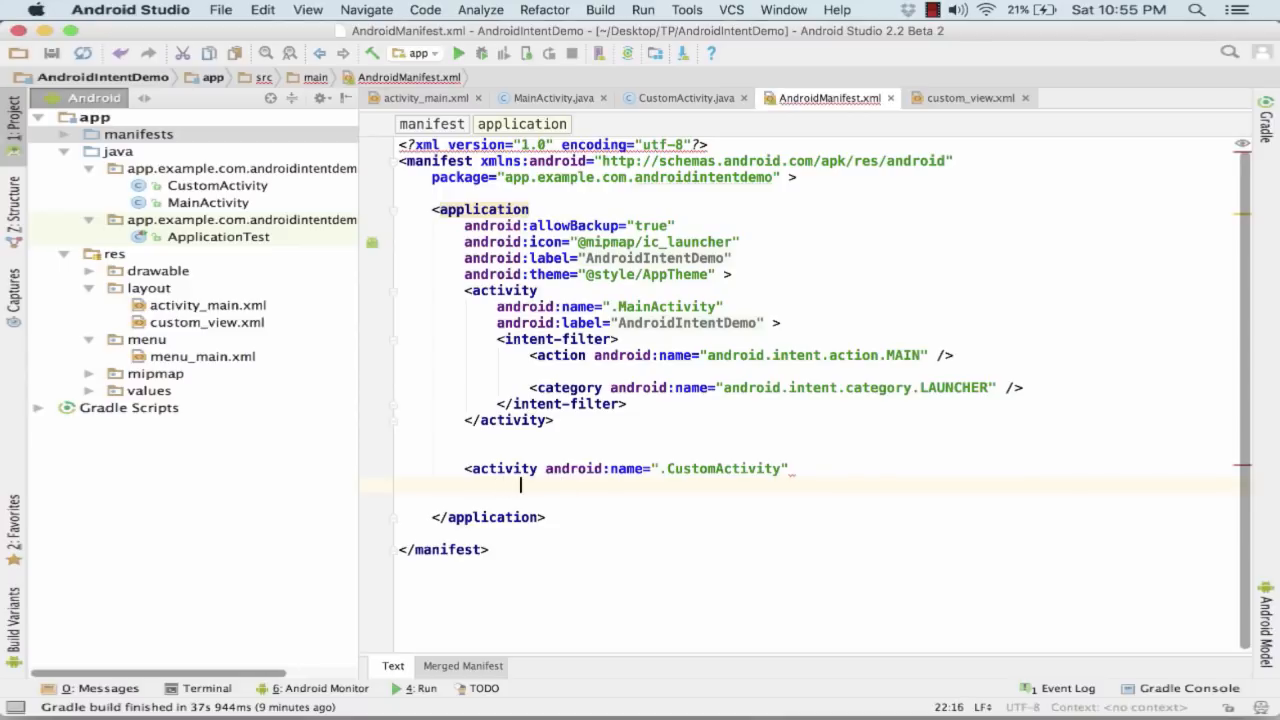
text(a)
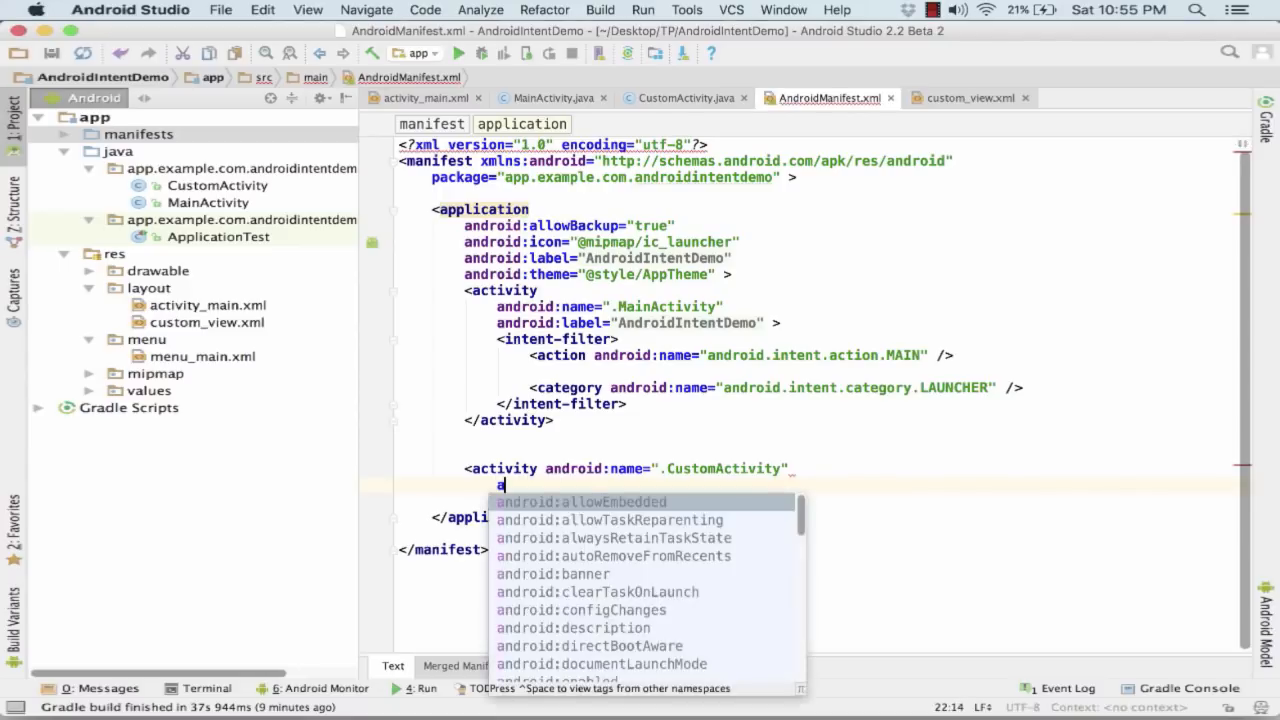
text(ndroid:label="@string/app_name)
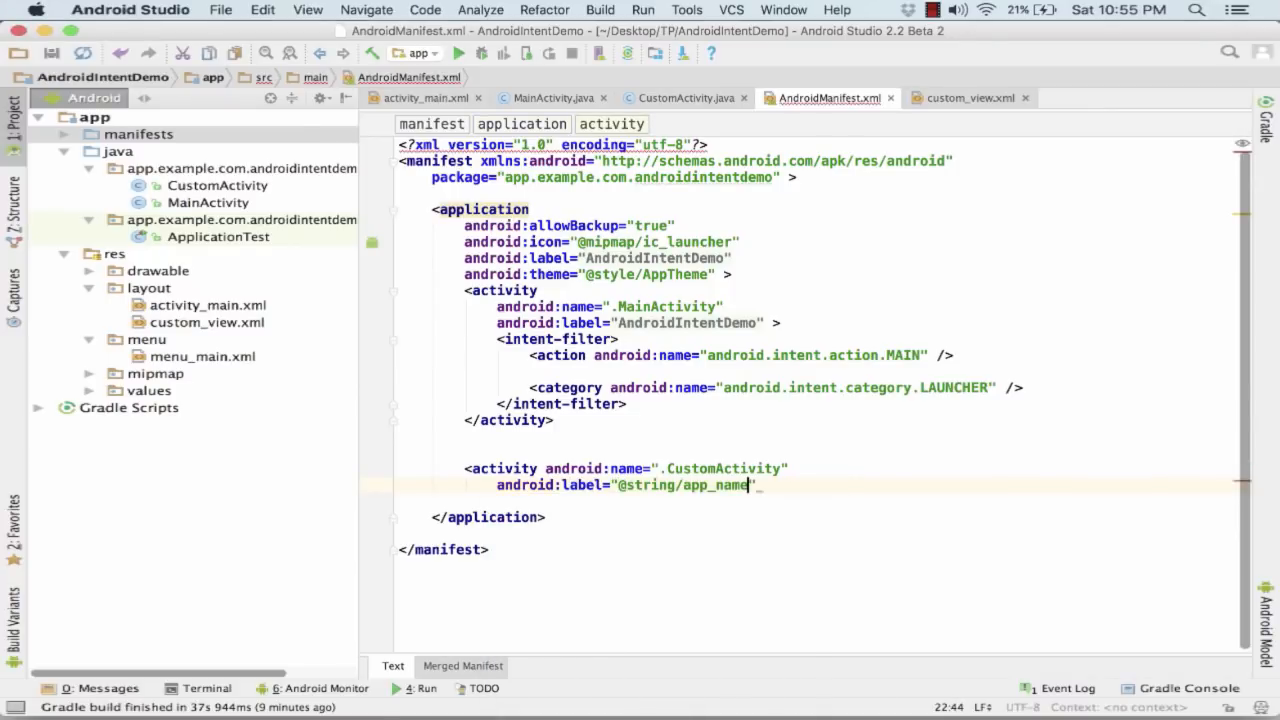
text(></activity>)
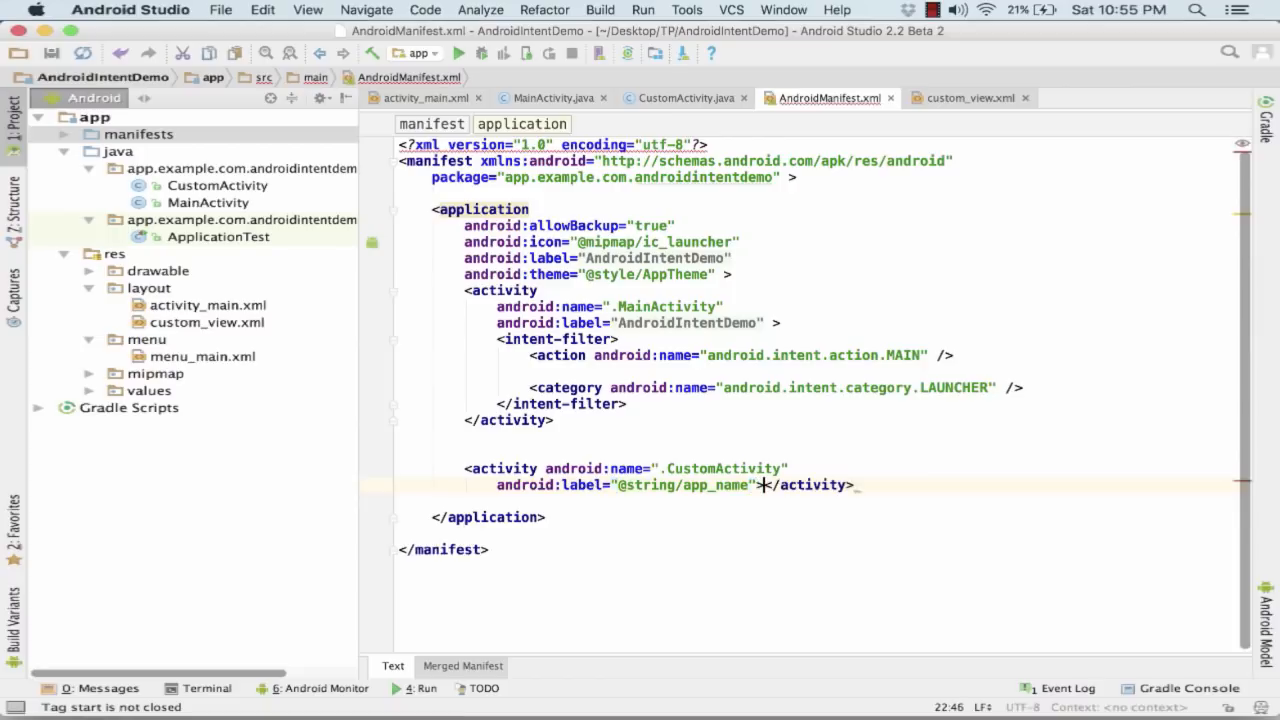
- Give it an intent-filter with the MAIN action and run the app on the device
text(<intent-filter)
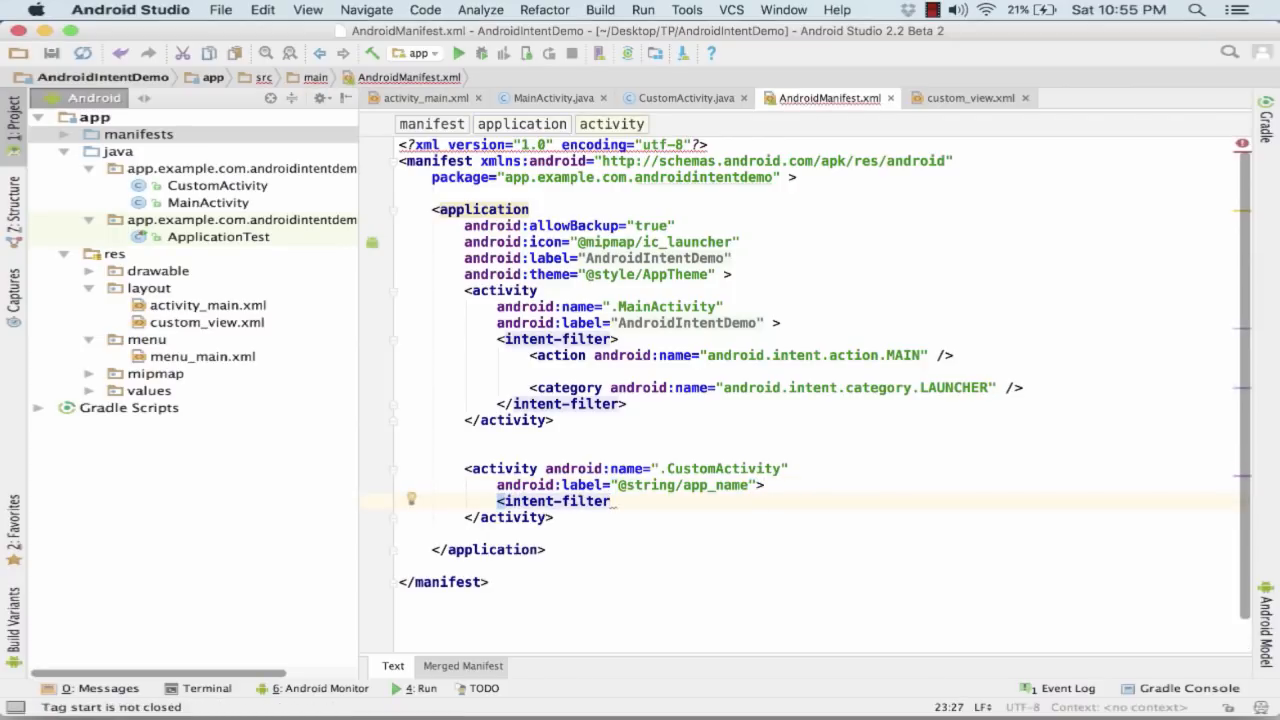
text(ad)
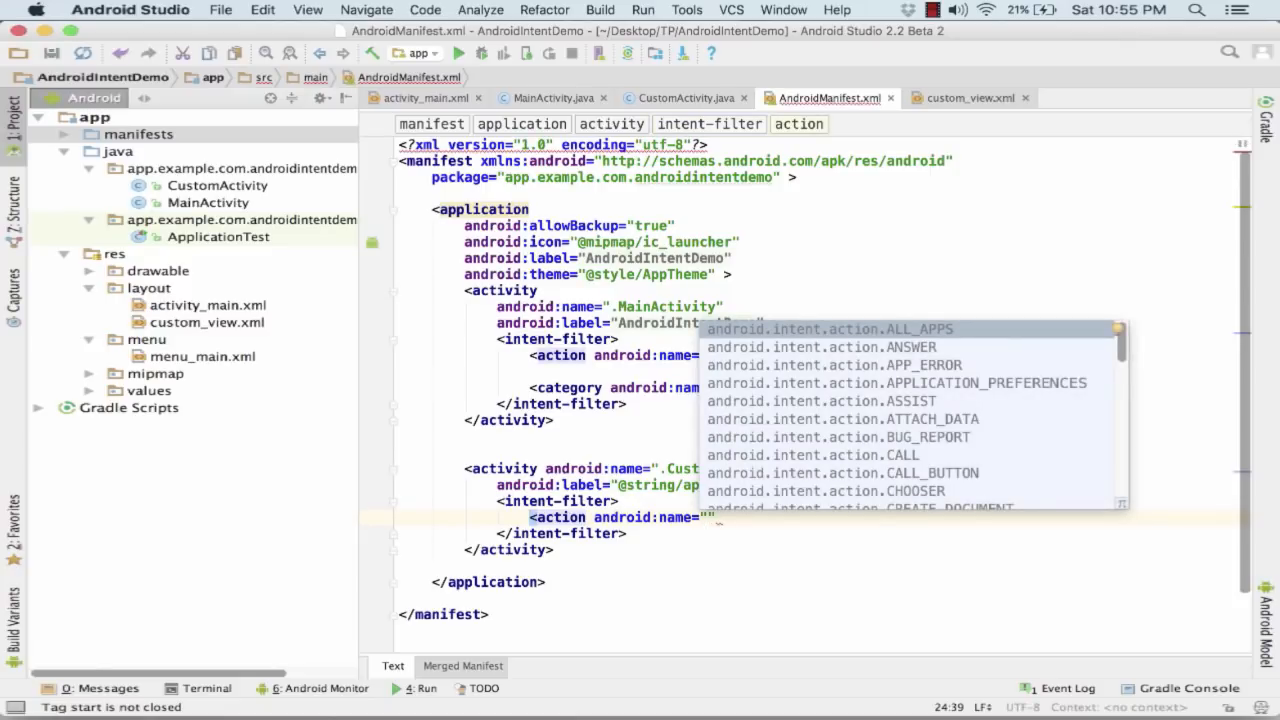
text(android.intent.)
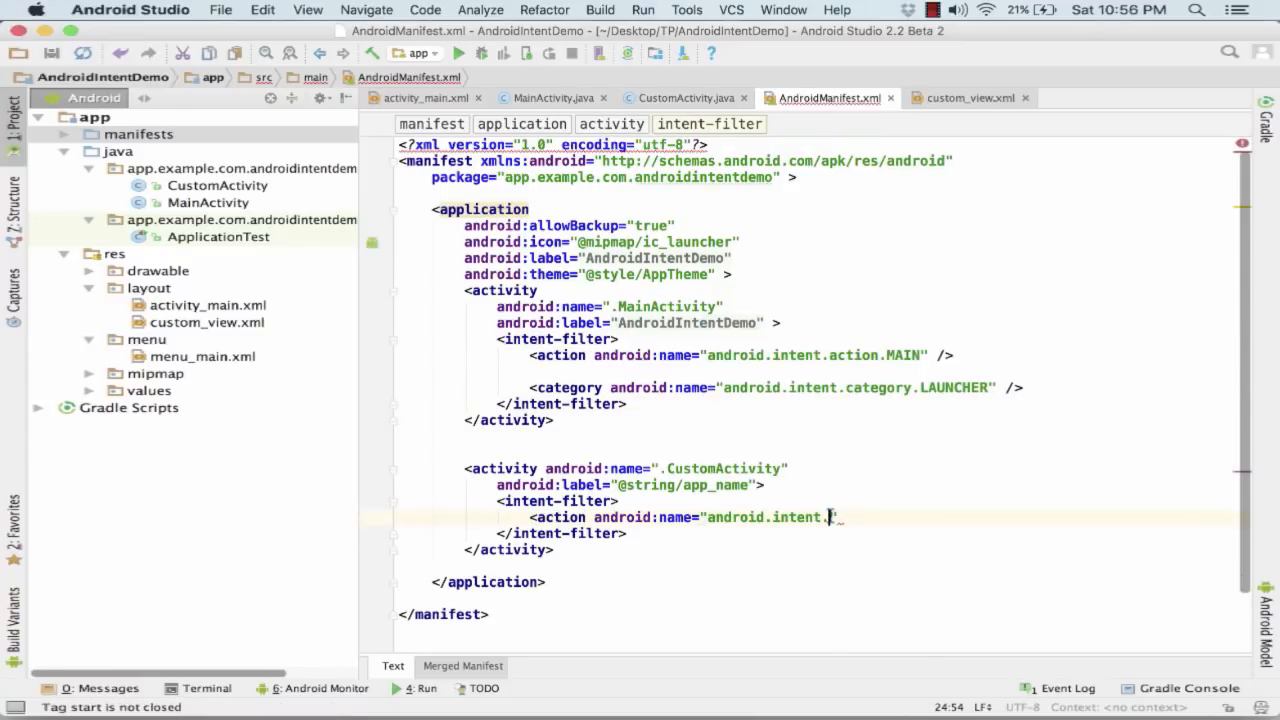
text(action.MAIN)
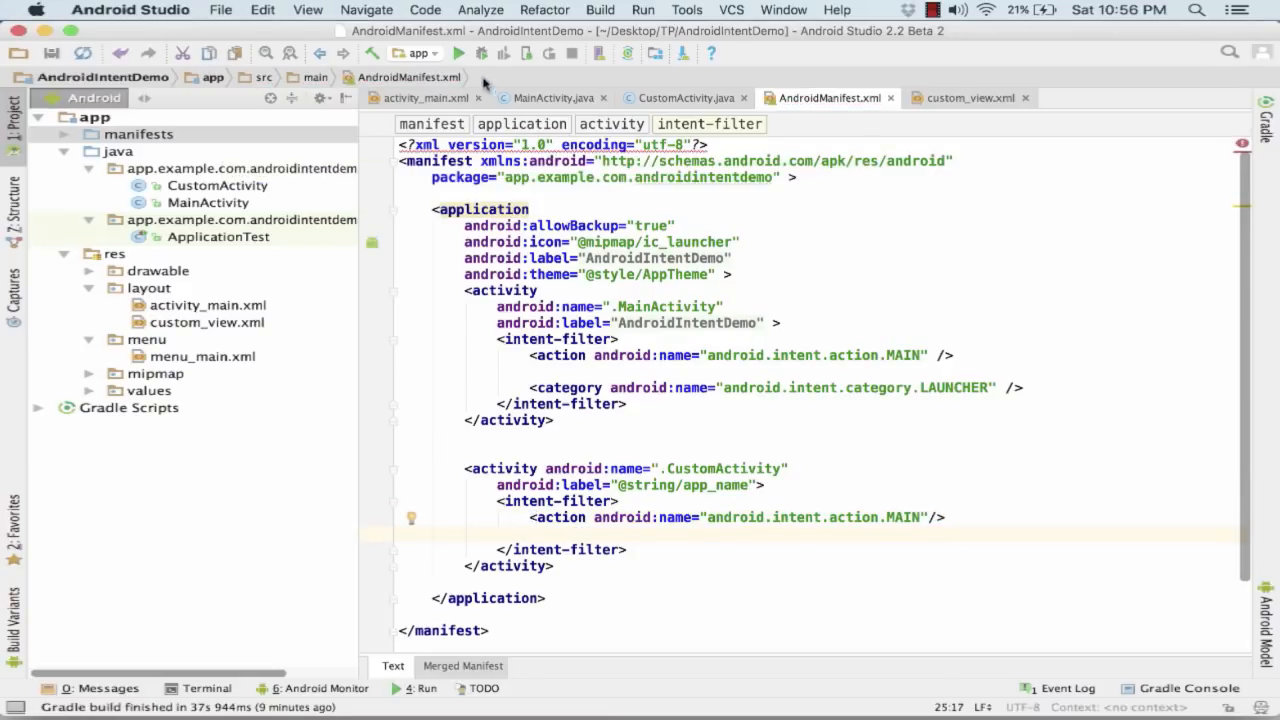
click(458, 52)
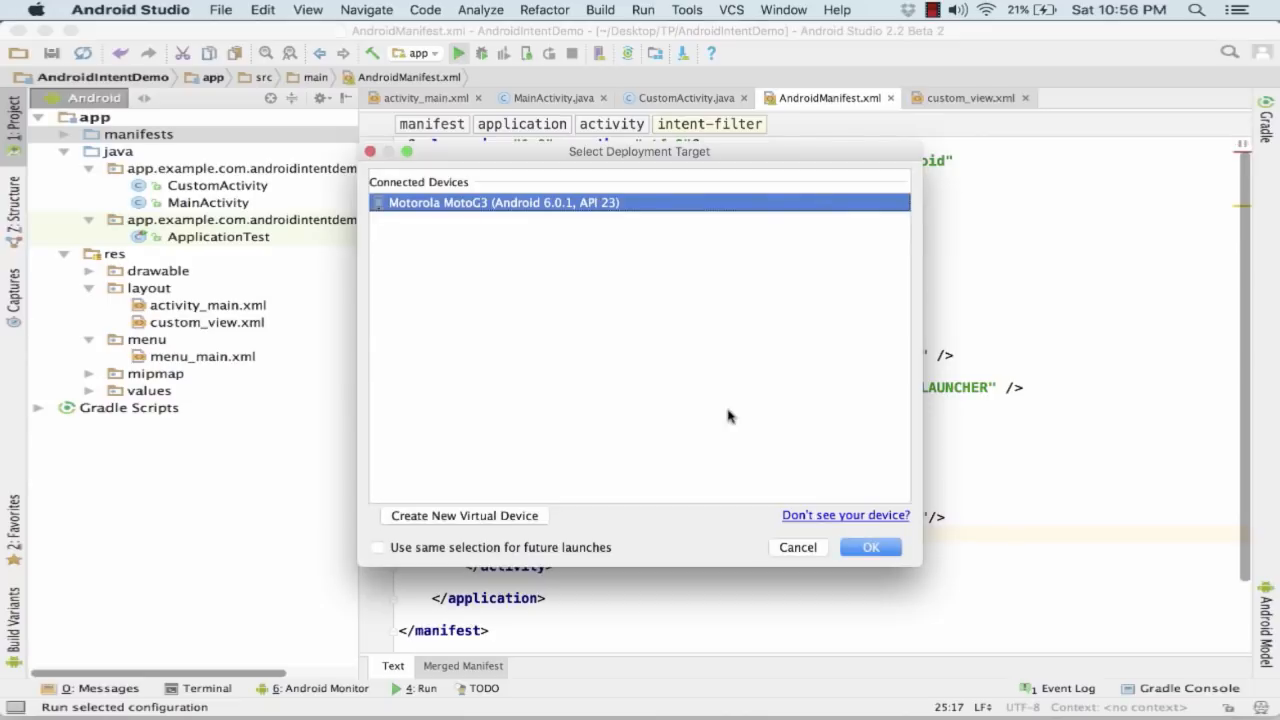
- Deploy the app to the Motorola MotoG3 target, then bring up Chrome from the Dock
click(868, 548)
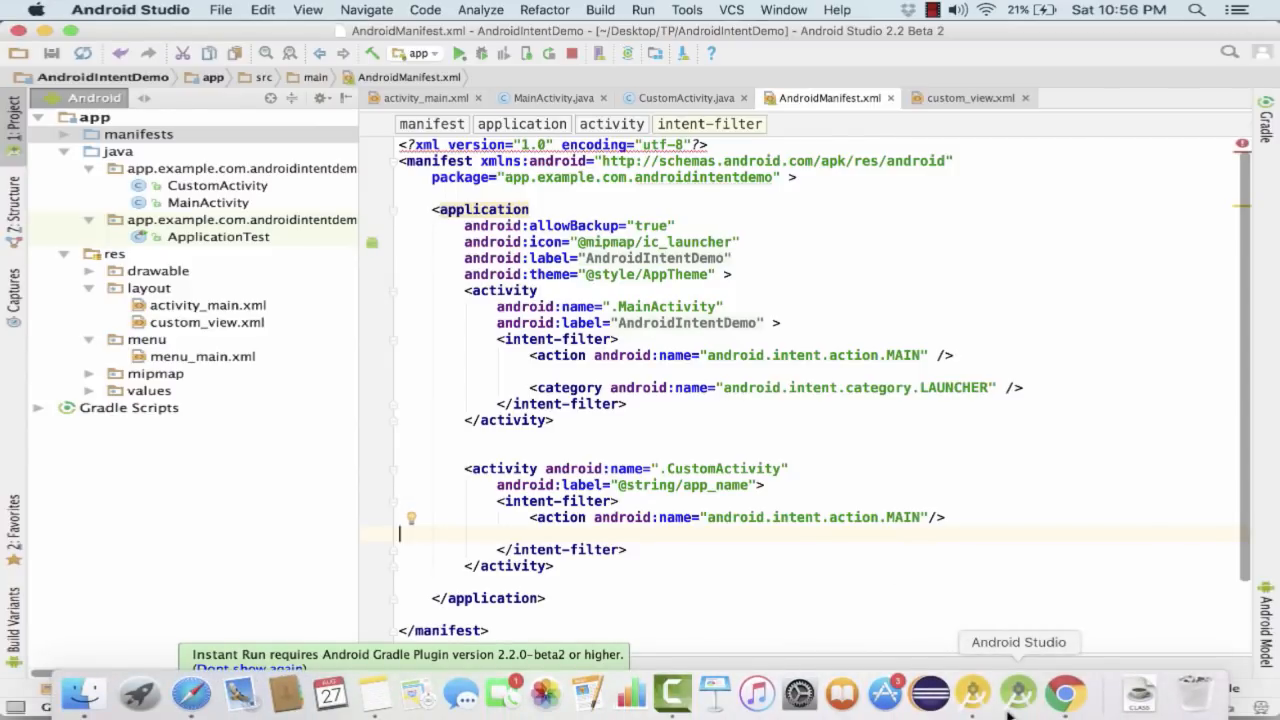
mouse_move(1100, 704)
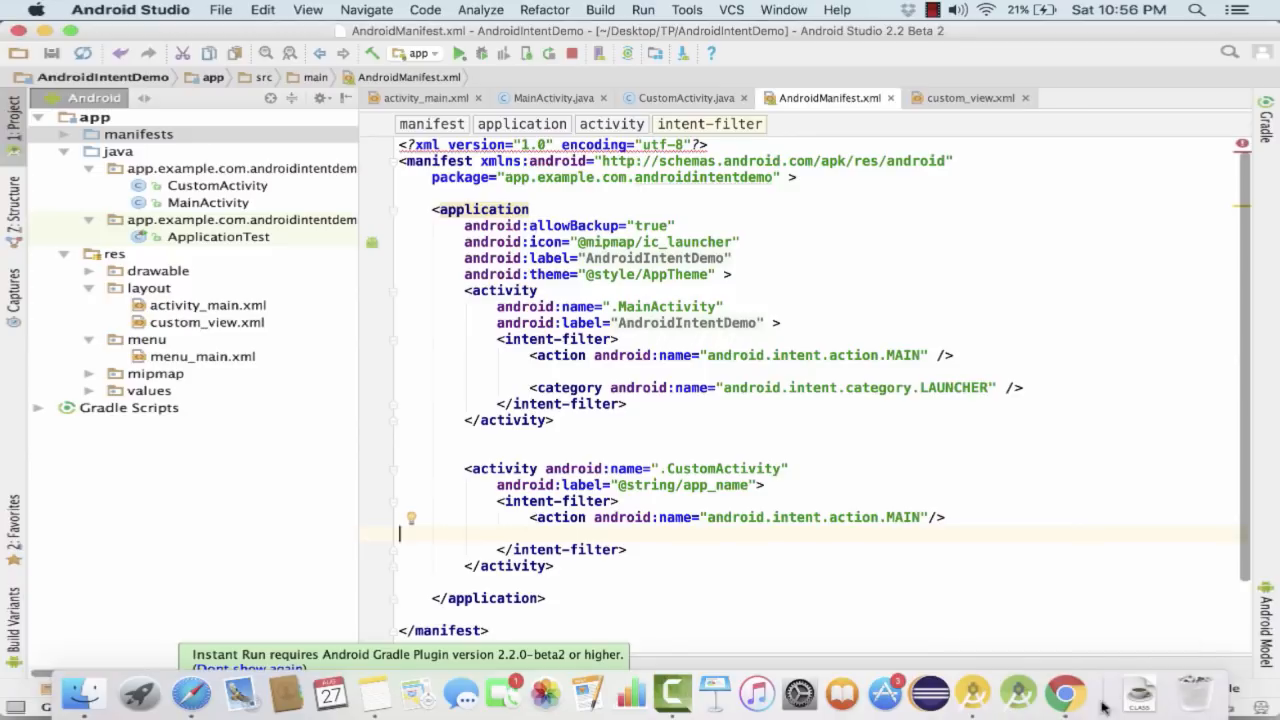
click(1064, 692)
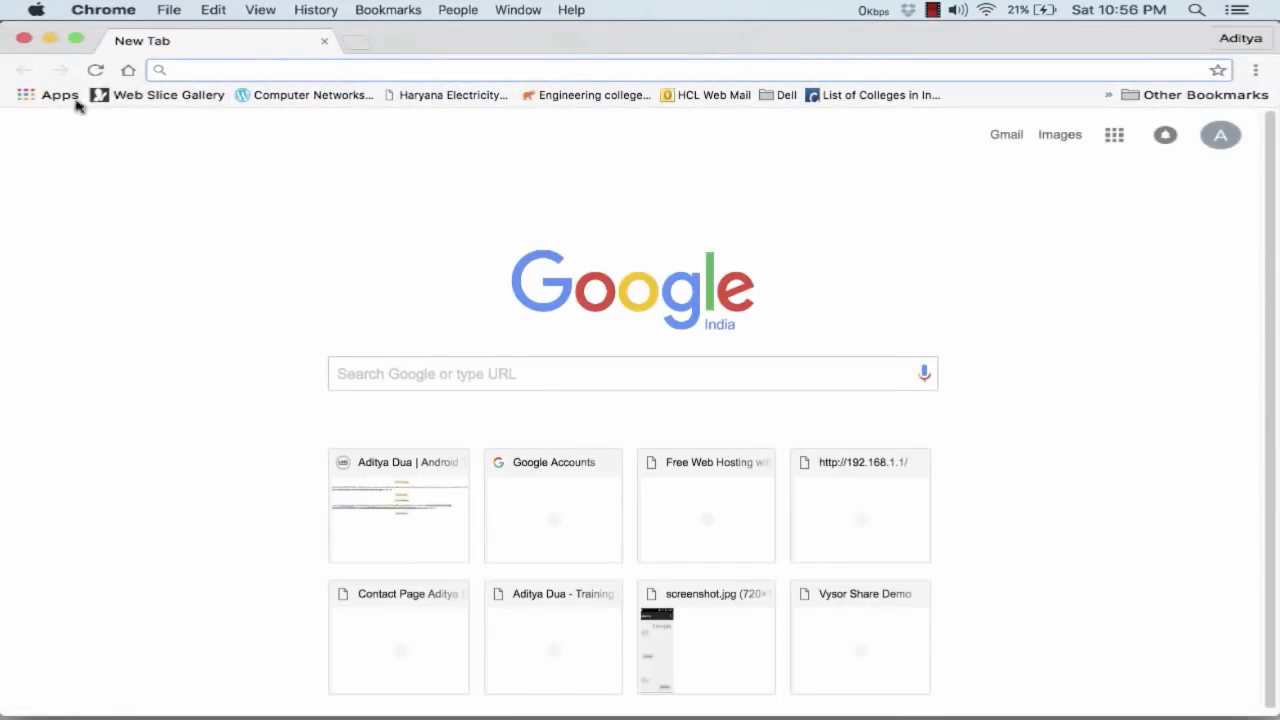
- Launch Vysor from Chrome's Apps and start viewing the MotoG3 device's screen
click(60, 94)
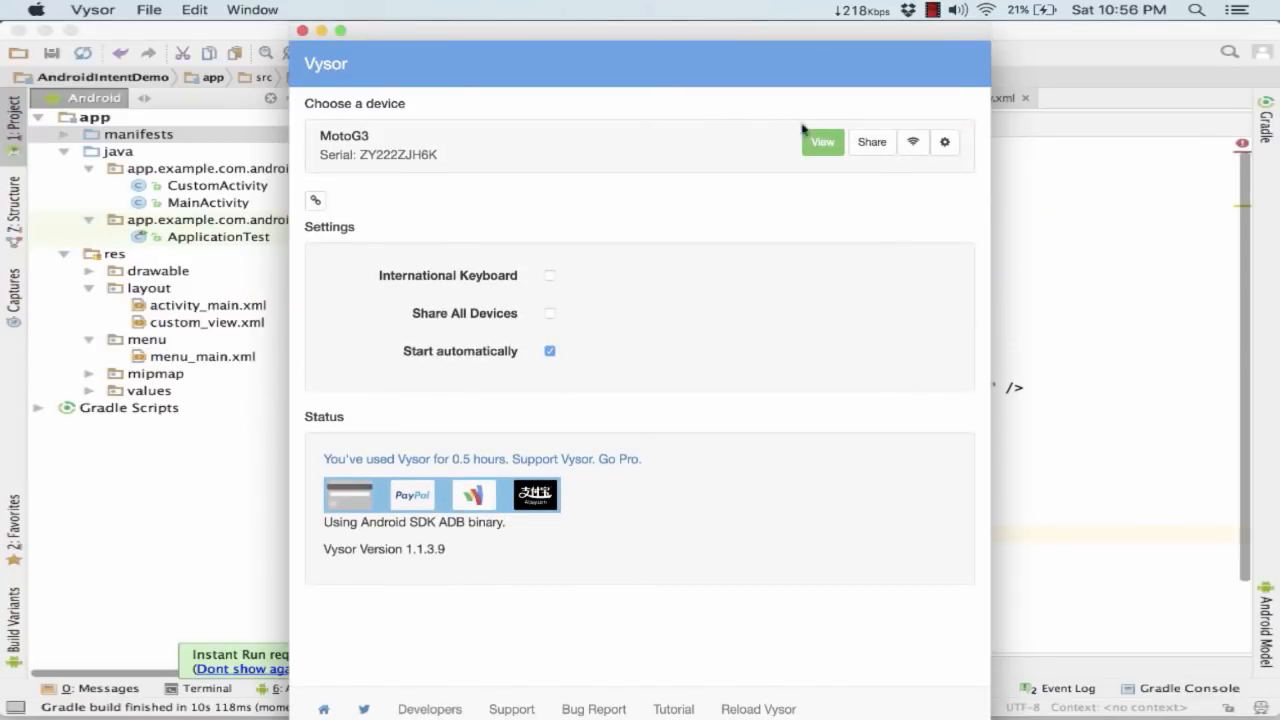
click(822, 140)
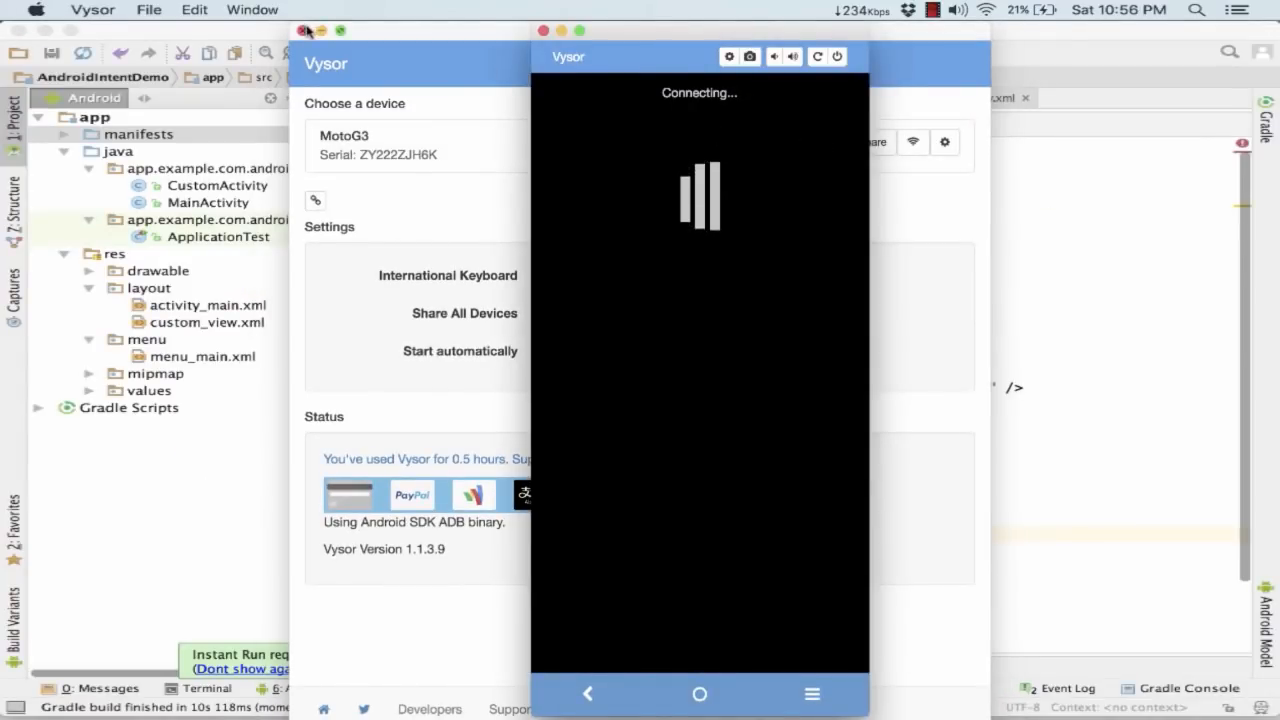
click(304, 30)
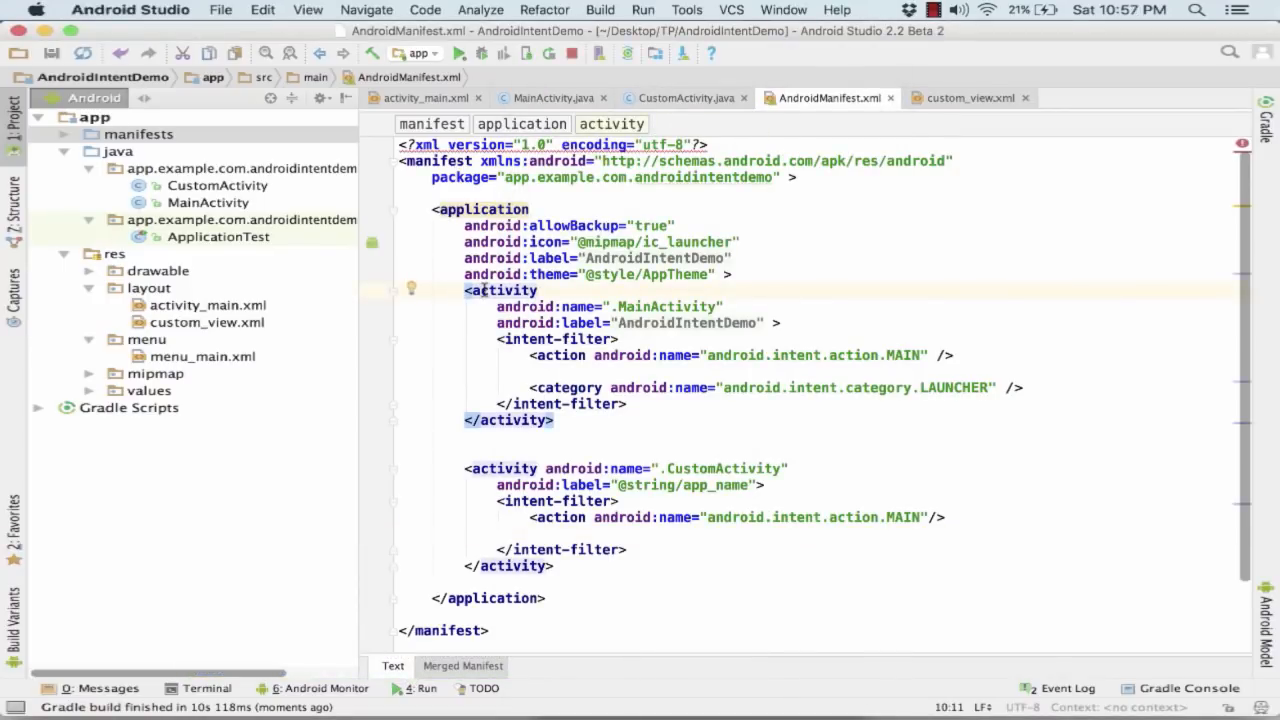
mouse_move(1028, 692)
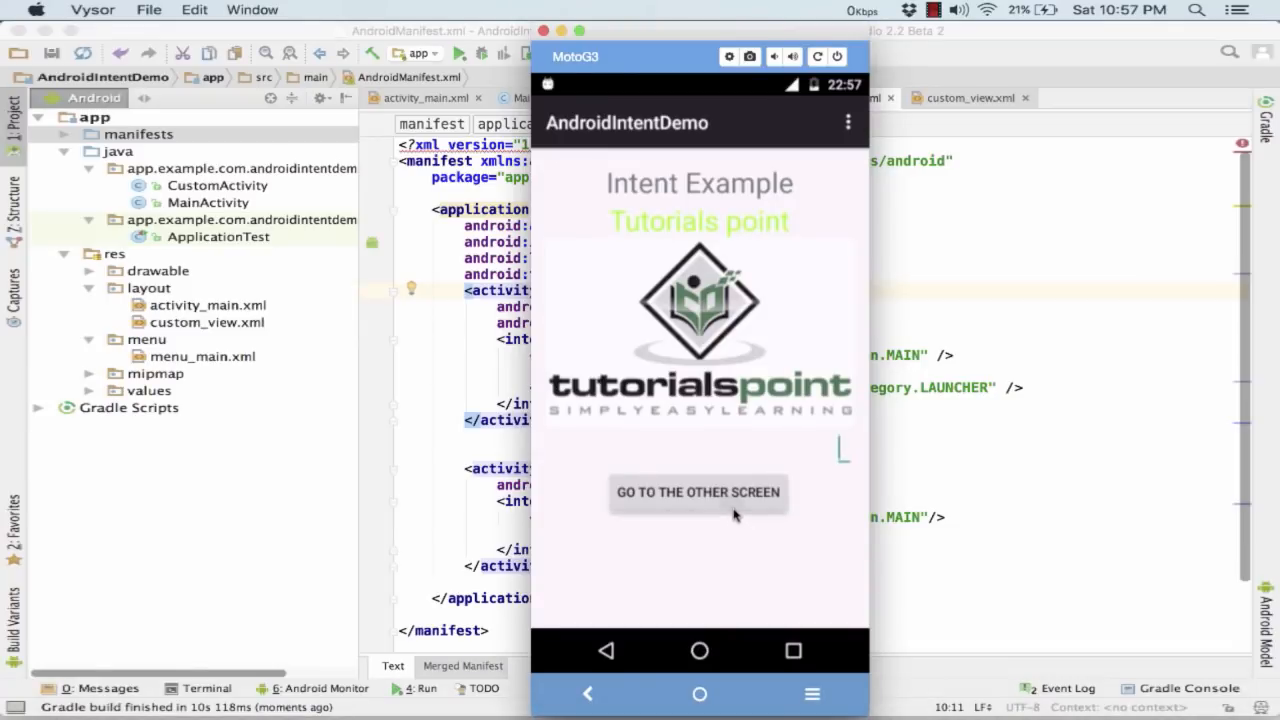
- Tap GO TO THE OTHER SCREEN on the mirrored phone to show 'MainActivity is the source'
click(698, 492)
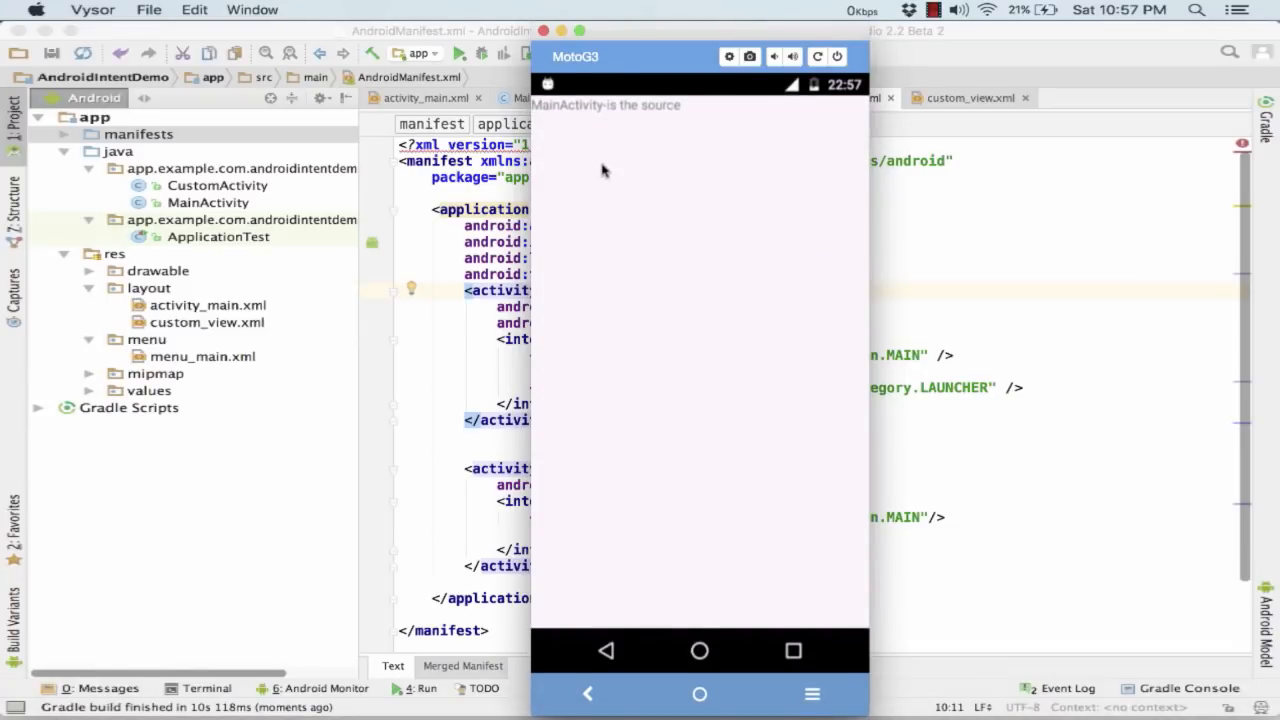
mouse_move(576, 104)
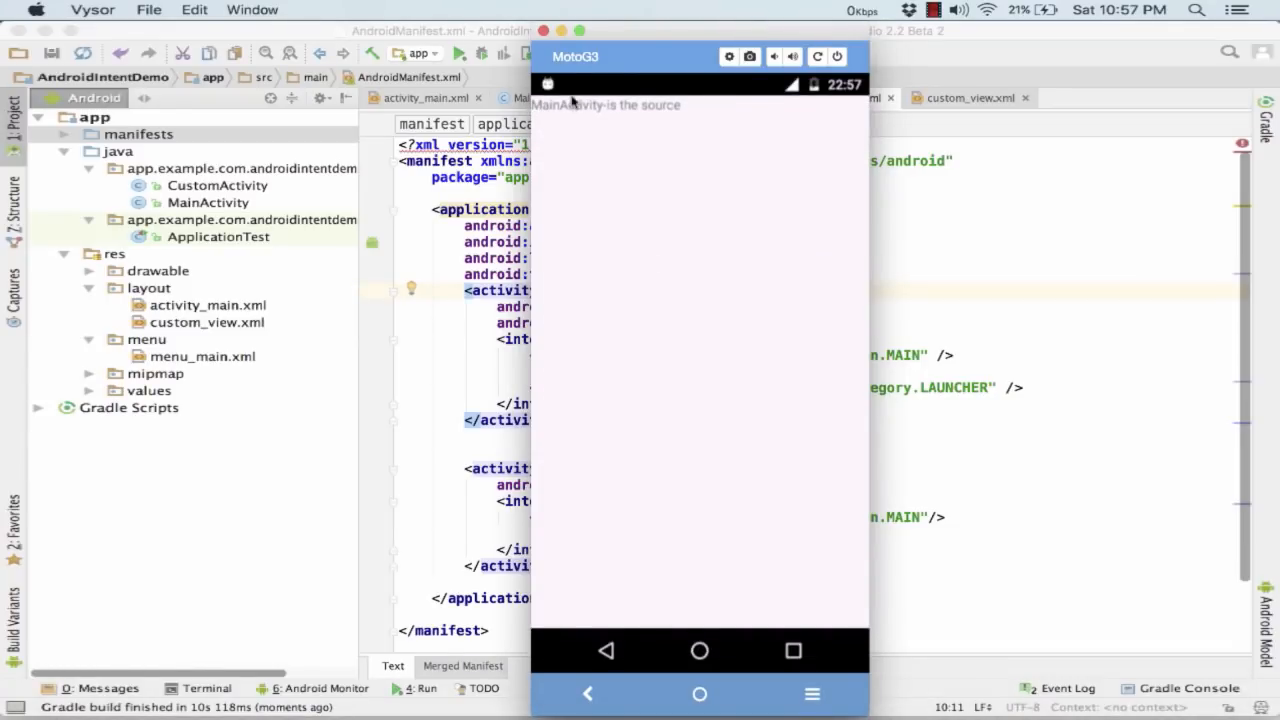
mouse_move(628, 122)
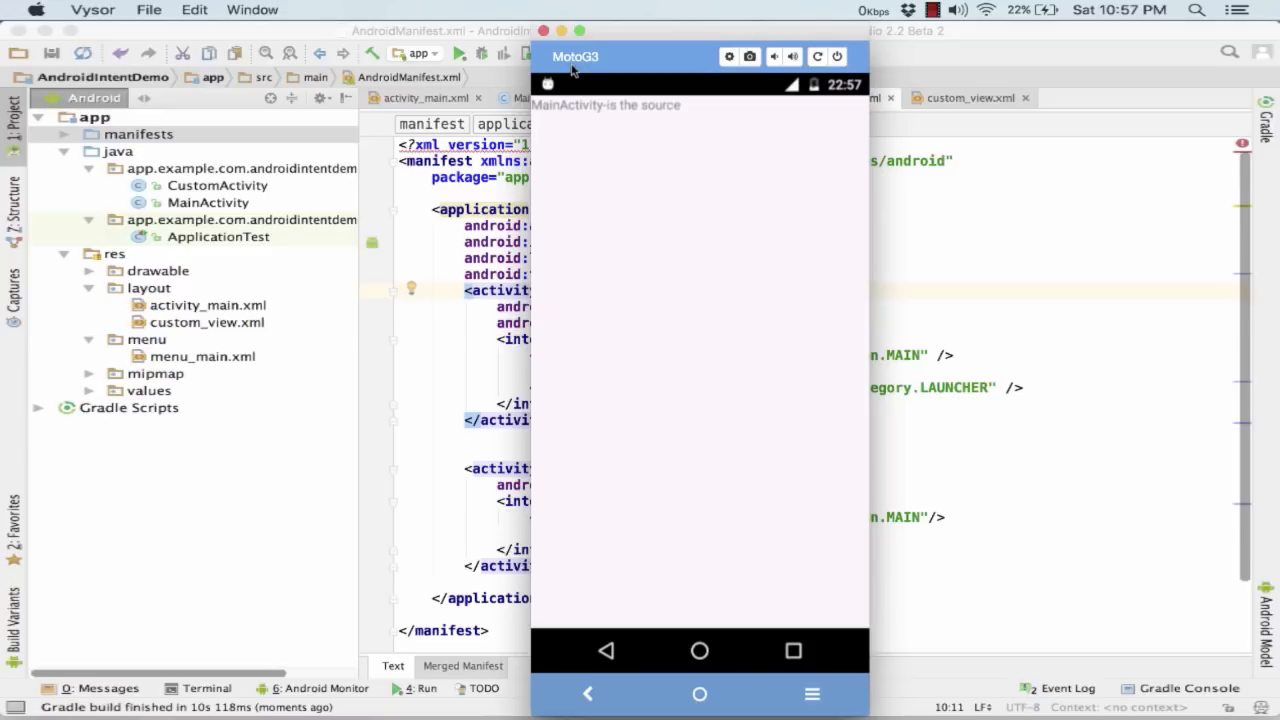
mouse_move(666, 56)
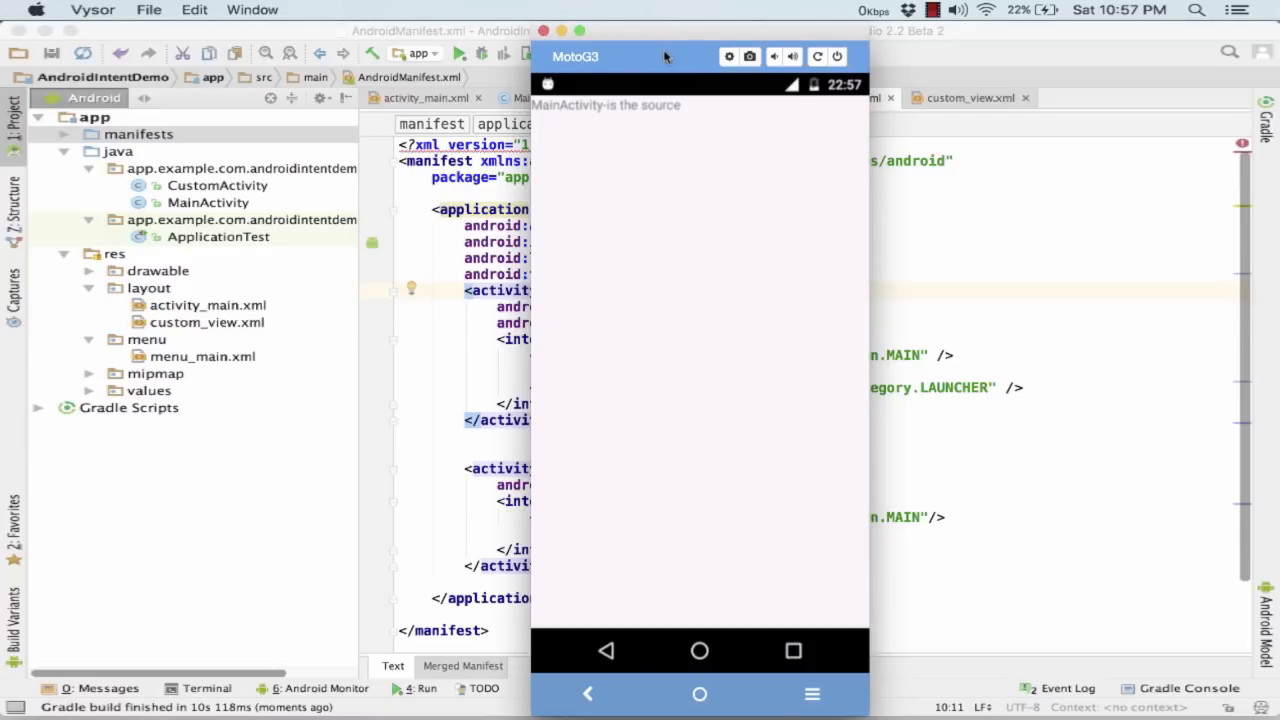